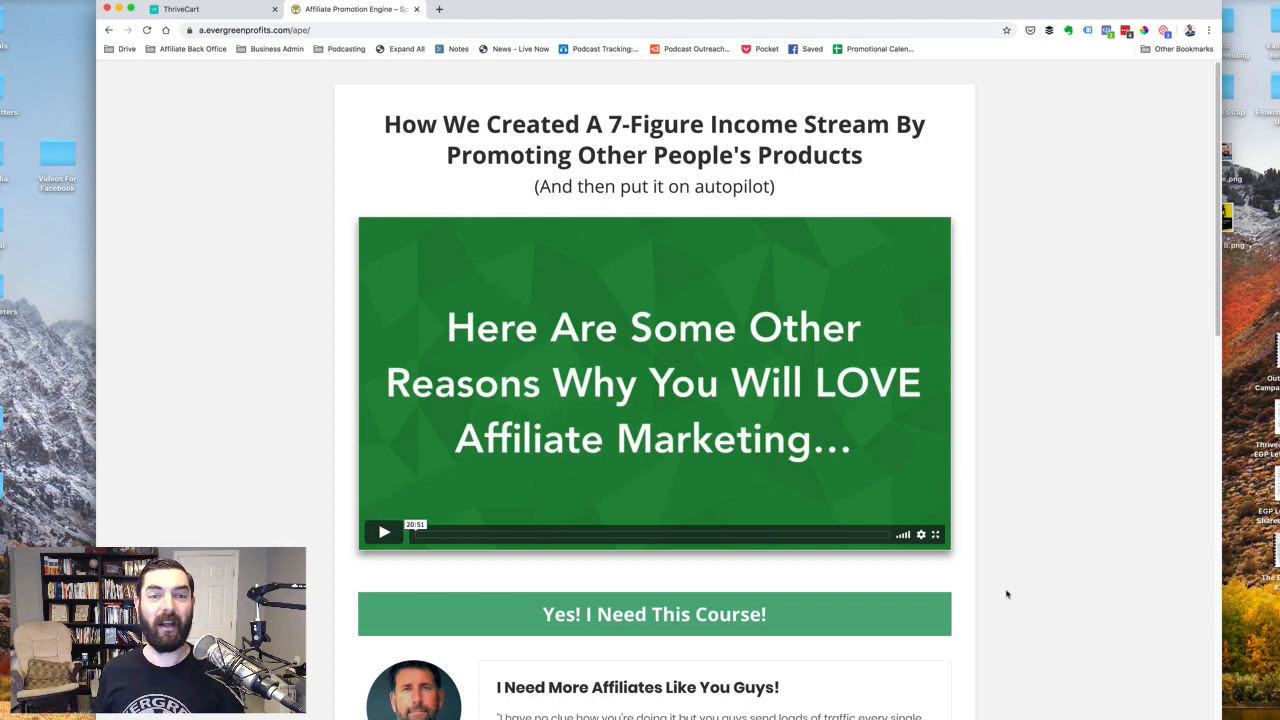
{"action": "mouse_move", "coordinate": [540, 282]}
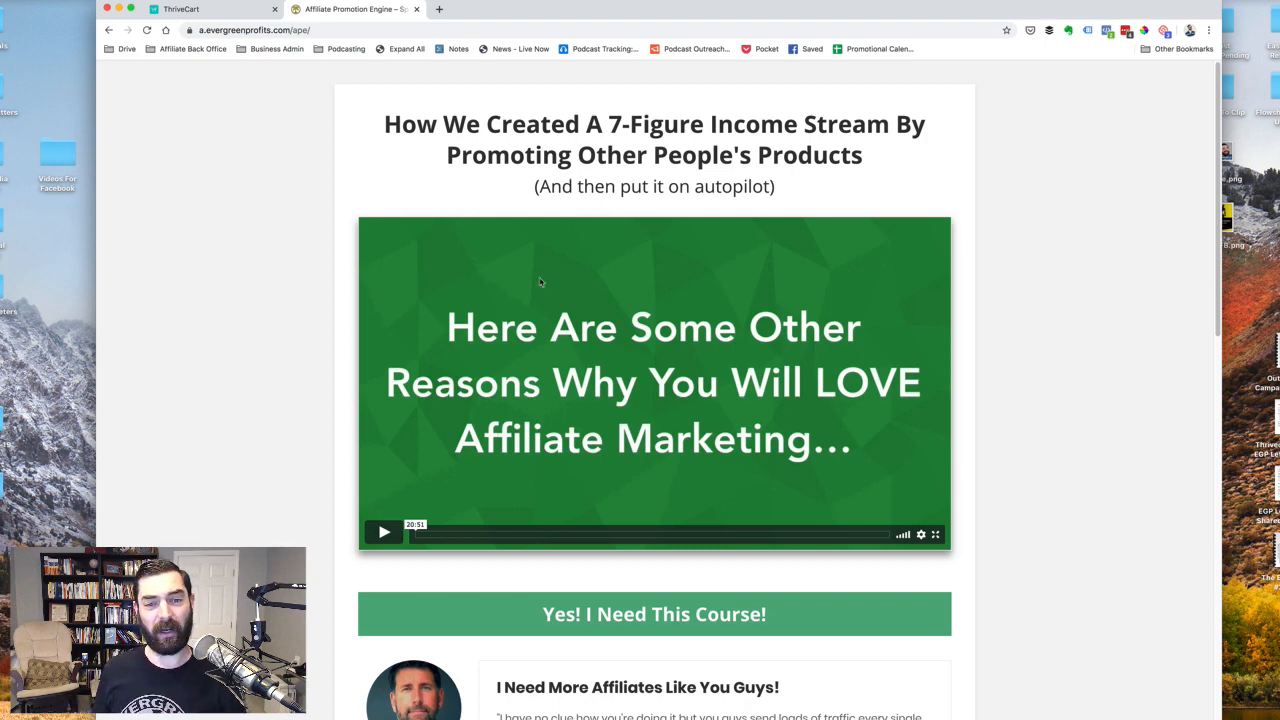
Step: Review the sales page, then start creating a new product in ThriveCart
{"action": "scroll", "scroll_direction": "down", "scroll_amount": 3}
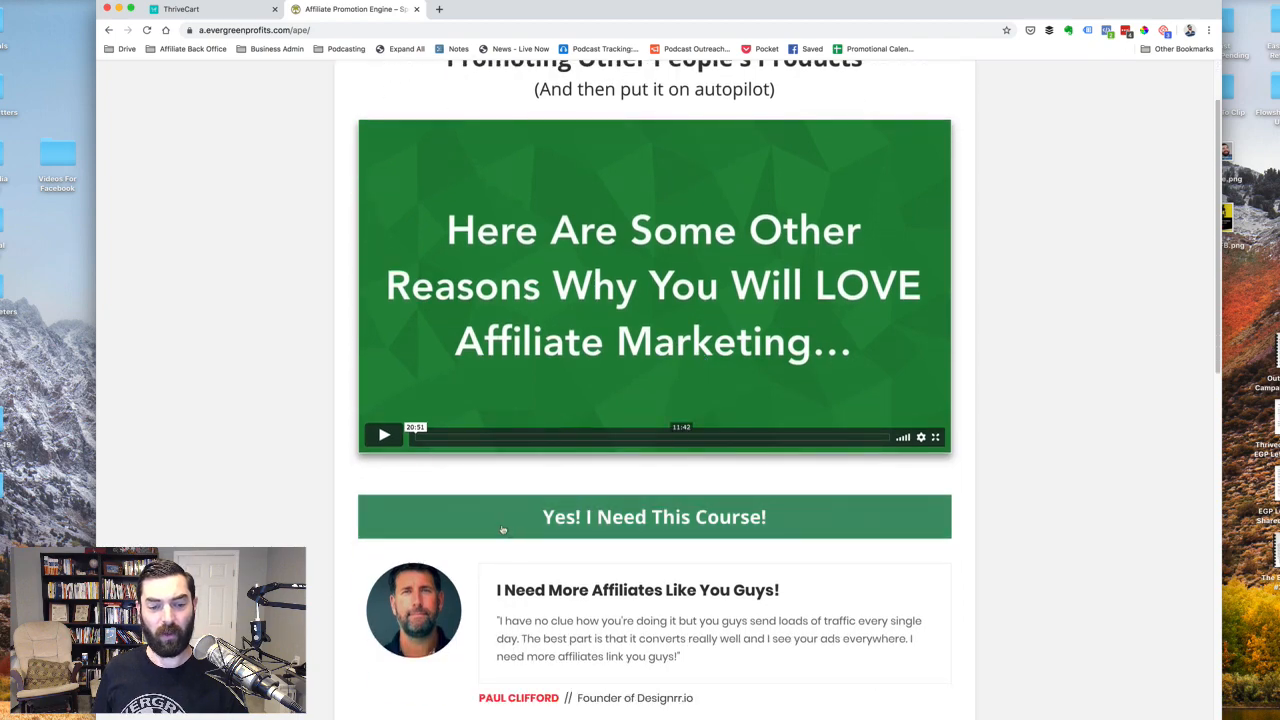
{"action": "scroll", "scroll_direction": "down", "scroll_amount": 3}
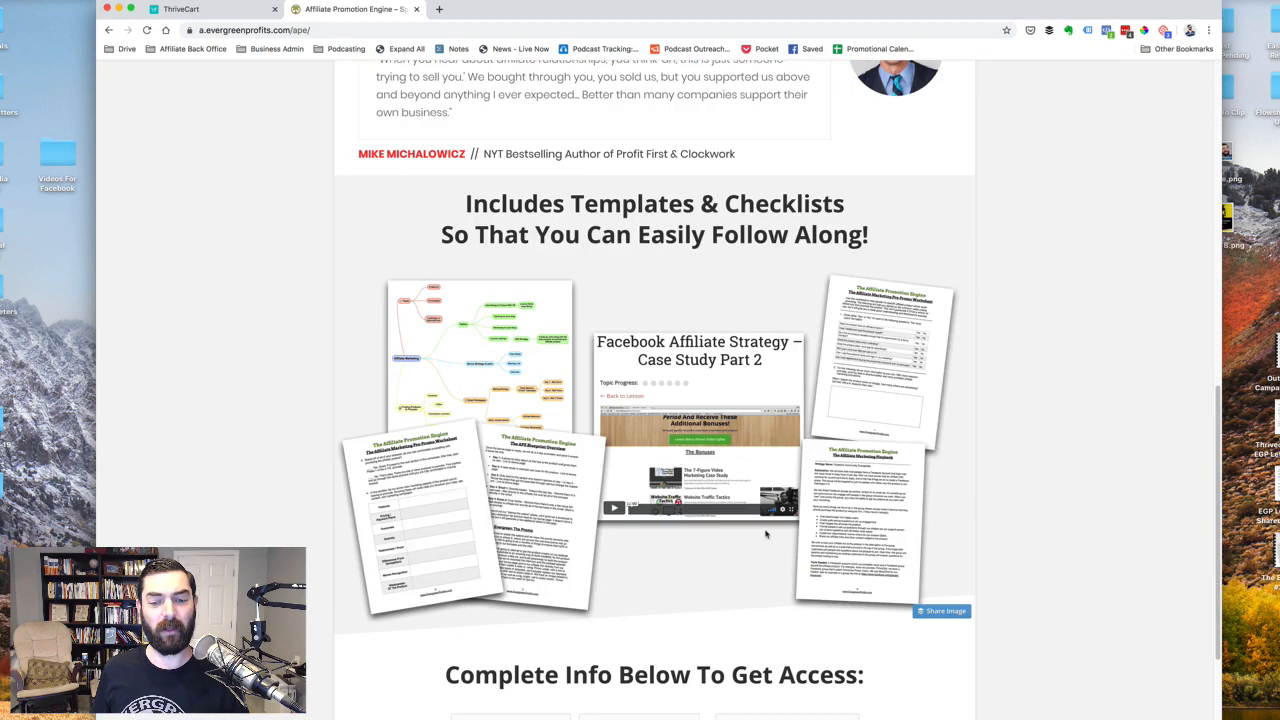
{"action": "scroll", "scroll_direction": "down", "scroll_amount": 3}
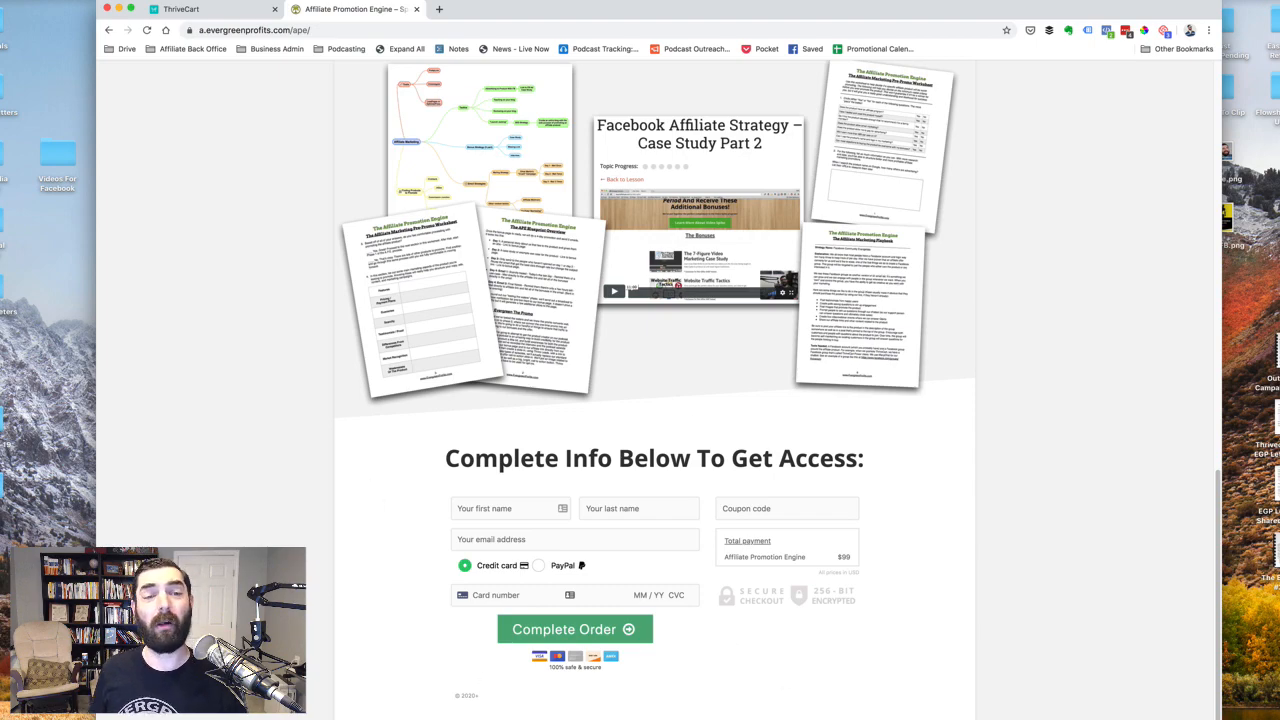
{"action": "scroll", "scroll_direction": "up", "scroll_amount": 3}
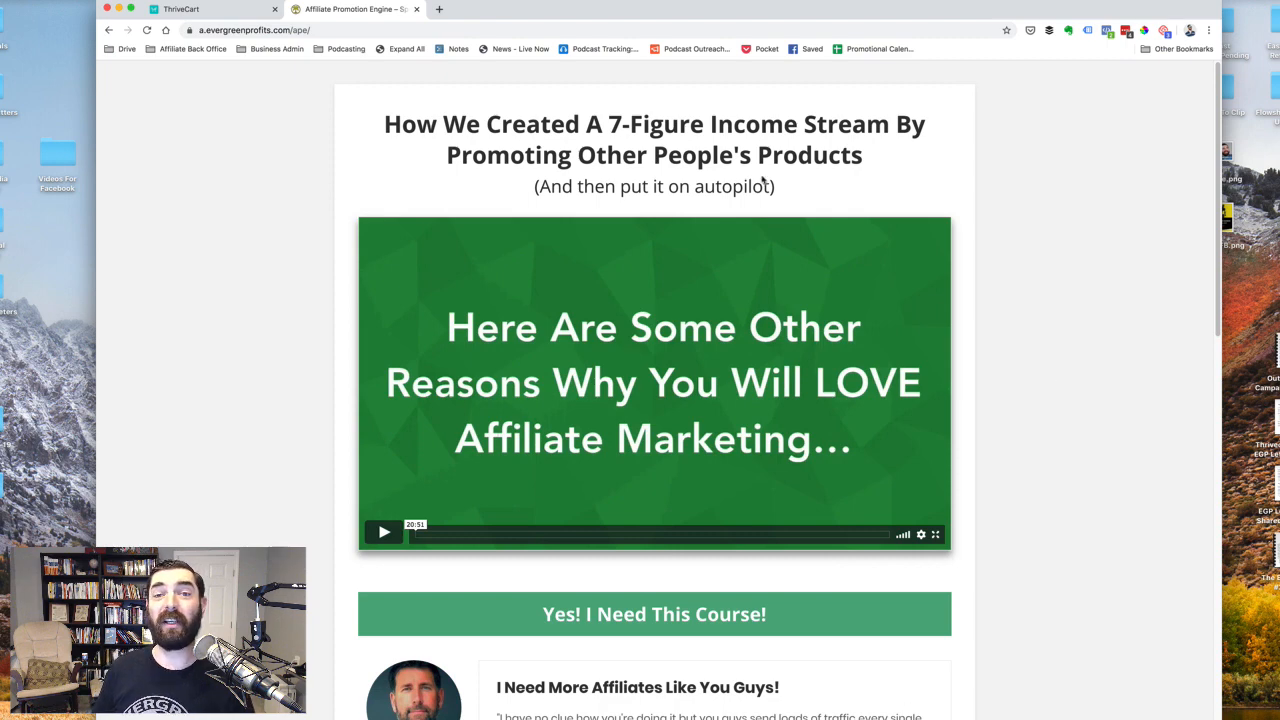
{"action": "mouse_move", "coordinate": [736, 428]}
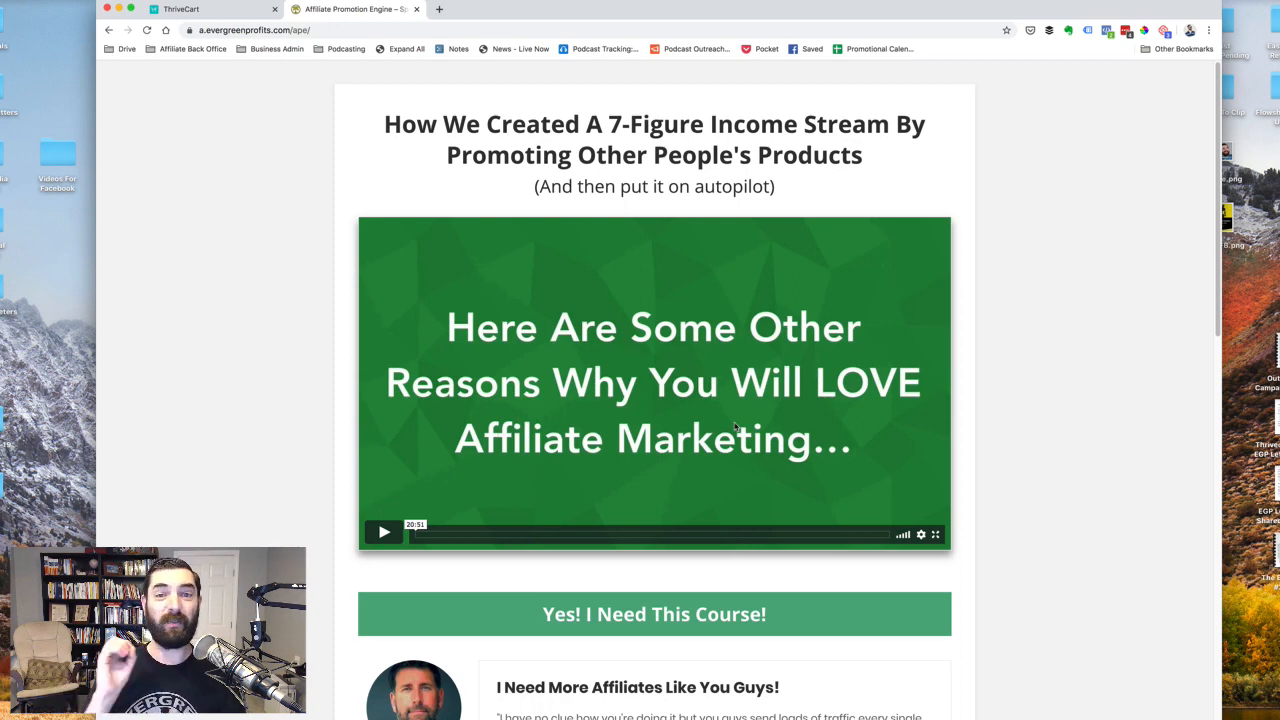
{"action": "scroll", "scroll_direction": "down", "scroll_amount": 3}
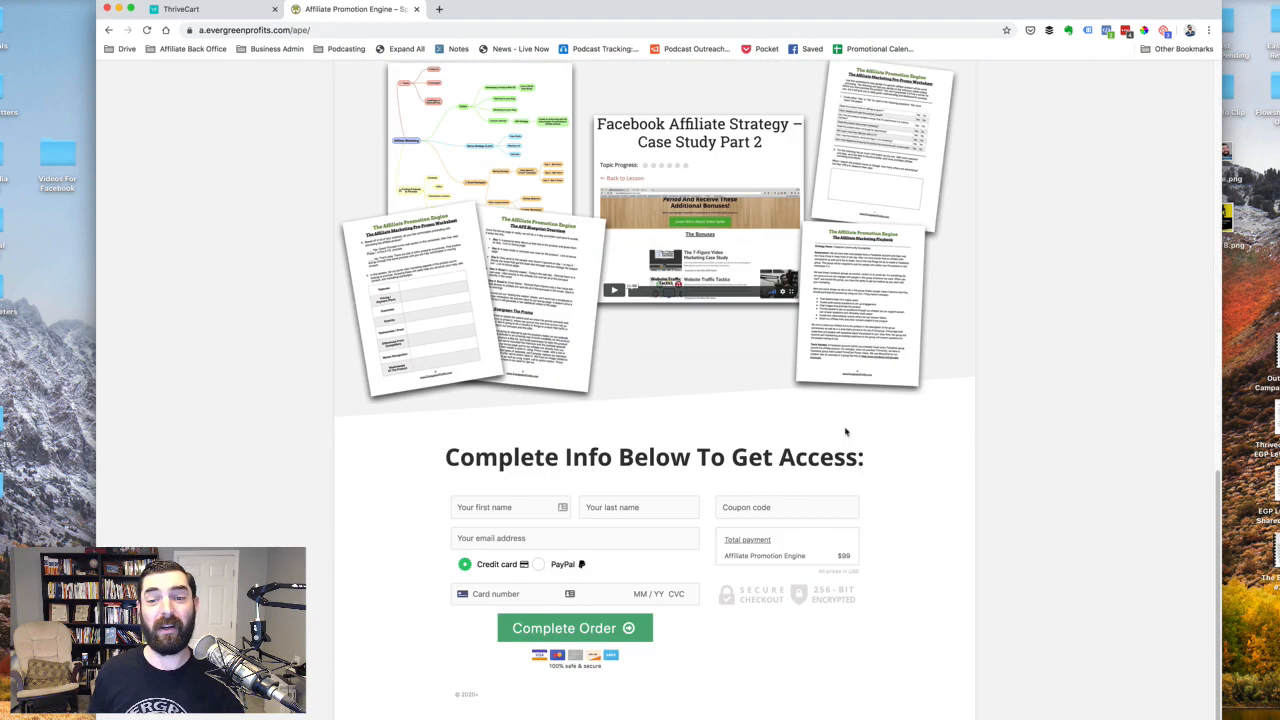
{"action": "scroll", "scroll_direction": "down", "scroll_amount": 3}
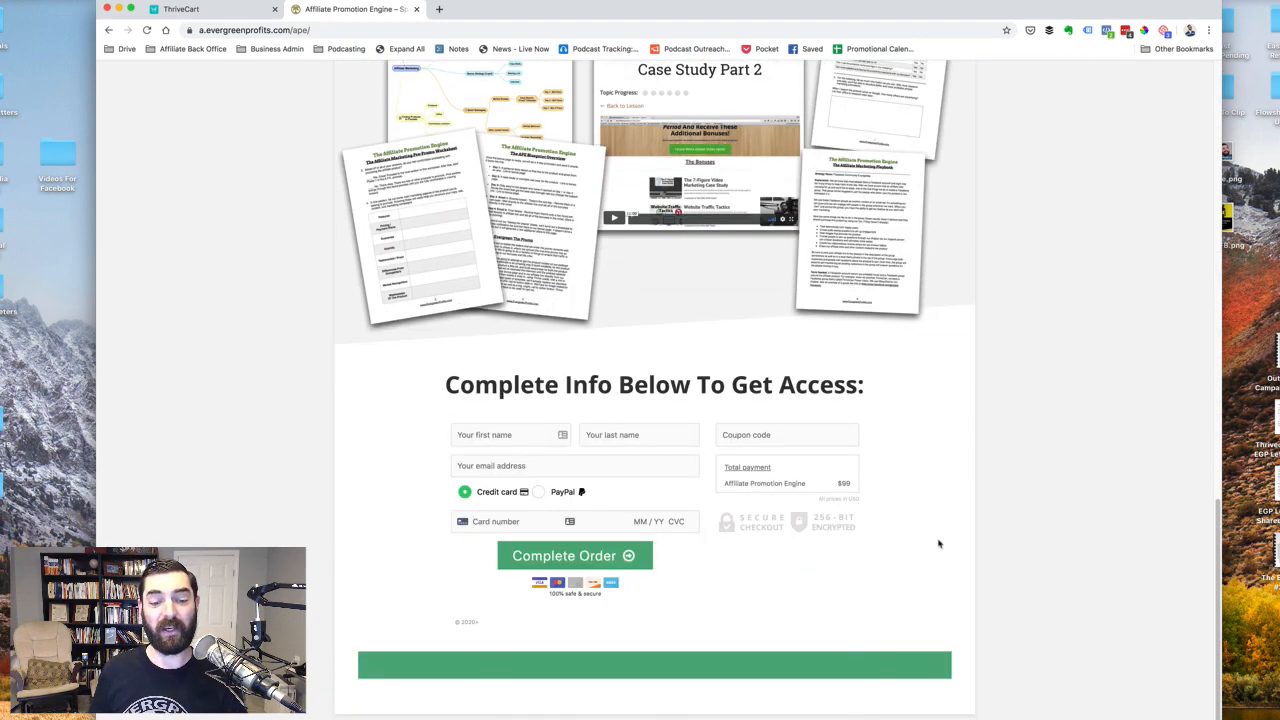
{"action": "mouse_move", "coordinate": [936, 532]}
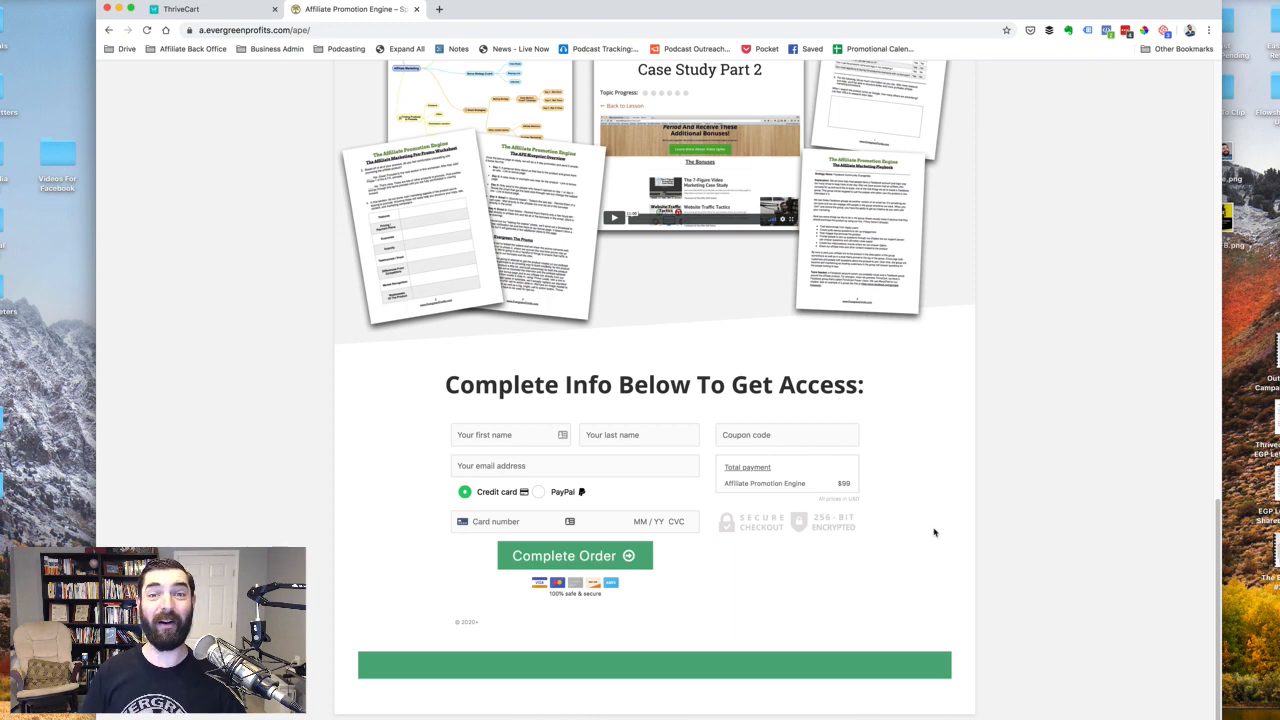
{"action": "mouse_move", "coordinate": [196, 80]}
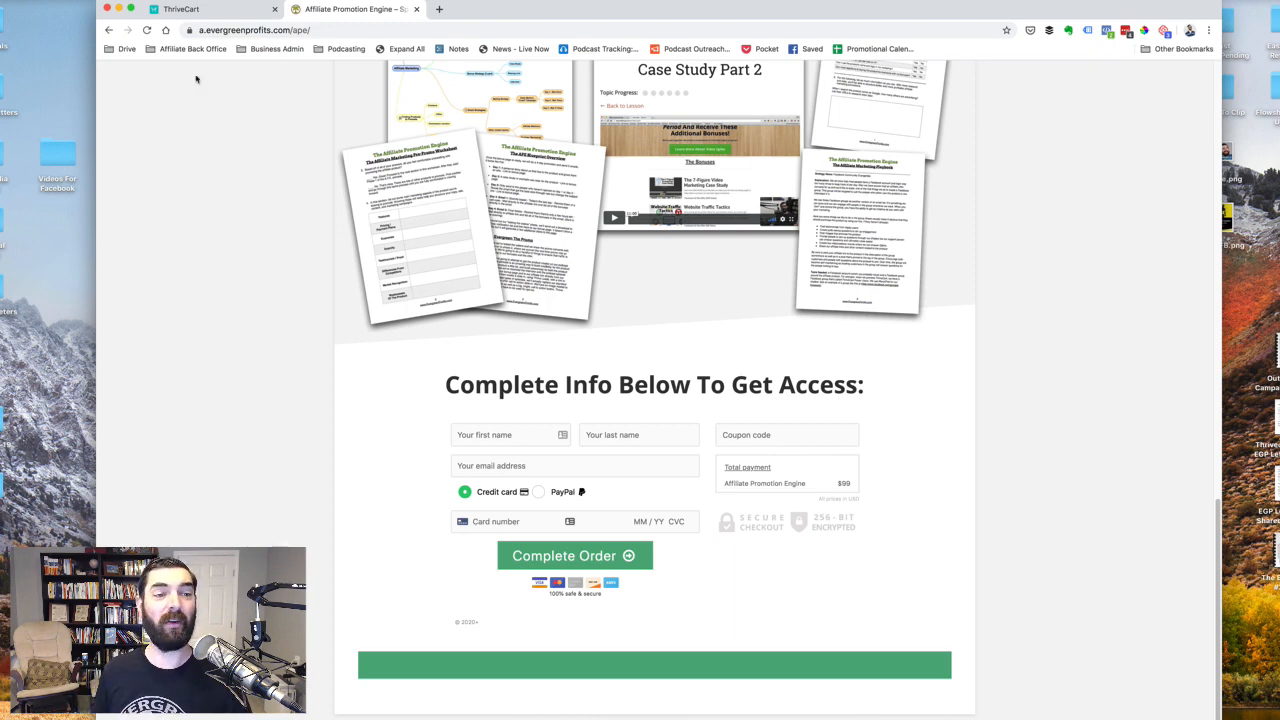
{"action": "left_click", "coordinate": [180, 8]}
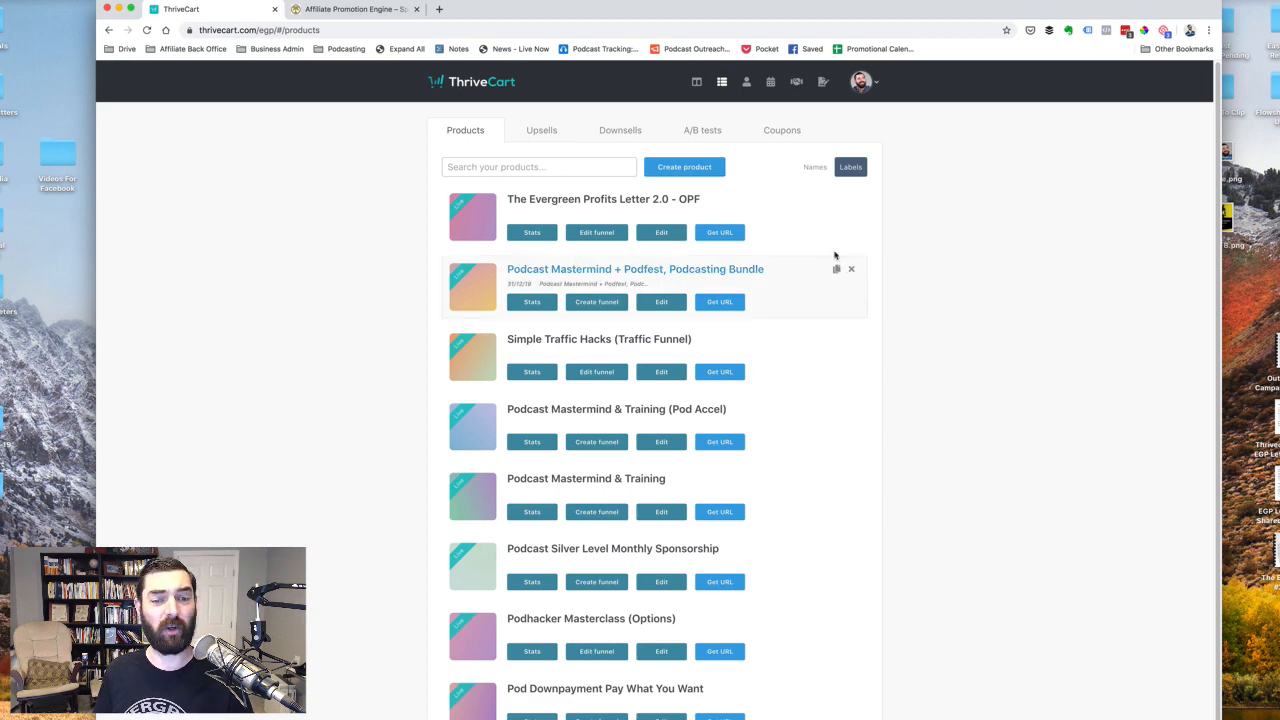
{"action": "mouse_move", "coordinate": [322, 308]}
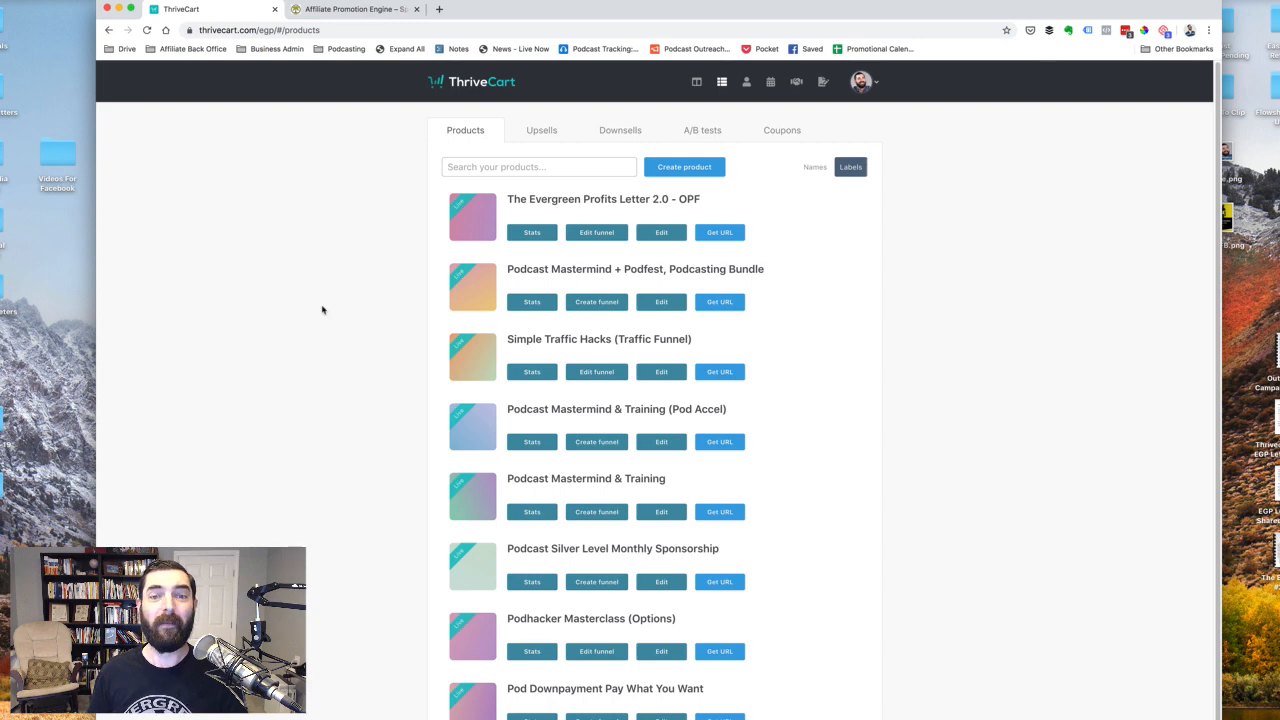
{"action": "left_click", "coordinate": [684, 168]}
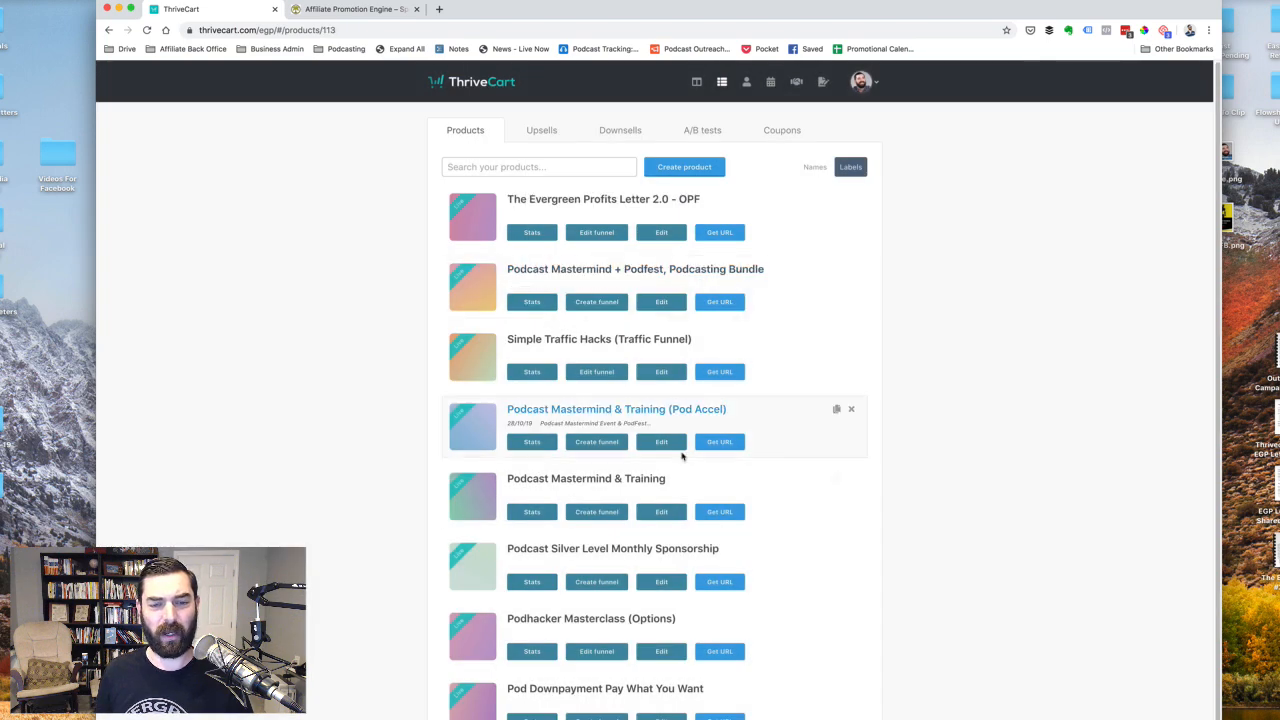
{"action": "left_click", "coordinate": [684, 168]}
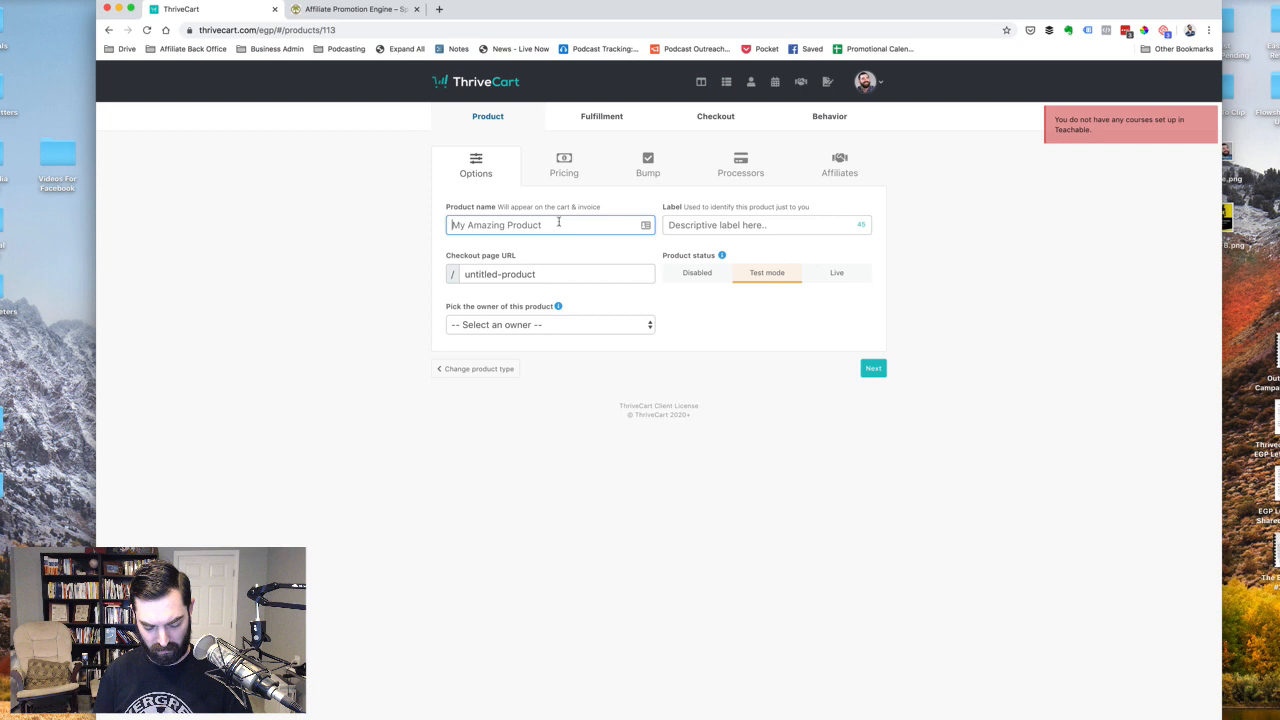
Step: Name and label the product 'My Test Product', set it Live, and continue to pricing
{"action": "type", "text": "My Te"}
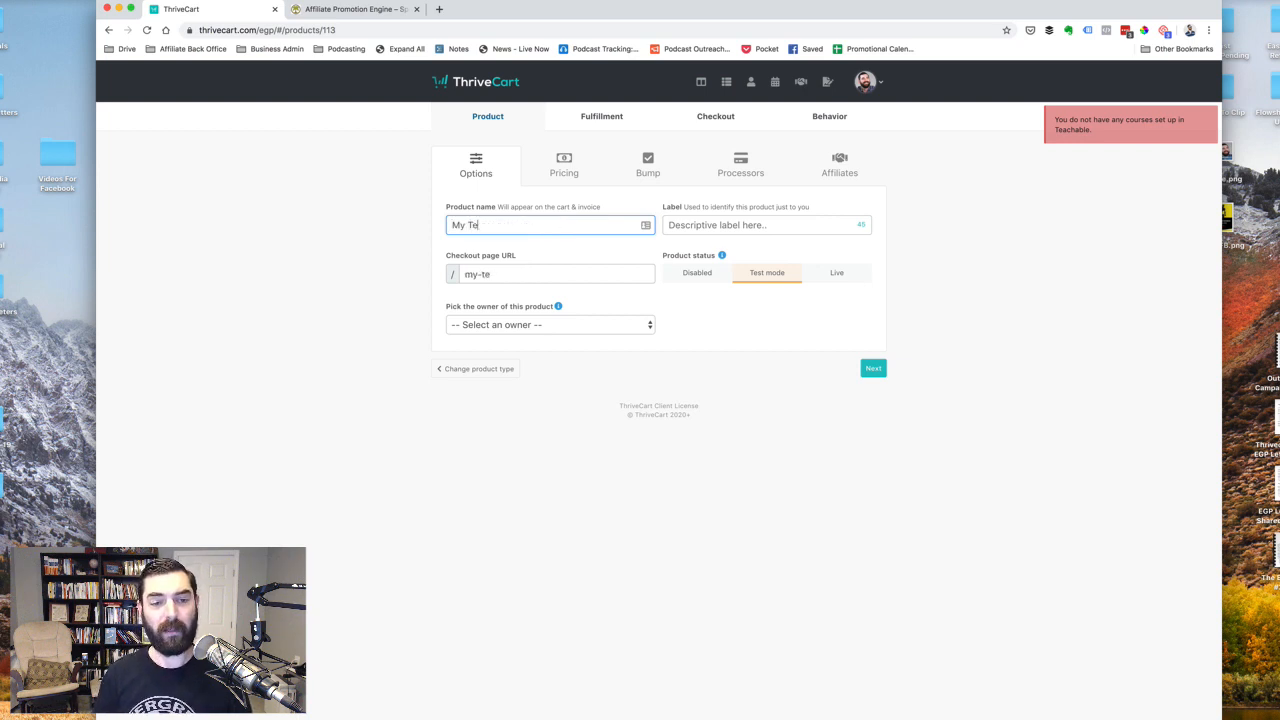
{"action": "type", "text": "st Product"}
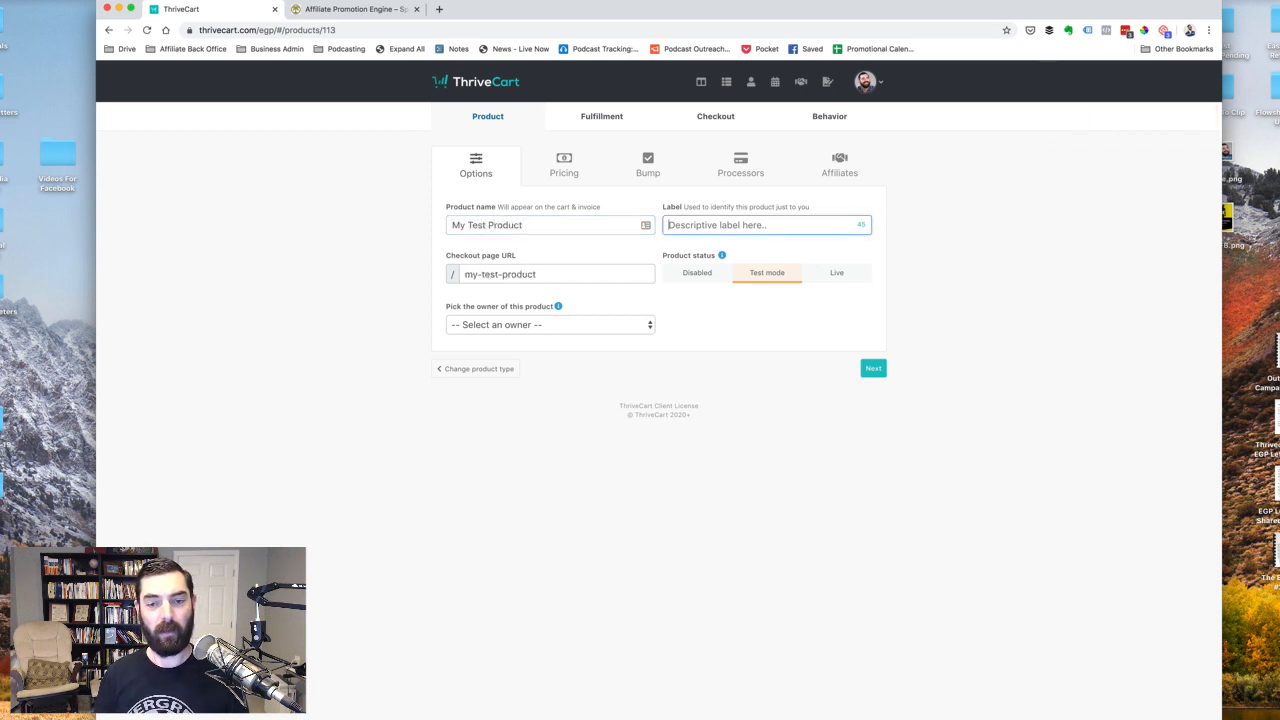
{"action": "type", "text": "My T"}
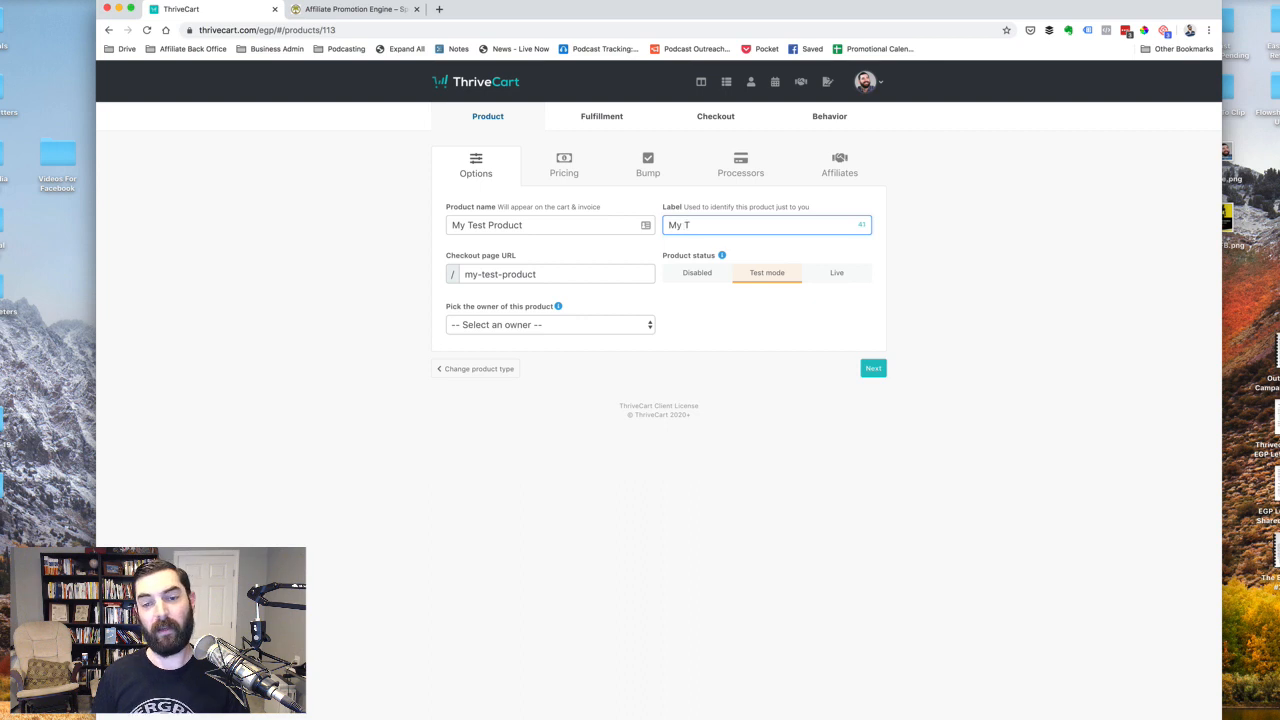
{"action": "type", "text": "est Product"}
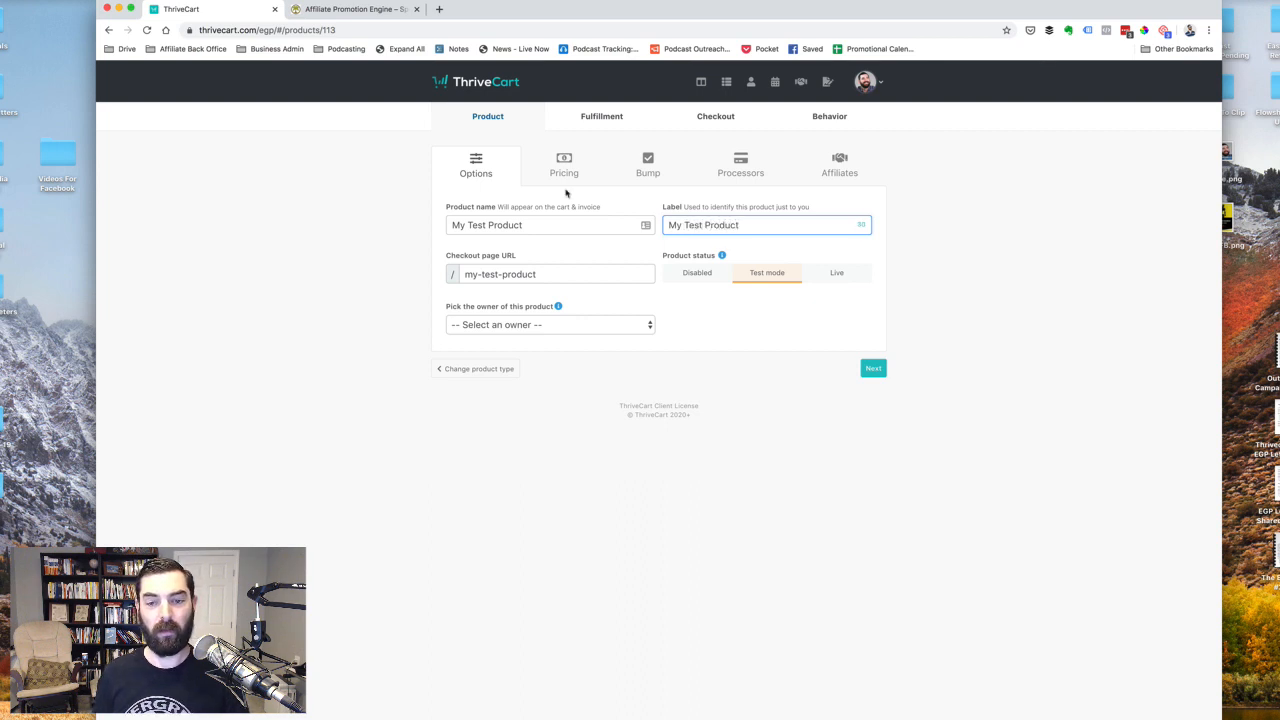
{"action": "left_click", "coordinate": [836, 272]}
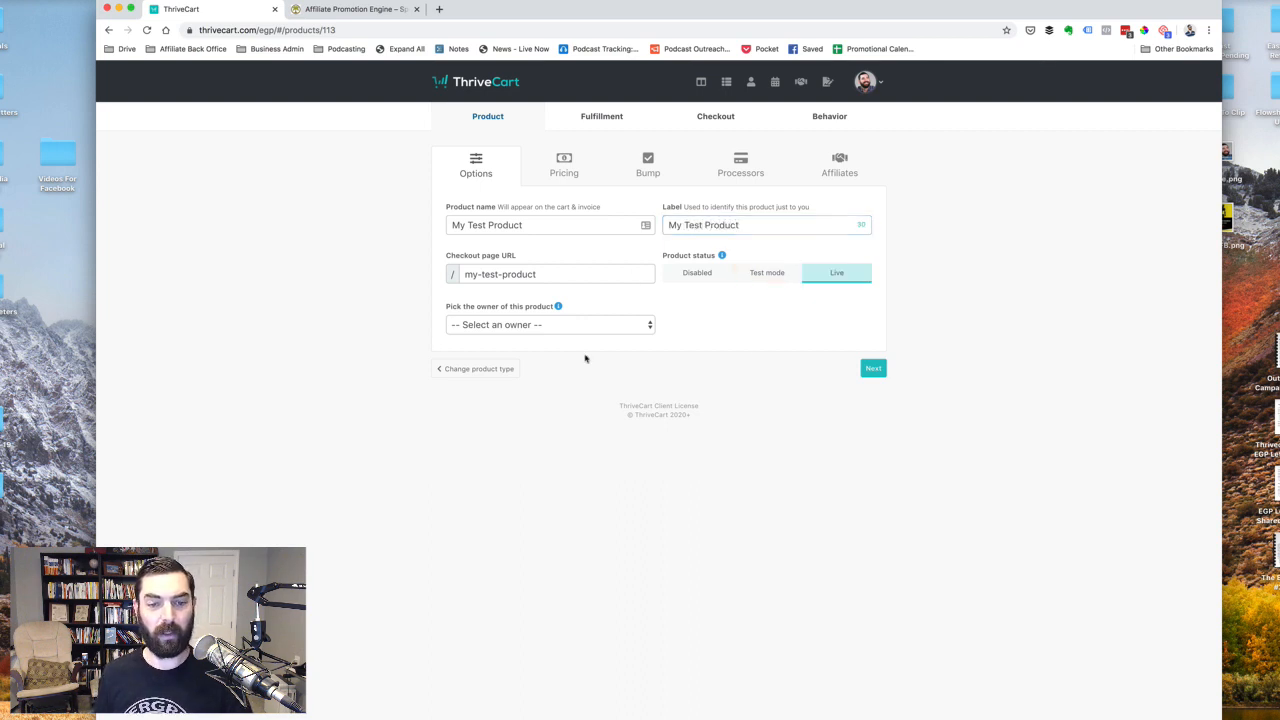
{"action": "left_click", "coordinate": [550, 324]}
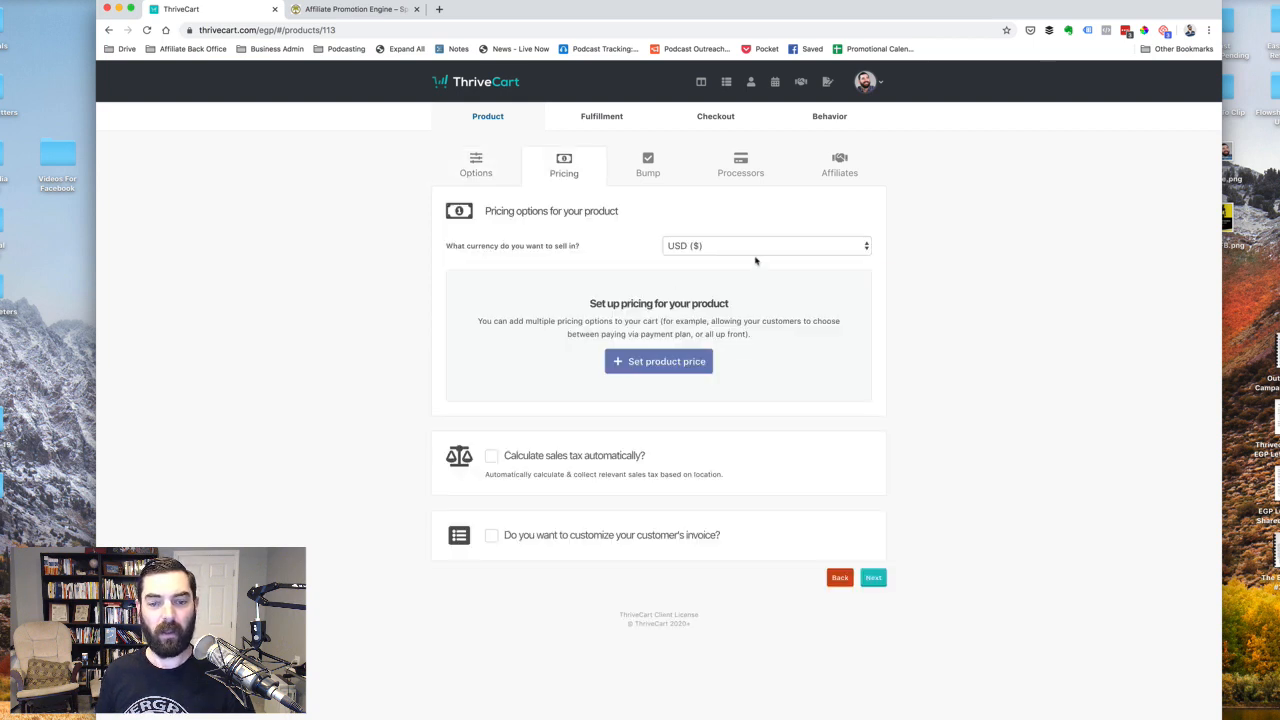
Step: Add a $10 one-time pricing option for the product
{"action": "left_click", "coordinate": [658, 360]}
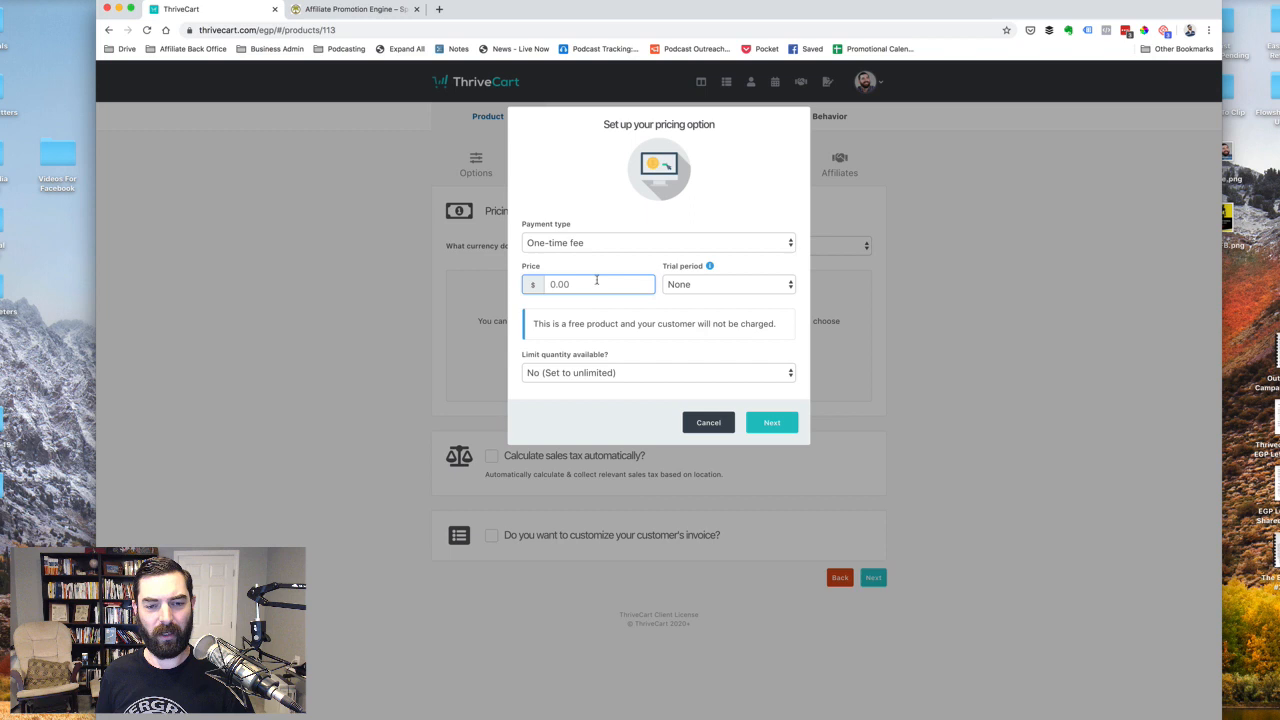
{"action": "type", "text": "10"}
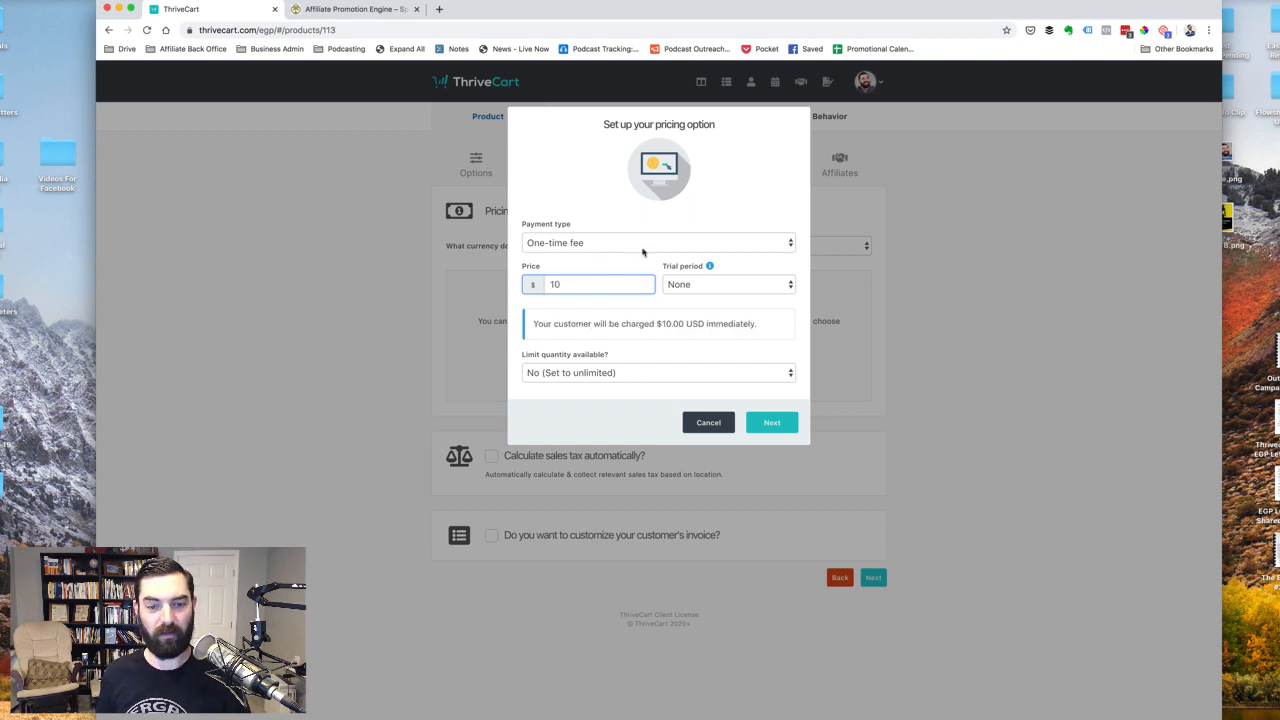
{"action": "left_click", "coordinate": [772, 422]}
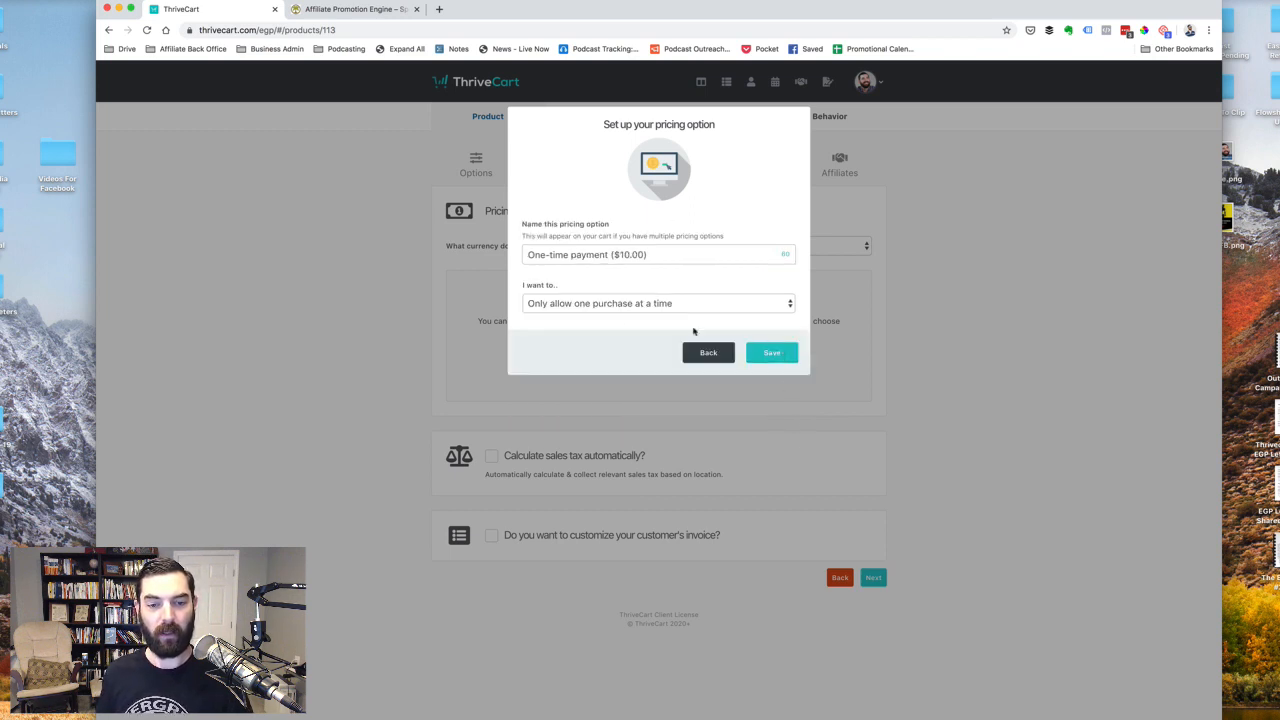
{"action": "left_click", "coordinate": [772, 352]}
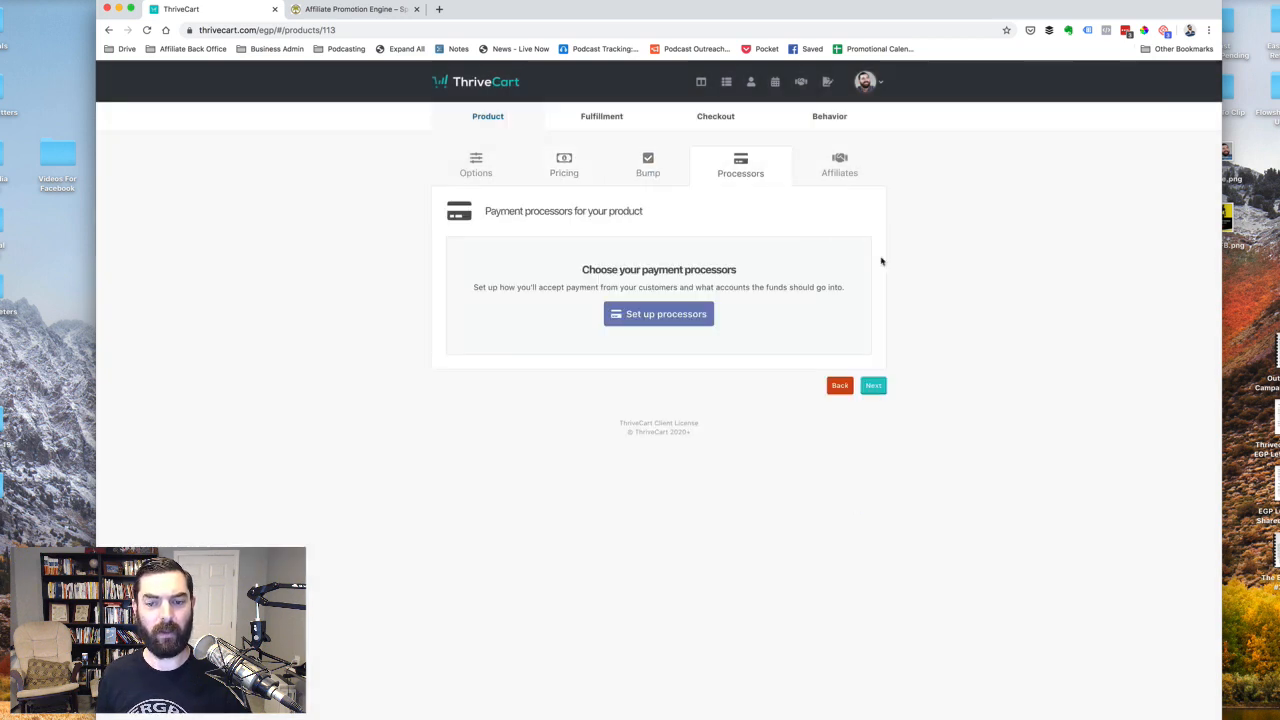
Step: Turn on an order bump offer and begin its description text
{"action": "left_click", "coordinate": [872, 384]}
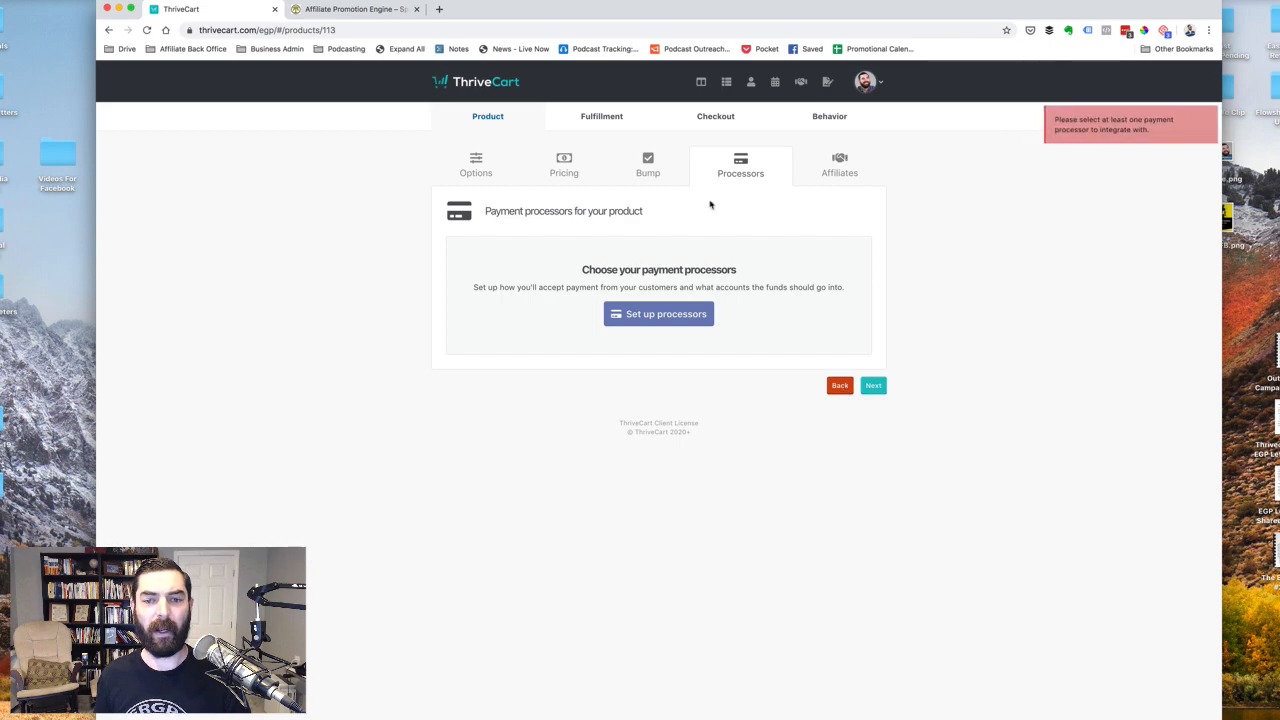
{"action": "left_click", "coordinate": [648, 164]}
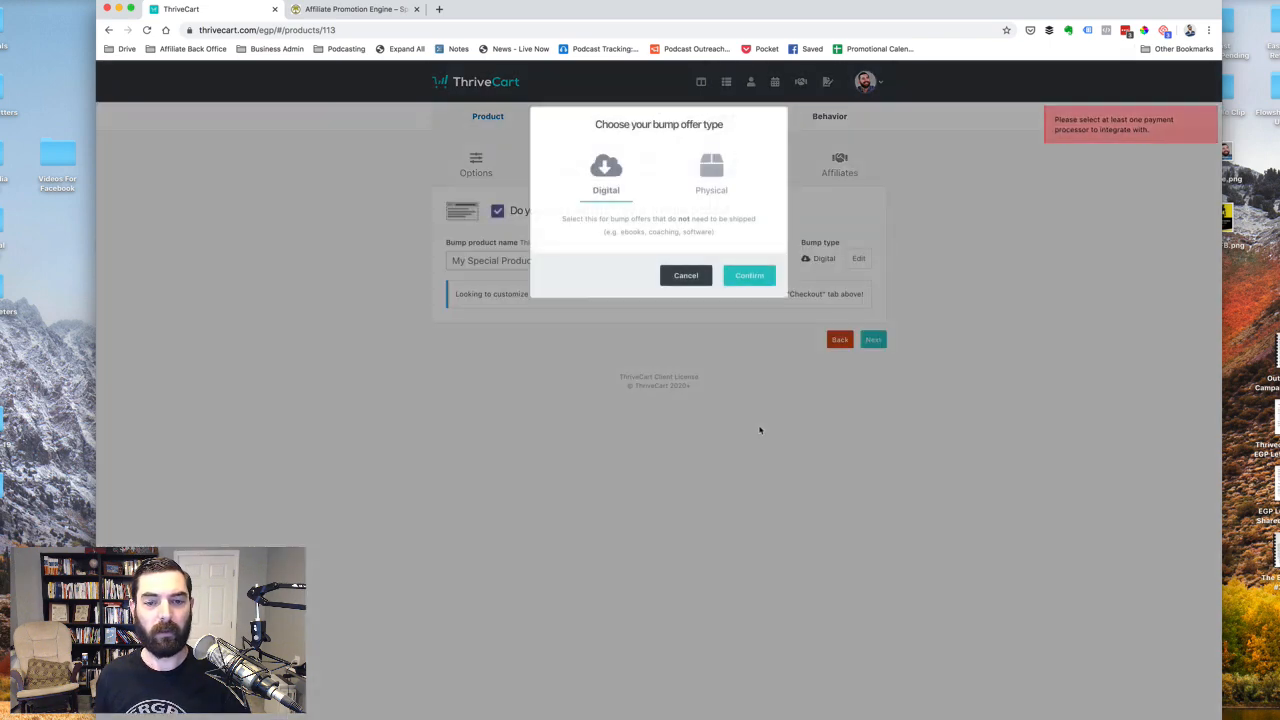
{"action": "left_click", "coordinate": [748, 276]}
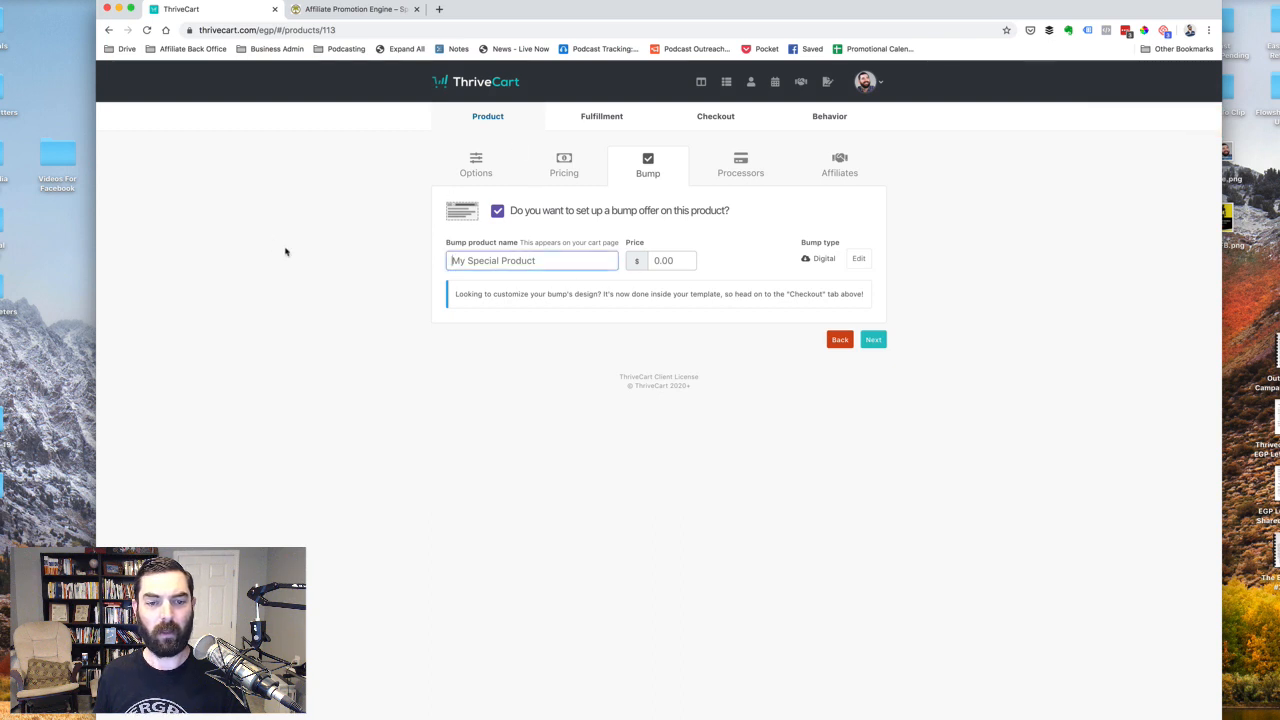
{"action": "type", "text": "Sup"}
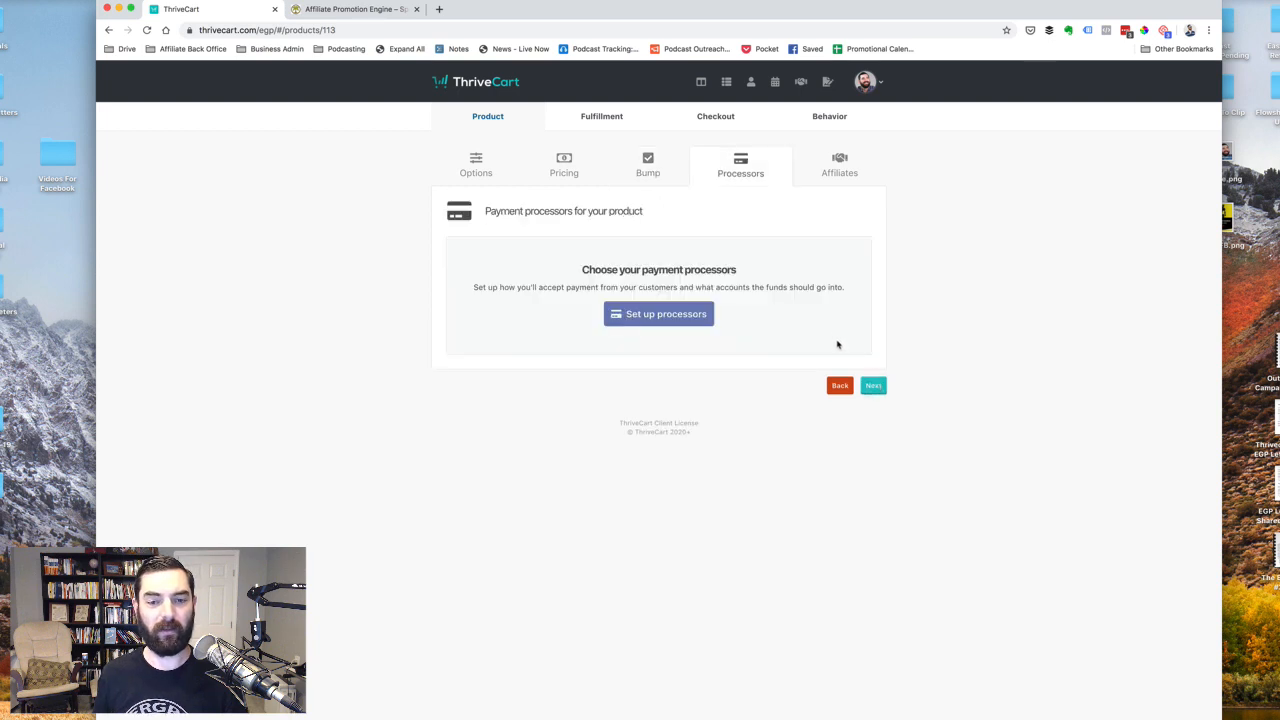
Step: Enable Apple Pay and G Pay alongside Stripe and PayPal and save the processors
{"action": "left_click", "coordinate": [658, 312]}
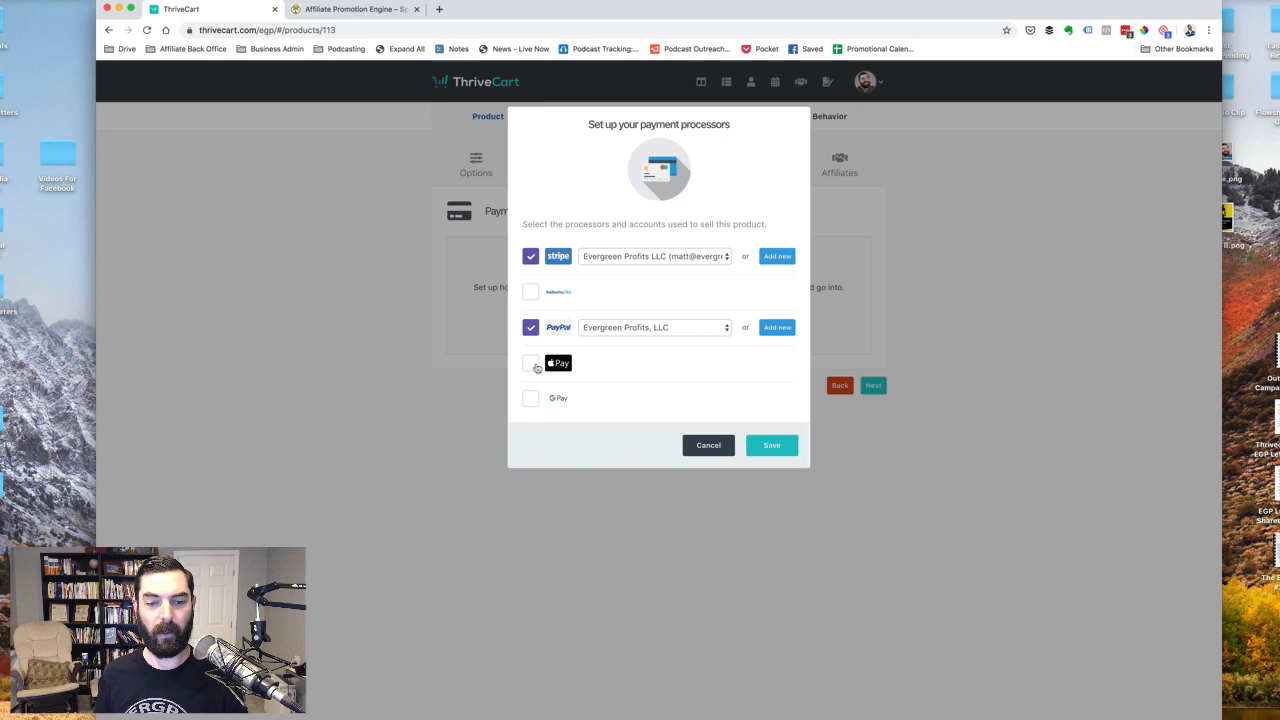
{"action": "left_click", "coordinate": [532, 364]}
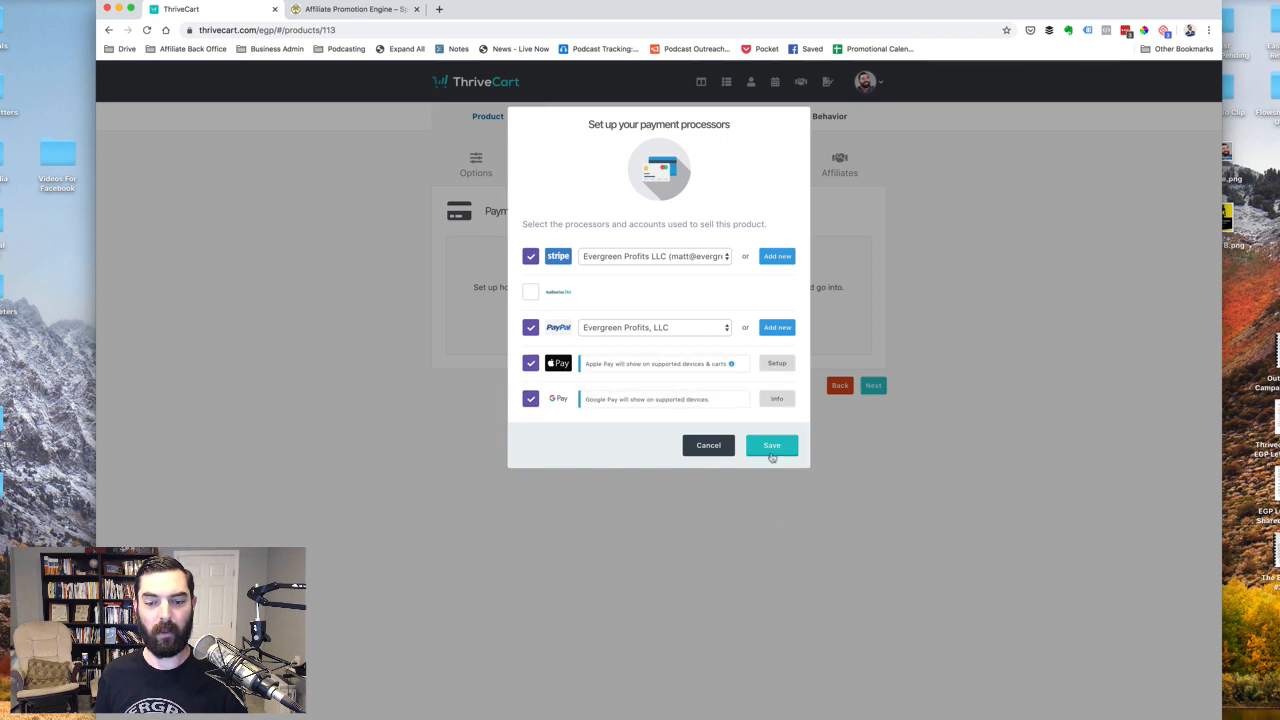
{"action": "left_click", "coordinate": [772, 444]}
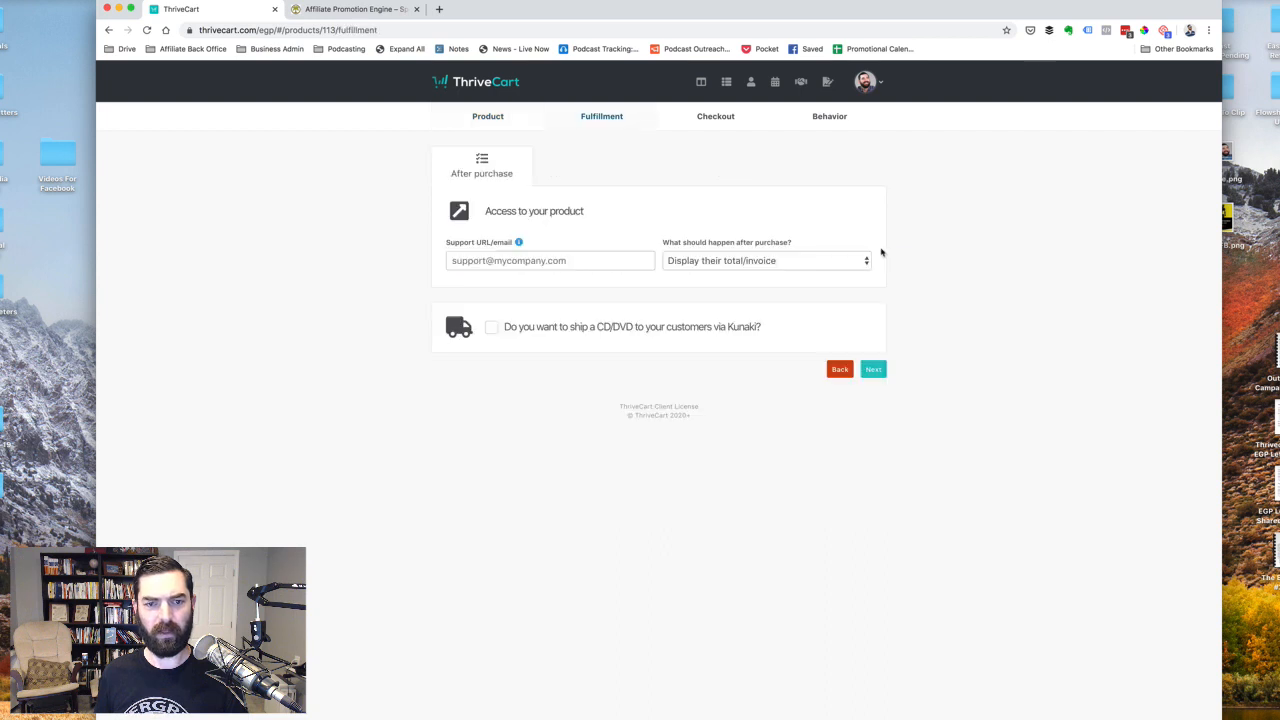
Step: Pass fulfillment, keep the multi-step cart type, and continue to cart design
{"action": "left_click", "coordinate": [872, 368]}
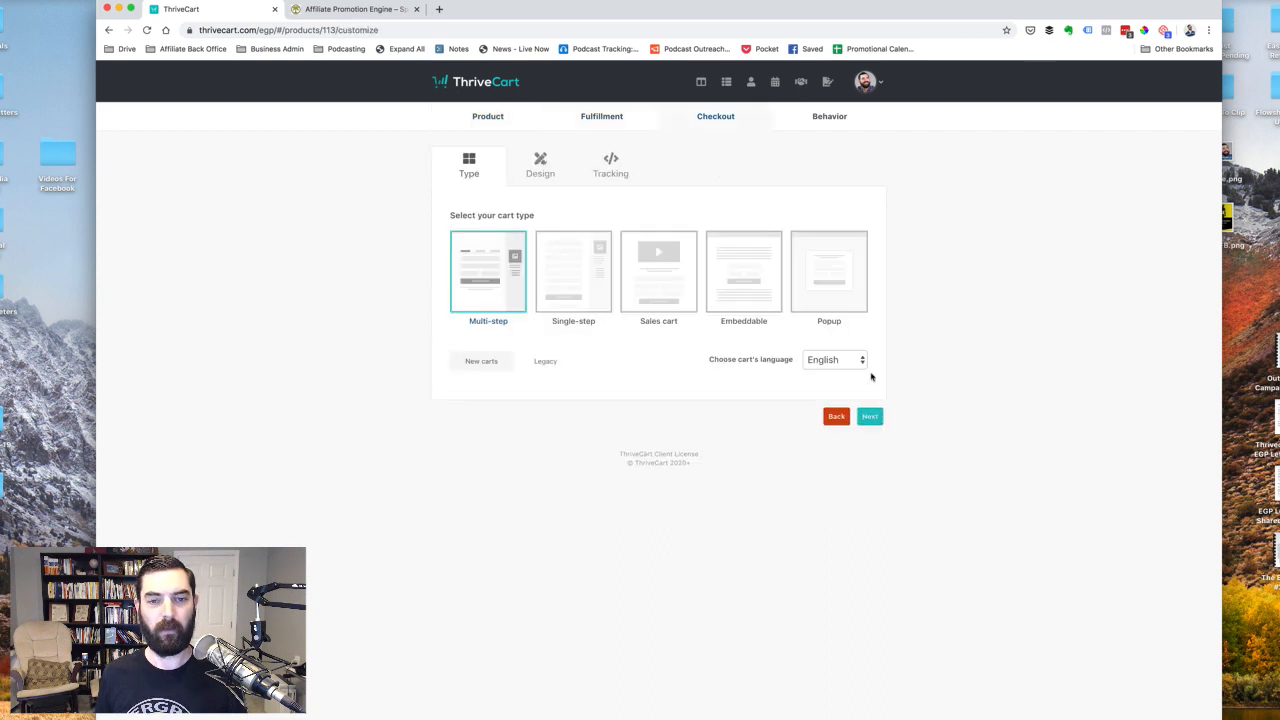
{"action": "mouse_move", "coordinate": [824, 532]}
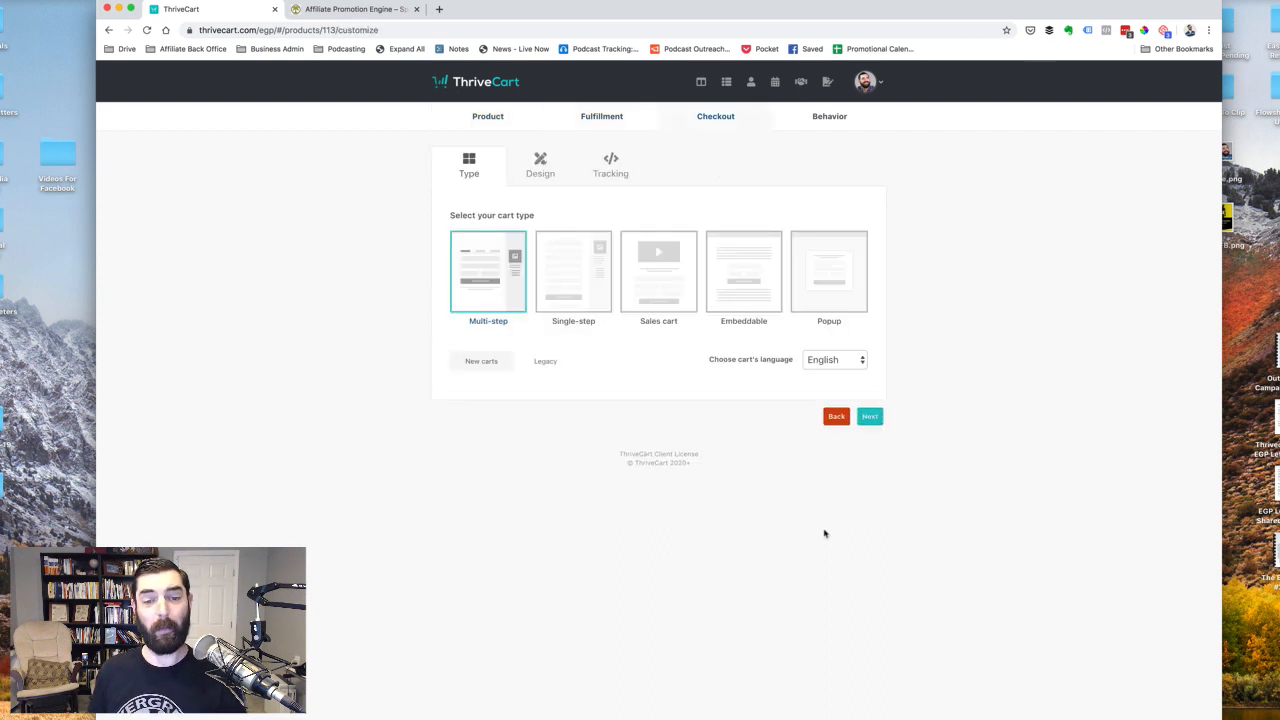
{"action": "mouse_move", "coordinate": [658, 252]}
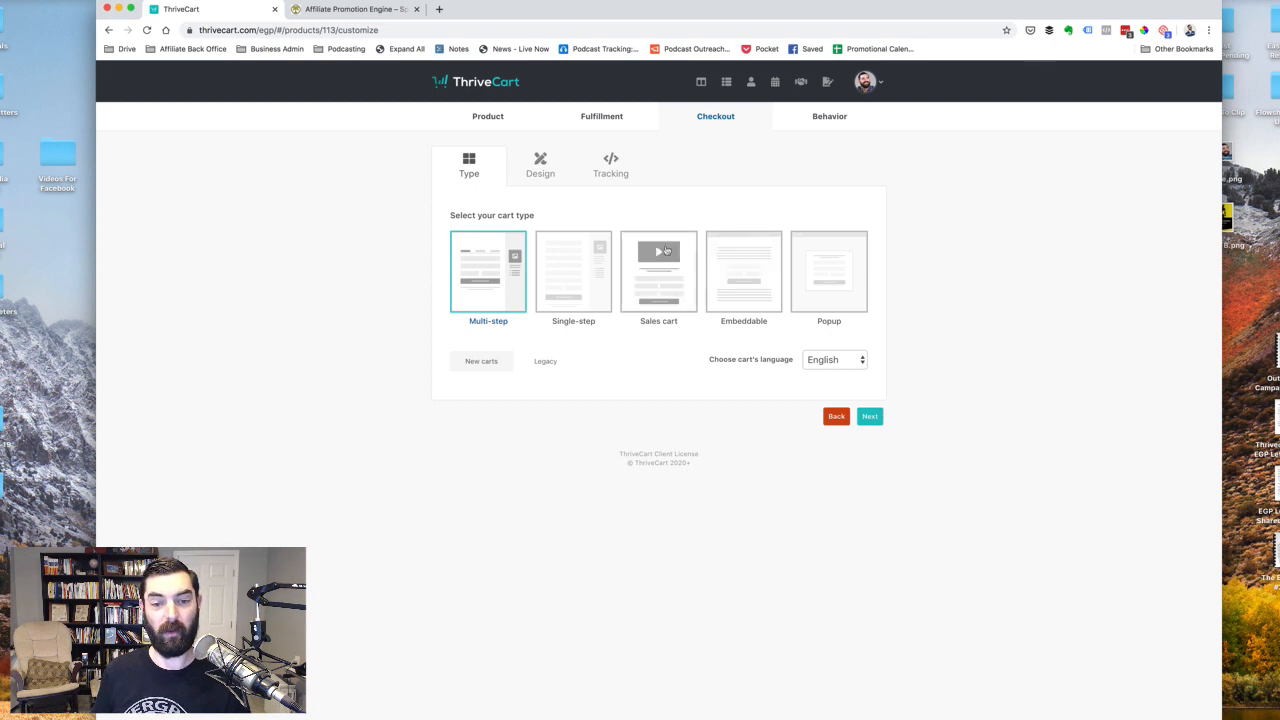
{"action": "mouse_move", "coordinate": [650, 272]}
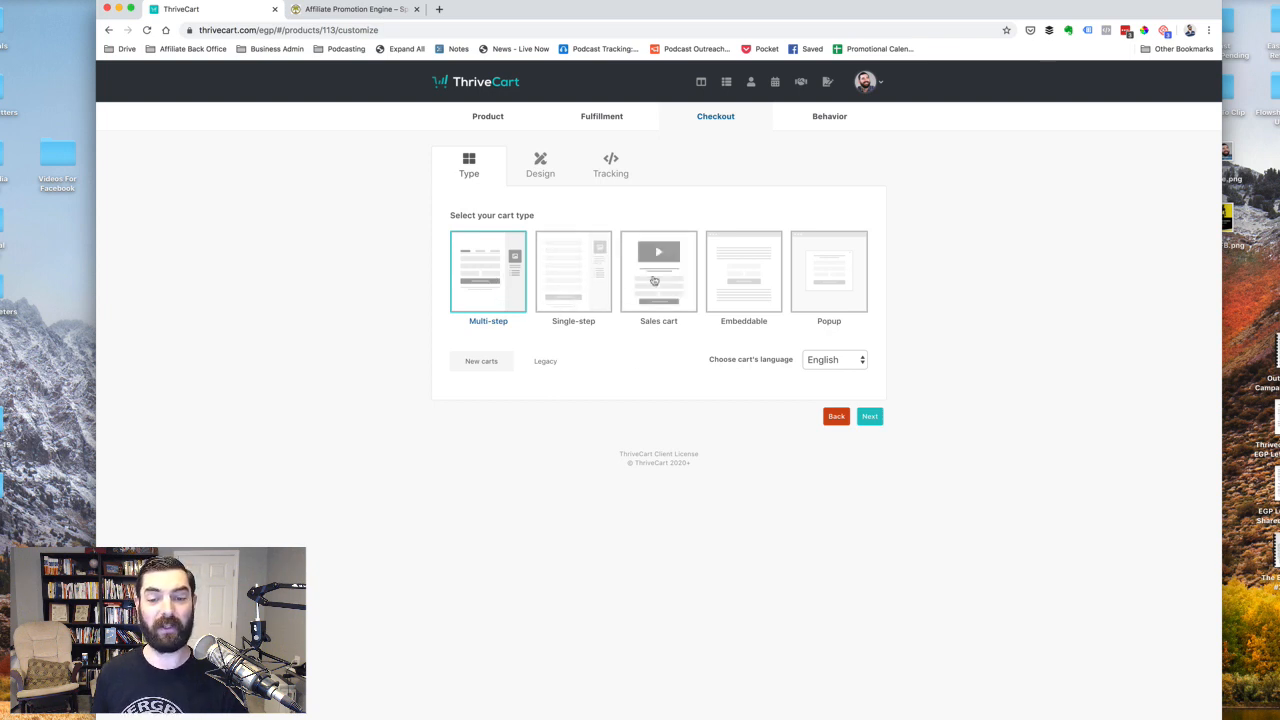
{"action": "mouse_move", "coordinate": [648, 352]}
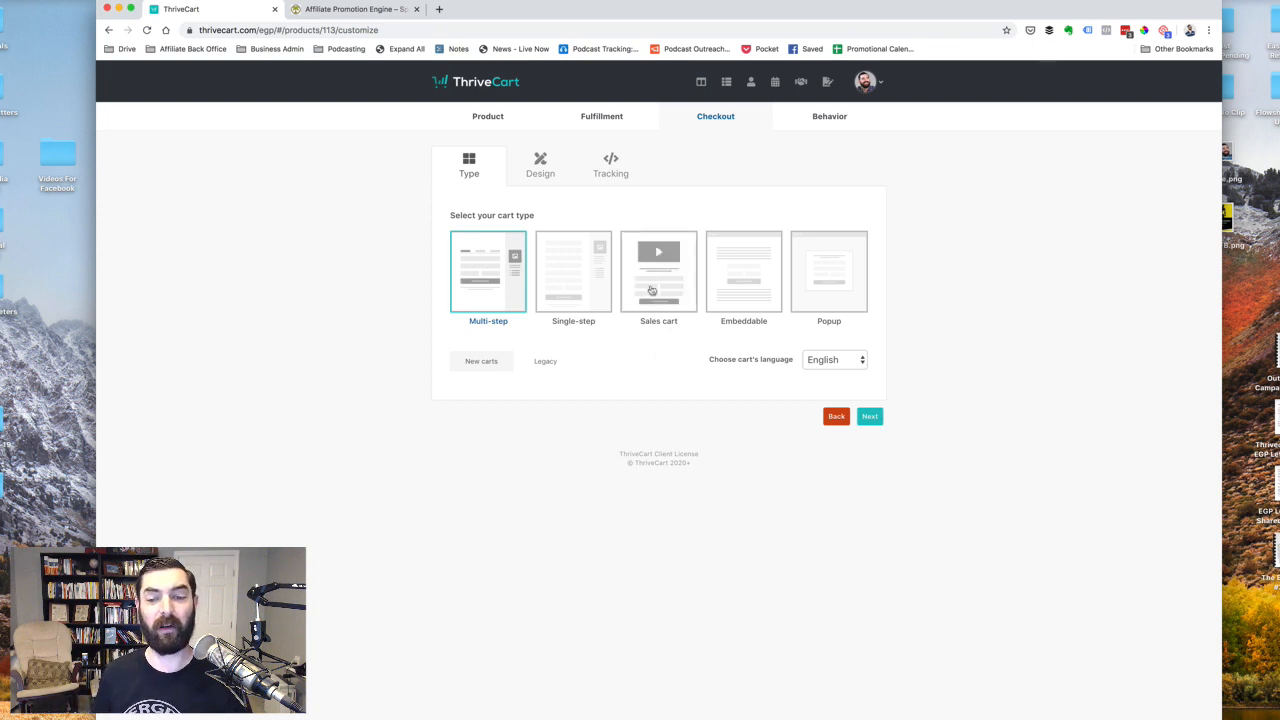
{"action": "left_click", "coordinate": [658, 272]}
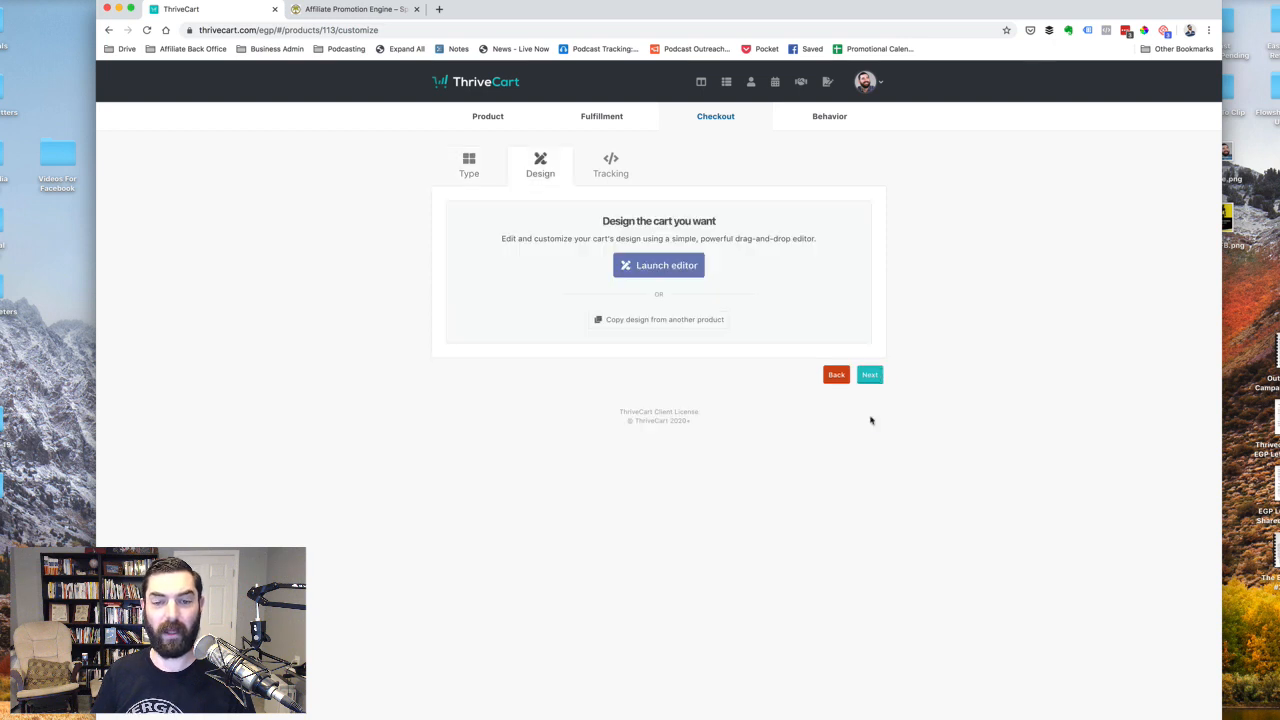
Step: Add an image block at the cart's top with the Evergreen Profits Letter logo
{"action": "left_click", "coordinate": [658, 264]}
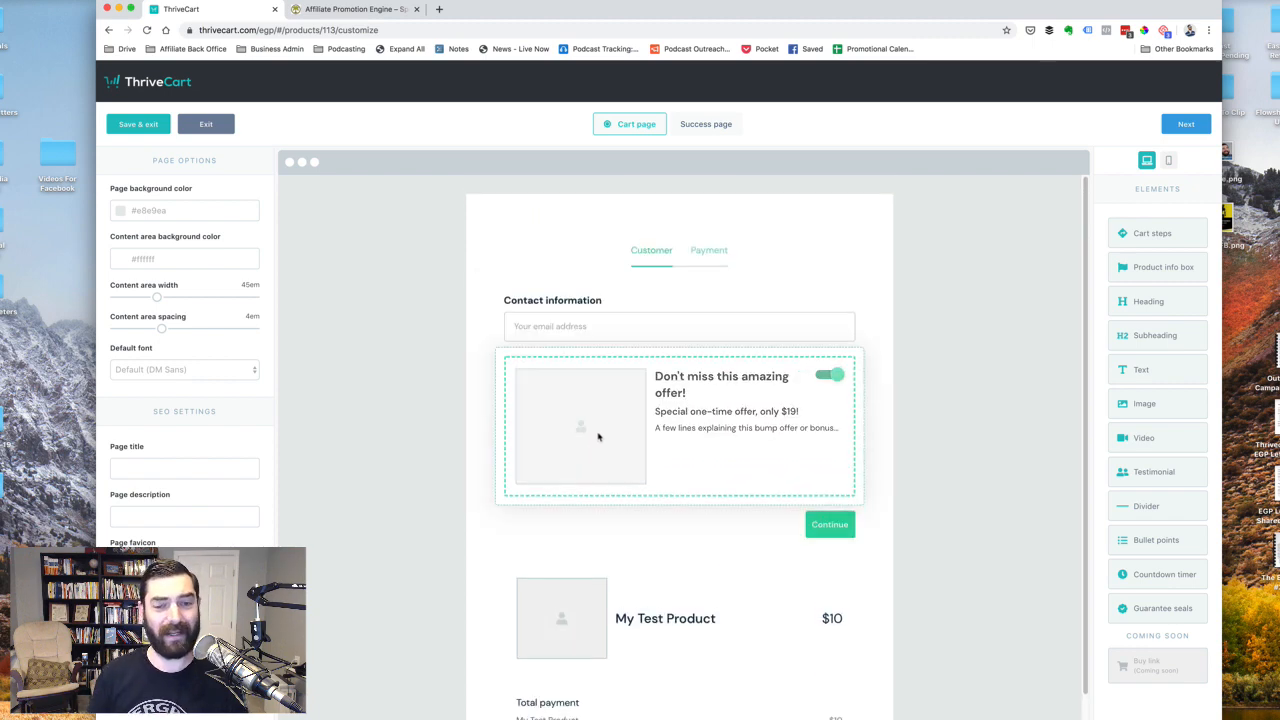
{"action": "left_click", "coordinate": [680, 250]}
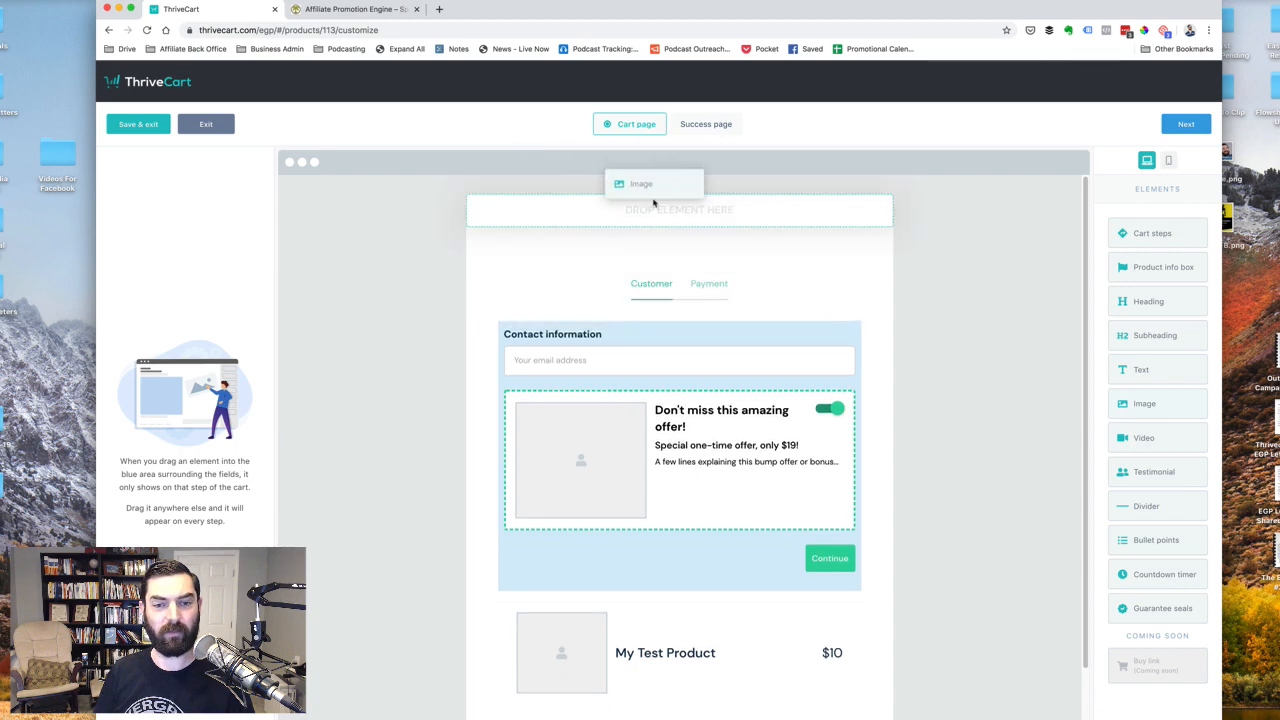
{"action": "left_click", "coordinate": [654, 196]}
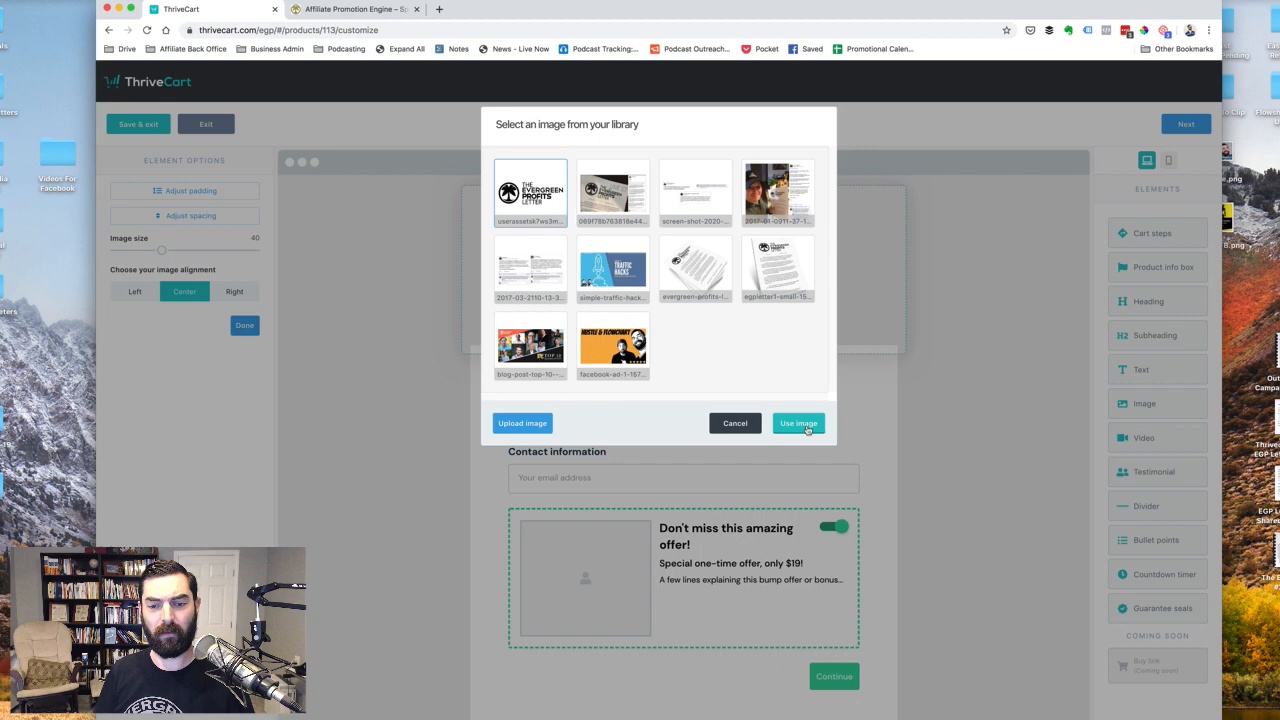
{"action": "left_click", "coordinate": [798, 424]}
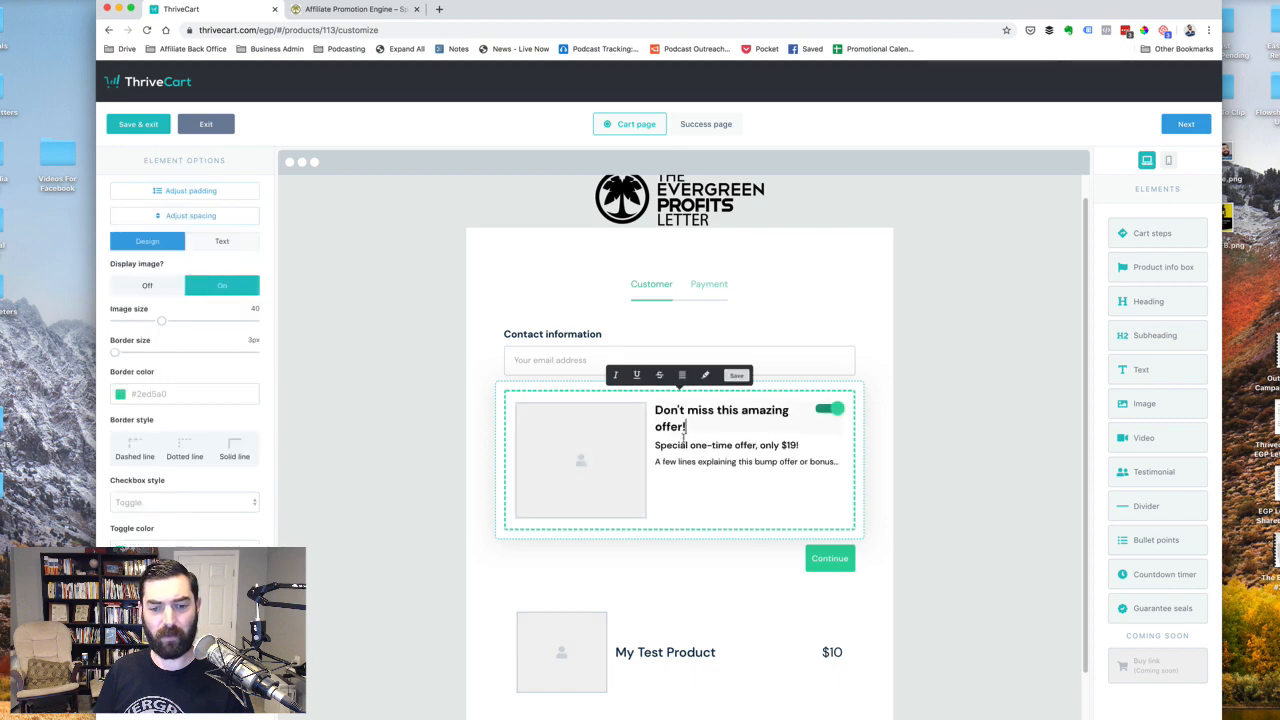
{"action": "mouse_move", "coordinate": [972, 524]}
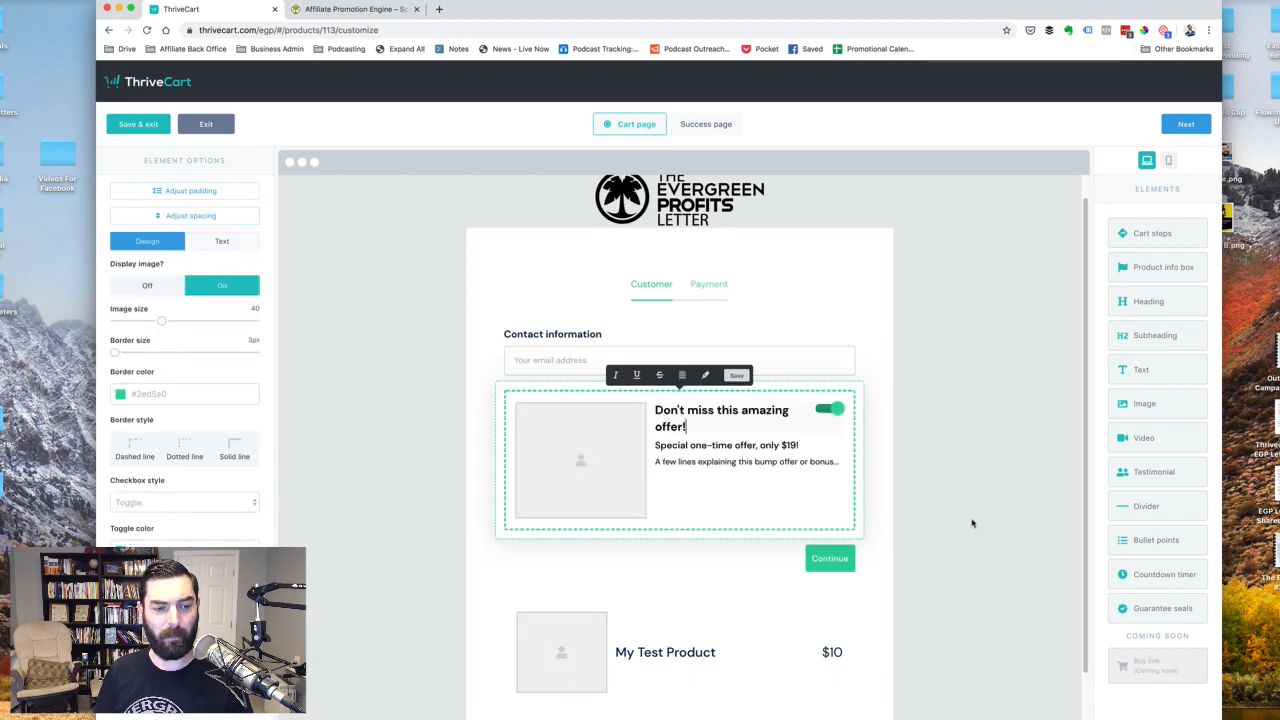
Step: Add a heading with the 7-Figure Income Stream headline from the sales page and enlarge its font
{"action": "left_click", "coordinate": [970, 524]}
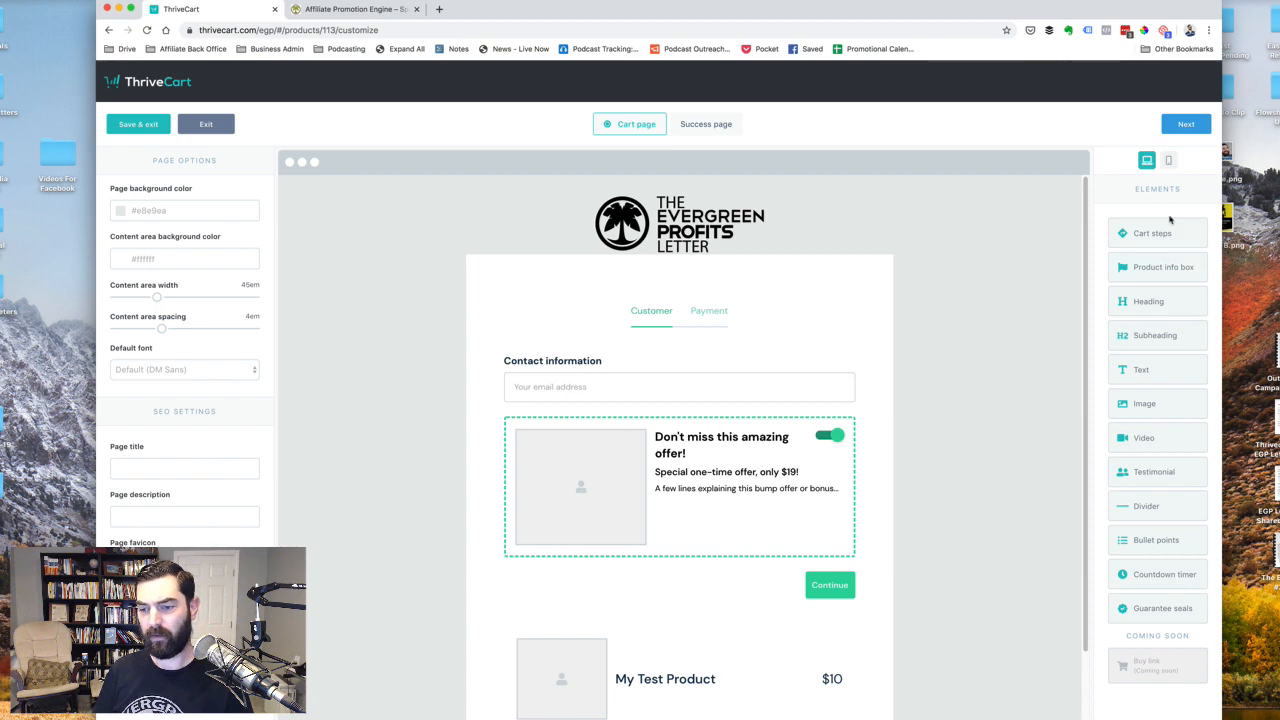
{"action": "left_click_drag", "start_coordinate": [1144, 436], "coordinate": [656, 282]}
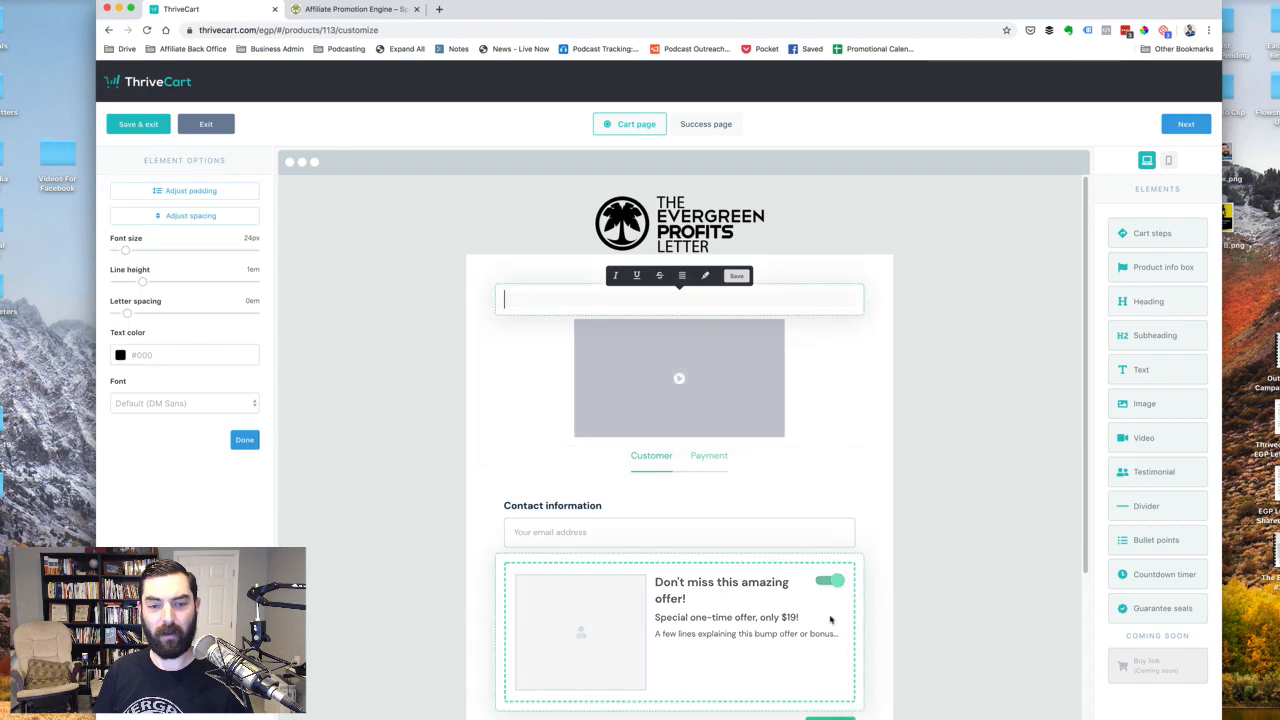
{"action": "left_click", "coordinate": [350, 8]}
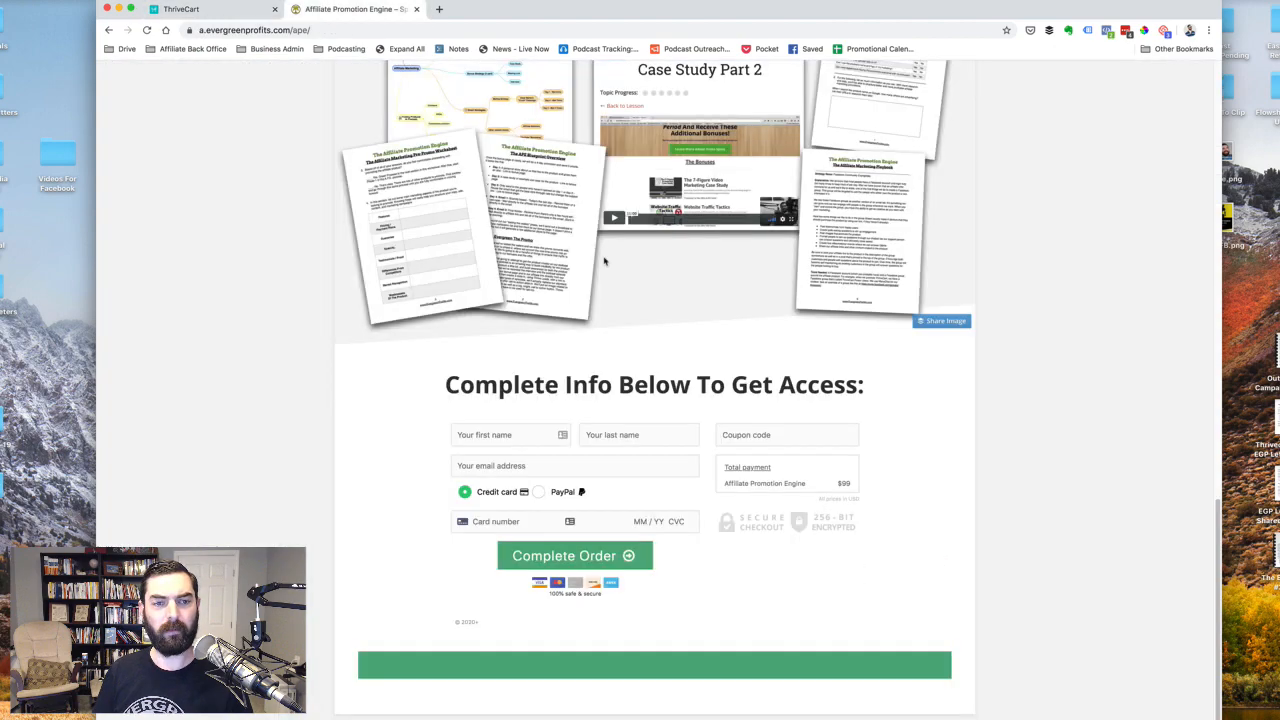
{"action": "scroll", "scroll_direction": "up", "scroll_amount": 3}
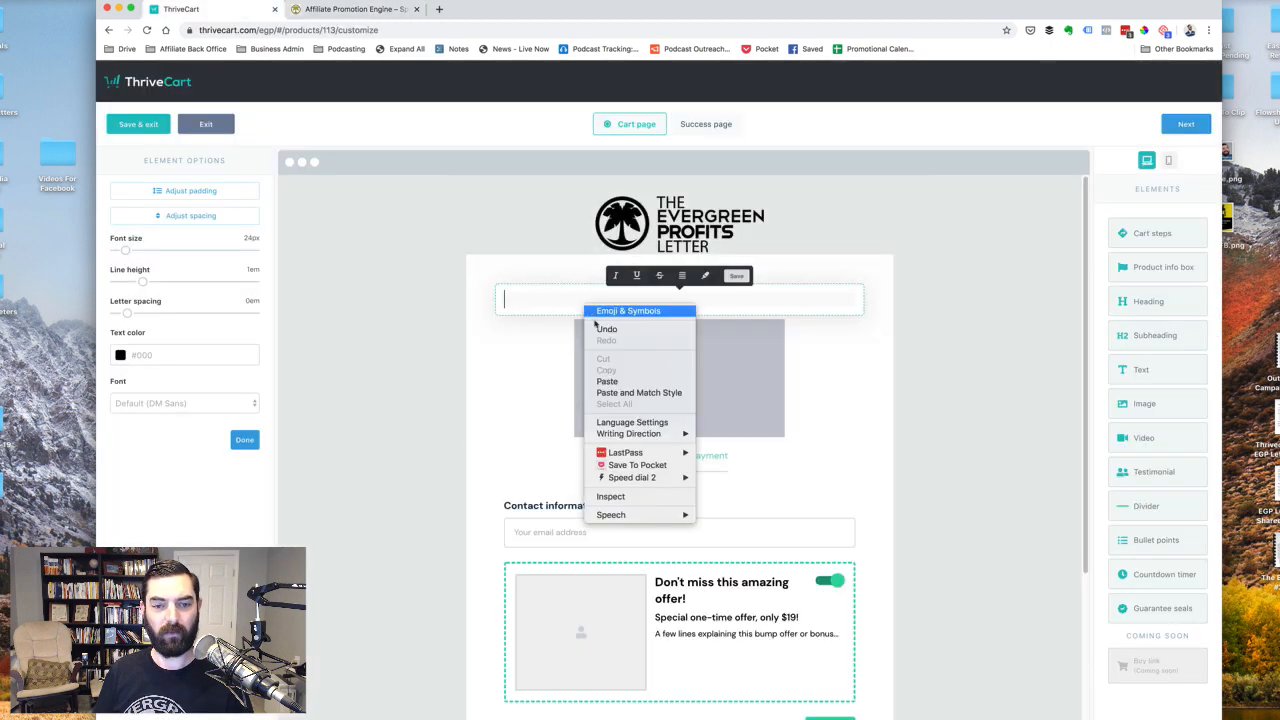
{"action": "left_click", "coordinate": [608, 380]}
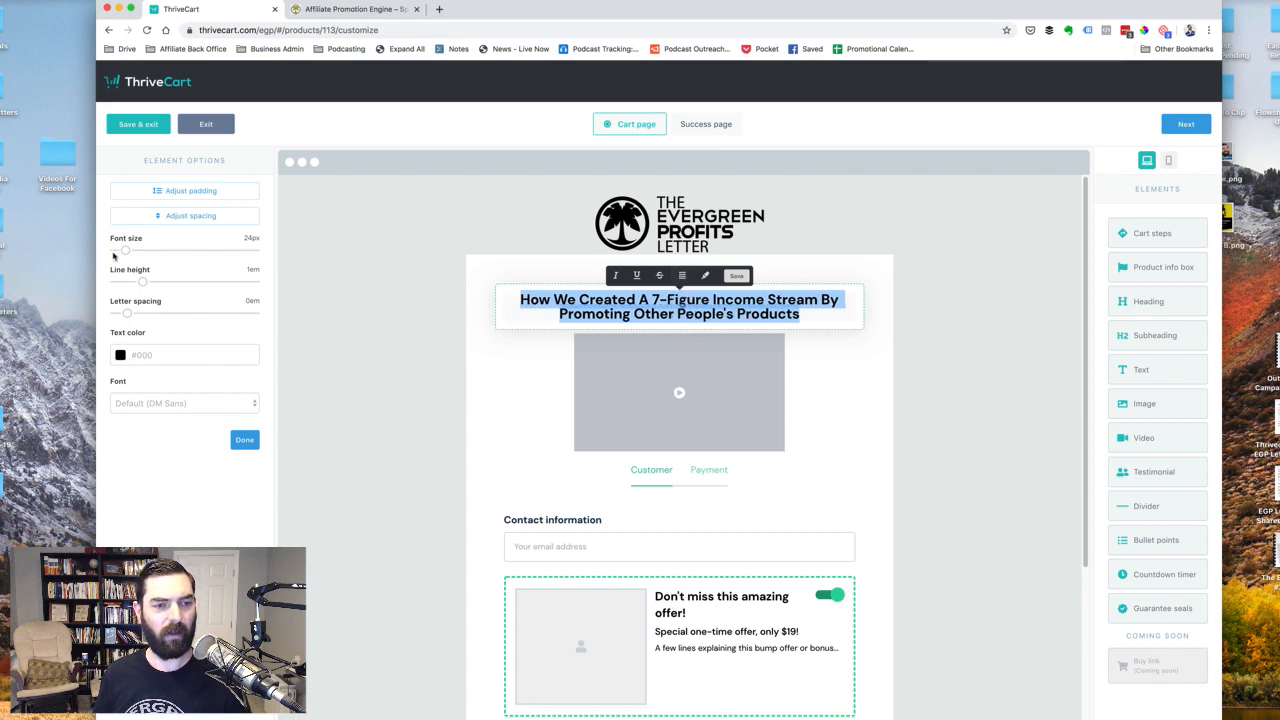
{"action": "left_click_drag", "start_coordinate": [124, 252], "coordinate": [144, 252]}
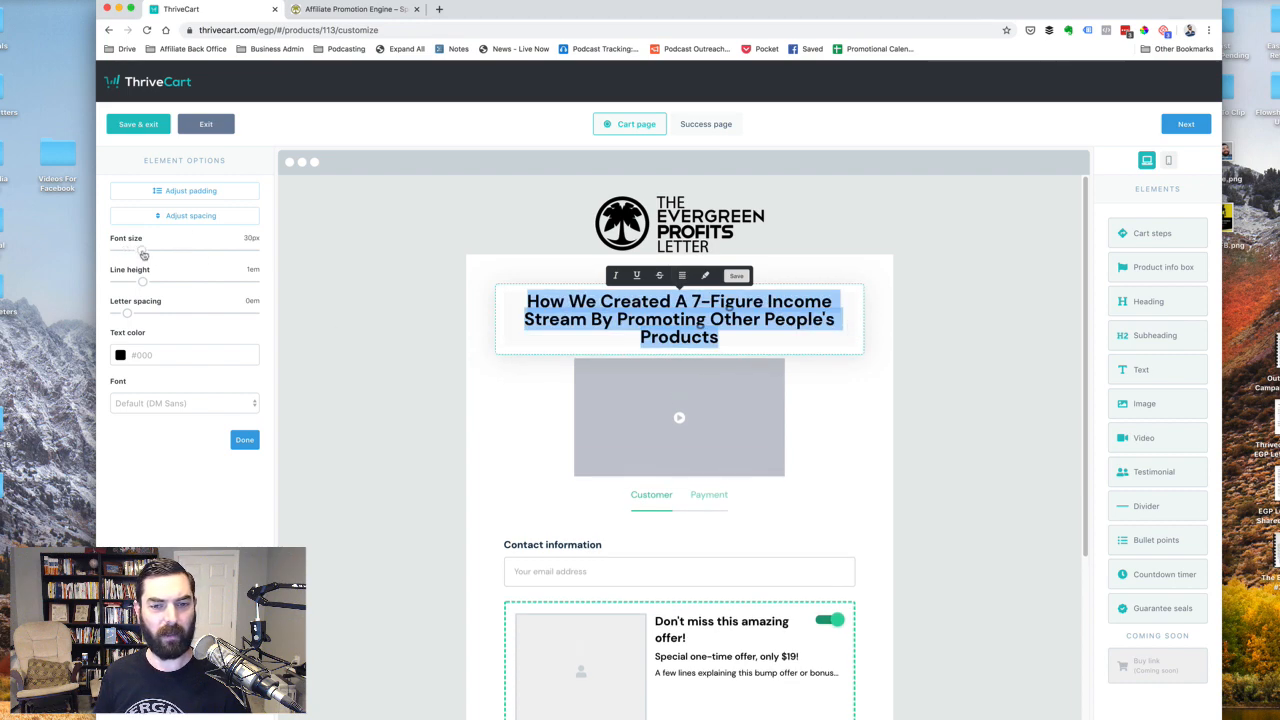
{"action": "left_click_drag", "start_coordinate": [140, 254], "coordinate": [152, 254]}
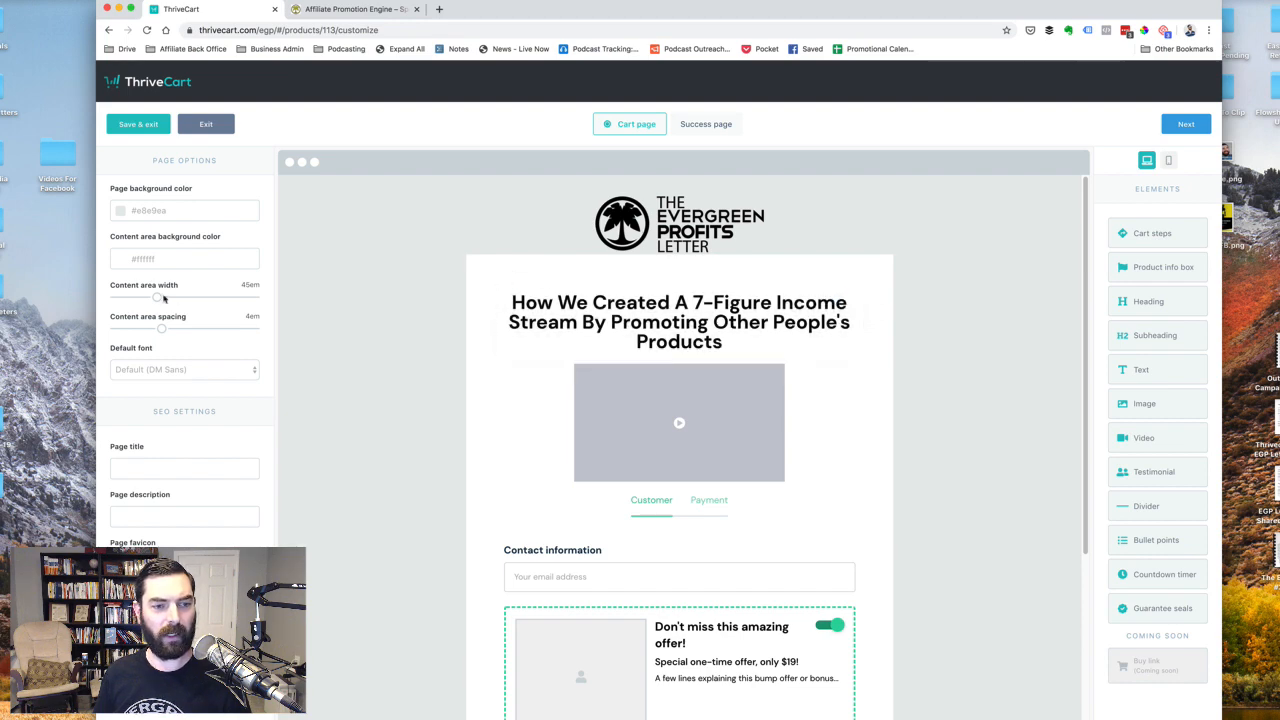
Step: Widen the content area, delete the logo block, and finish the headline
{"action": "left_click_drag", "start_coordinate": [156, 298], "coordinate": [200, 298]}
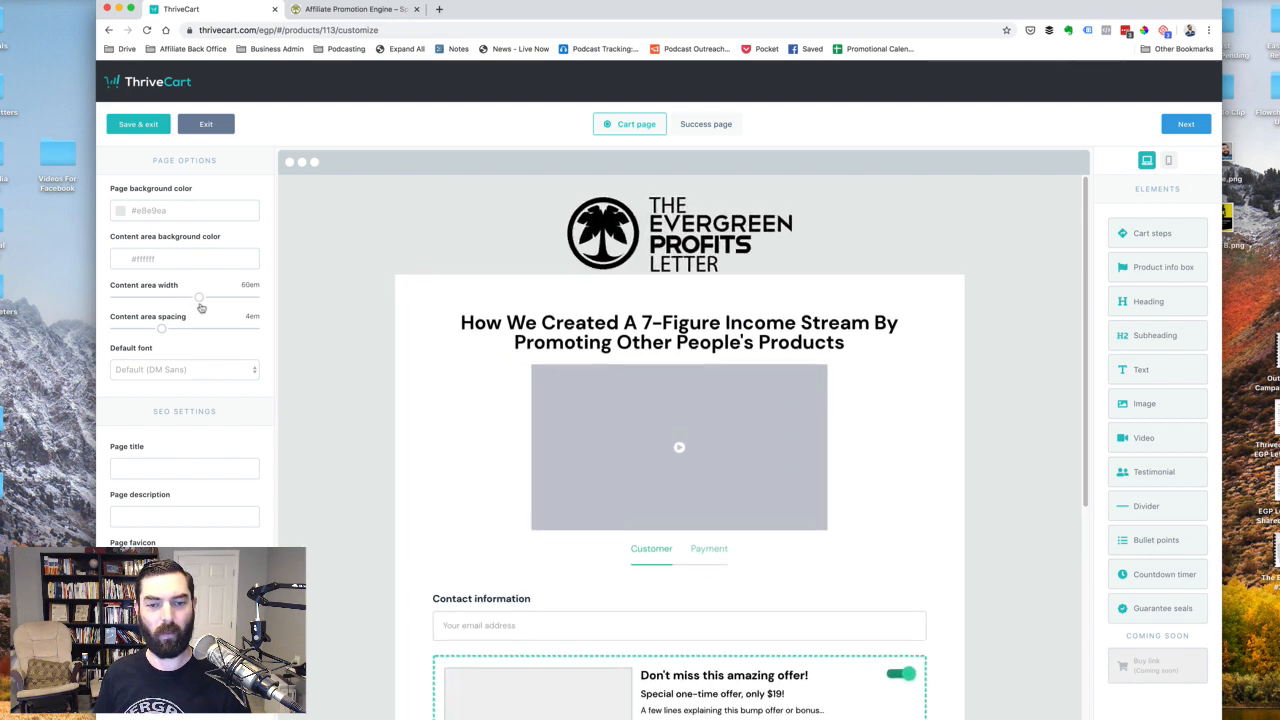
{"action": "left_click_drag", "start_coordinate": [198, 296], "coordinate": [192, 296]}
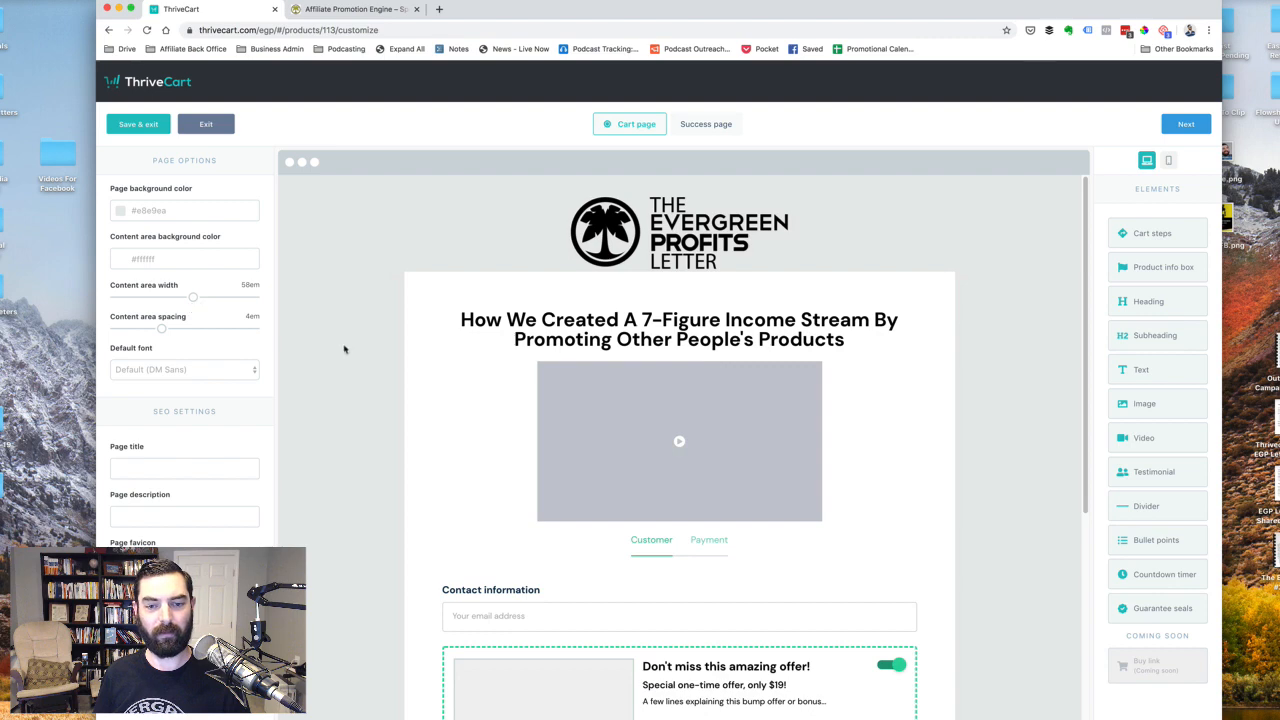
{"action": "left_click", "coordinate": [680, 232]}
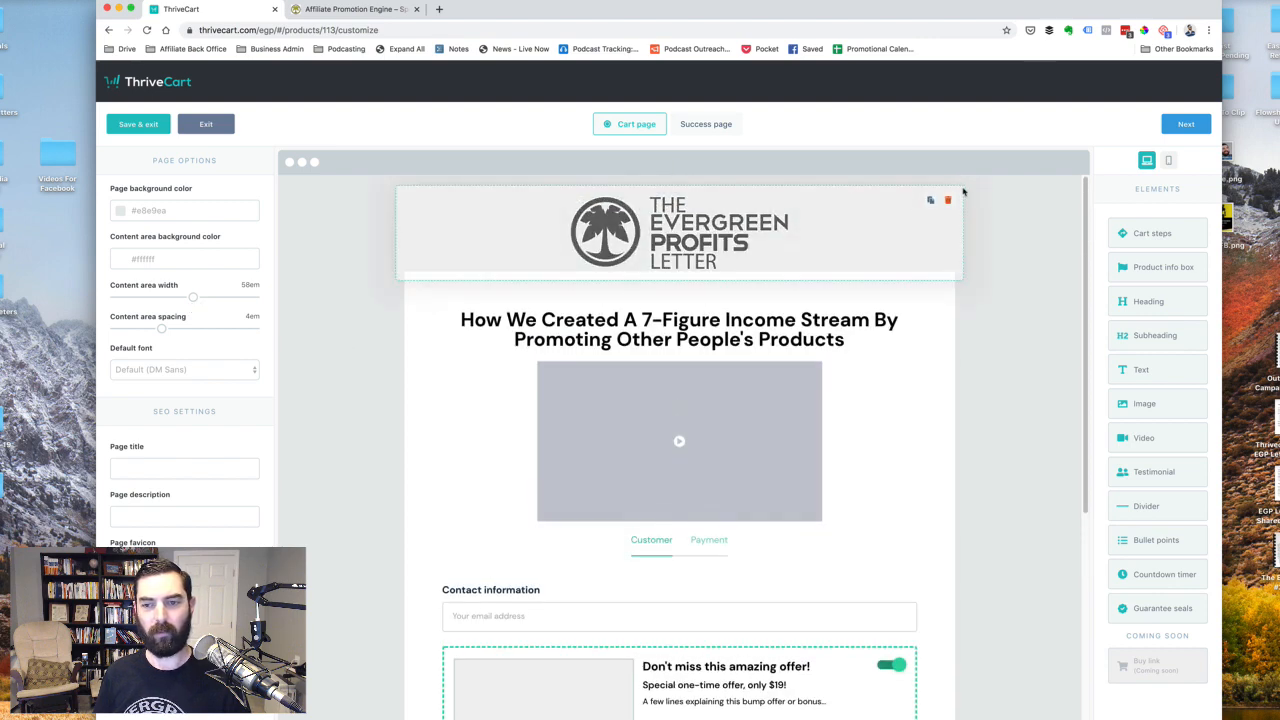
{"action": "left_click", "coordinate": [948, 200]}
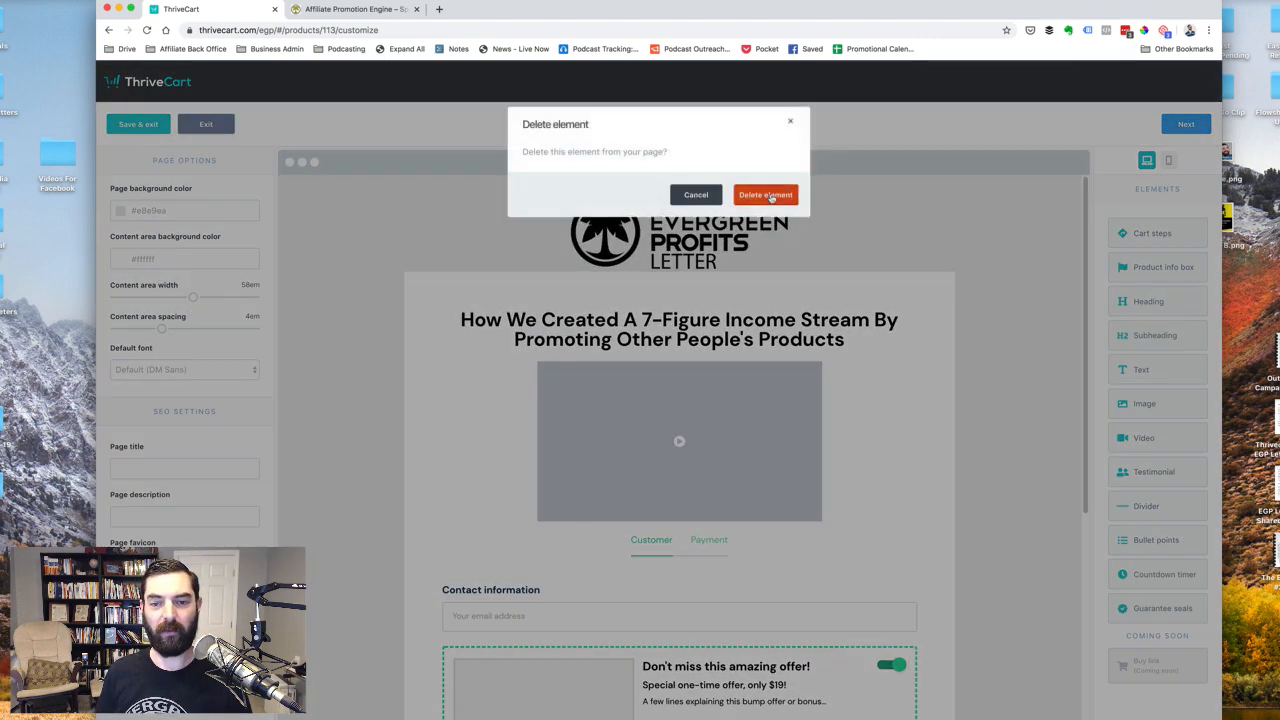
{"action": "left_click", "coordinate": [764, 194]}
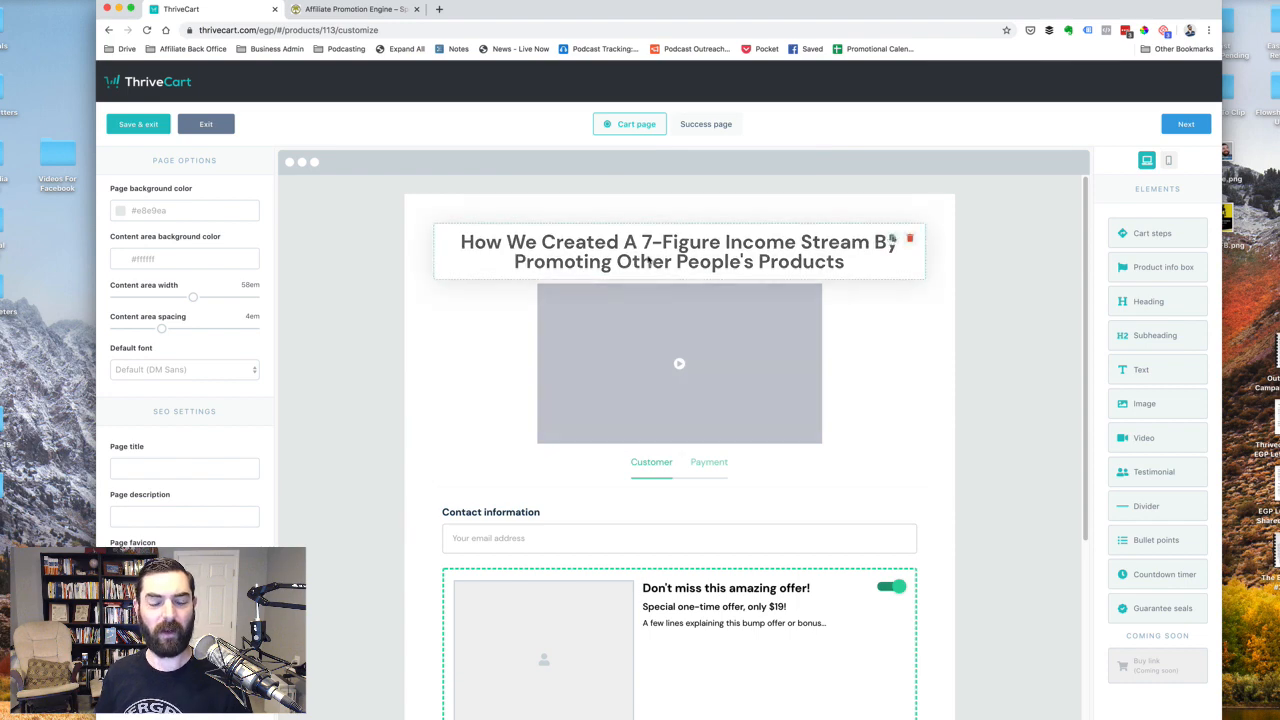
{"action": "left_click", "coordinate": [352, 8]}
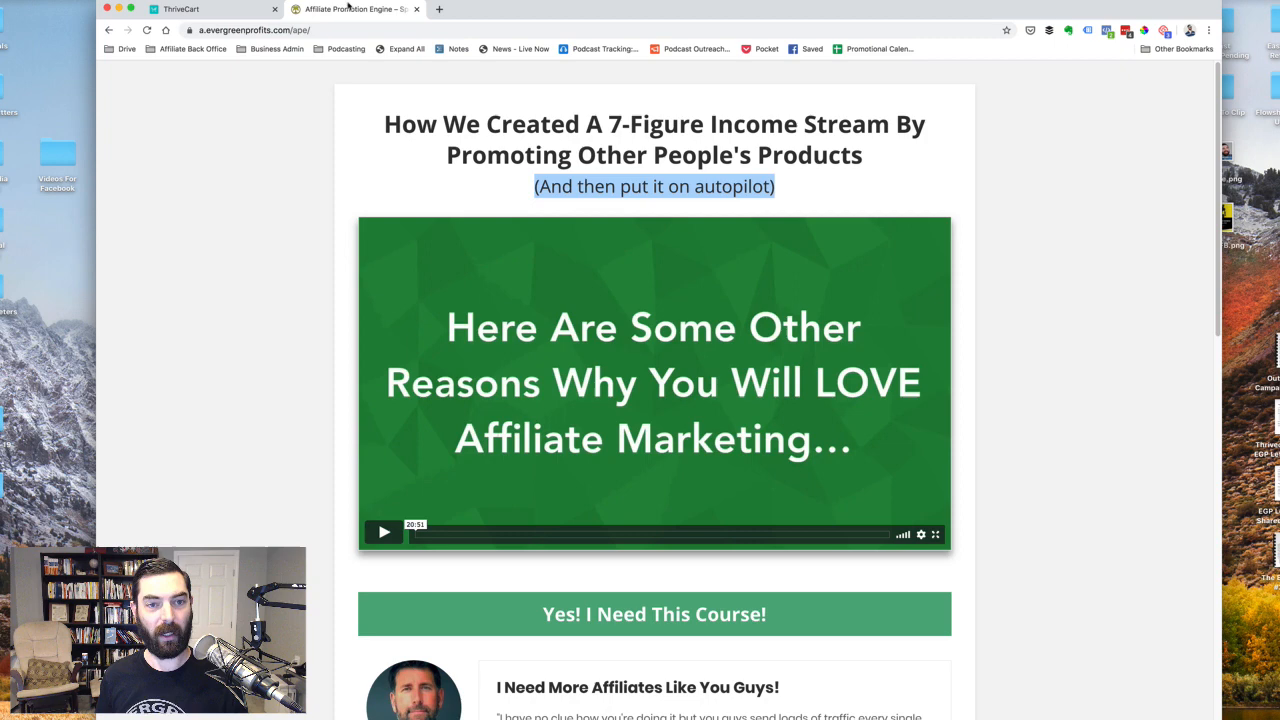
Step: Add the centred subheadline '(And then put it on autopilot)' beneath the headline
{"action": "left_click", "coordinate": [212, 8]}
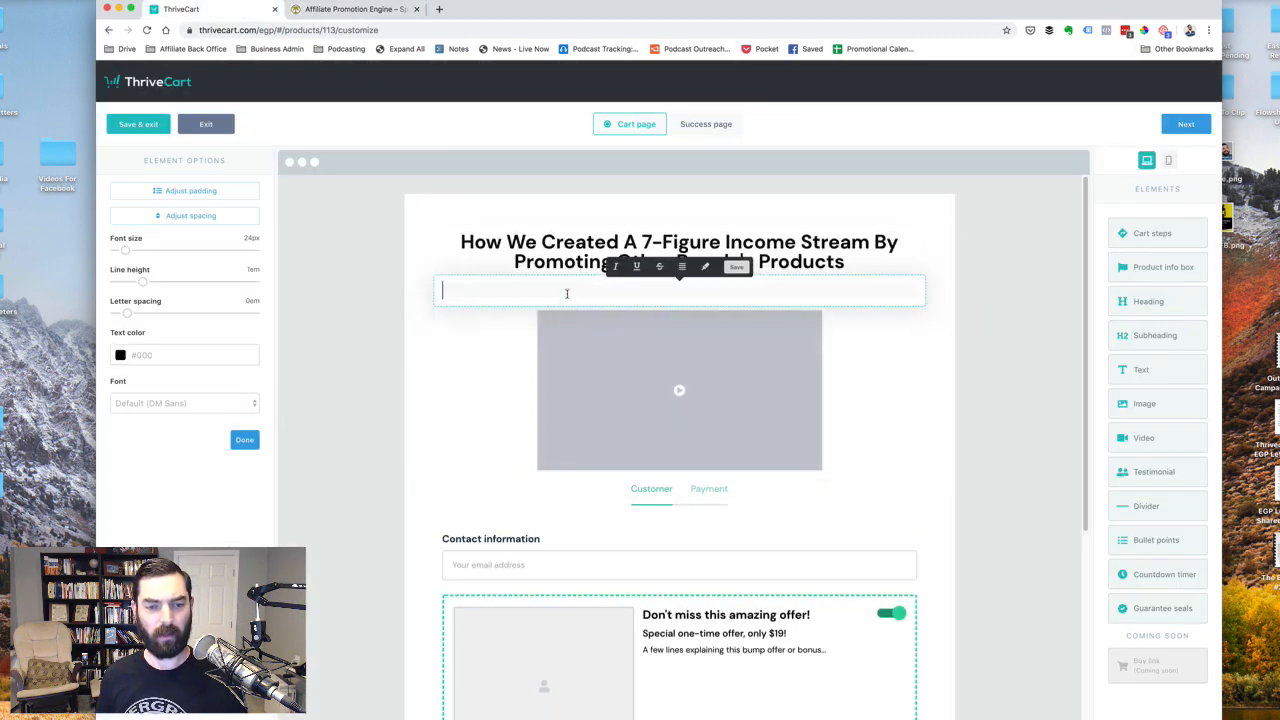
{"action": "type", "text": "(And then put it on autopilot)"}
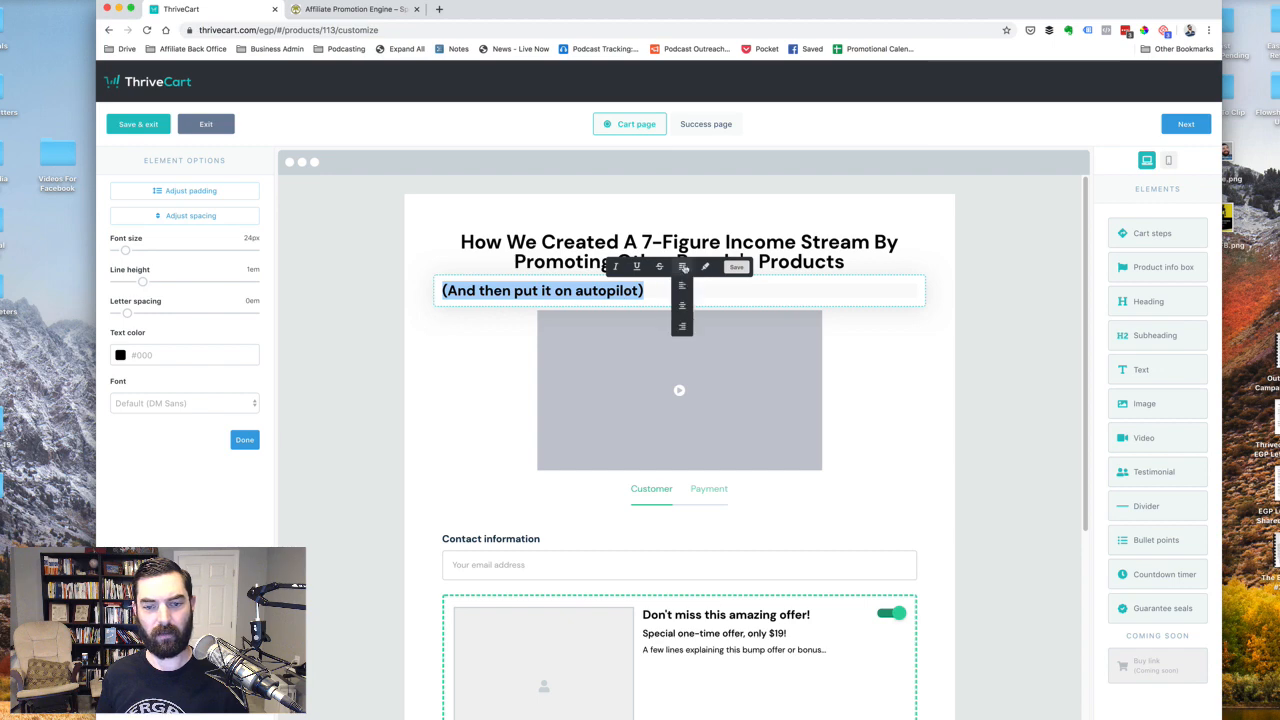
{"action": "left_click", "coordinate": [682, 268]}
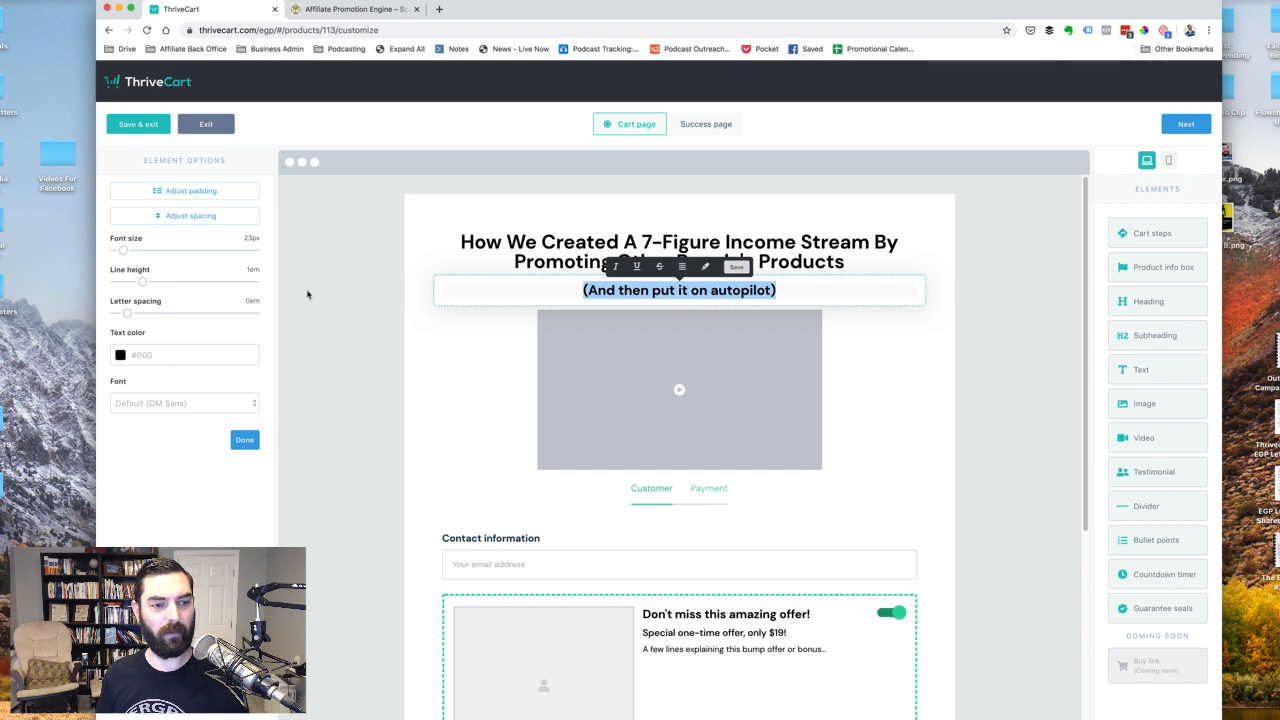
{"action": "left_click", "coordinate": [680, 390]}
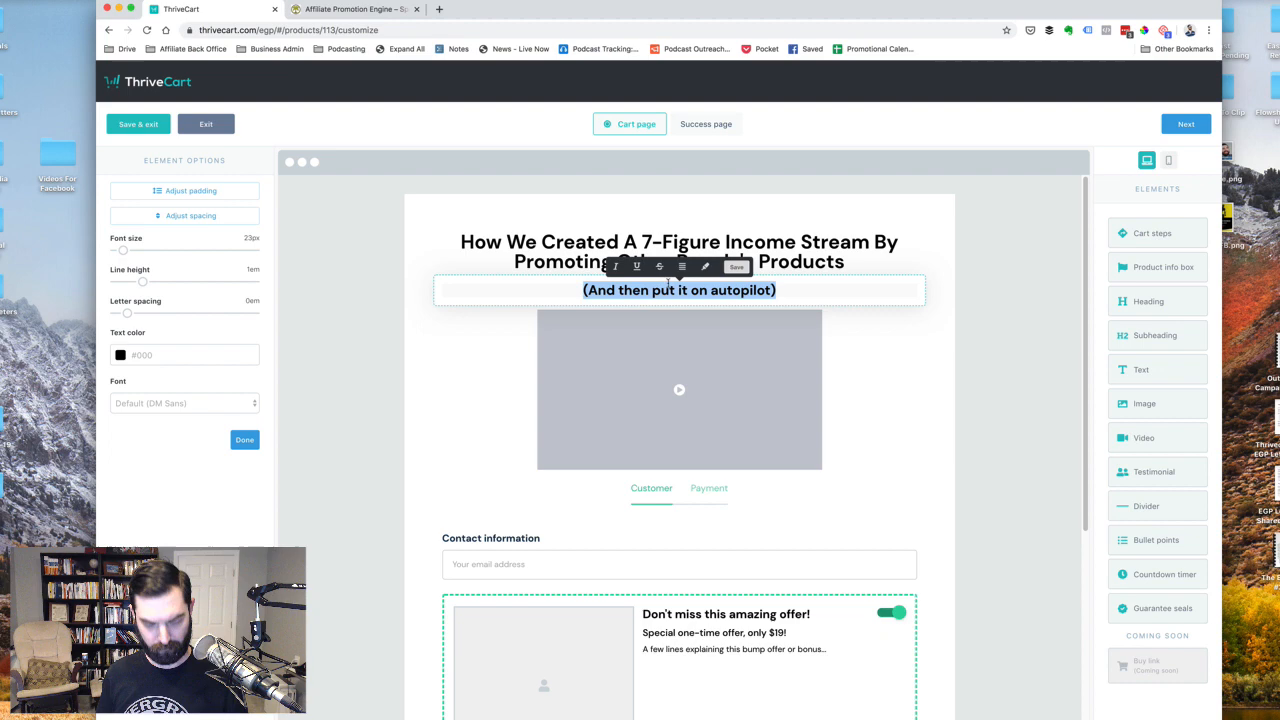
{"action": "left_click", "coordinate": [680, 388]}
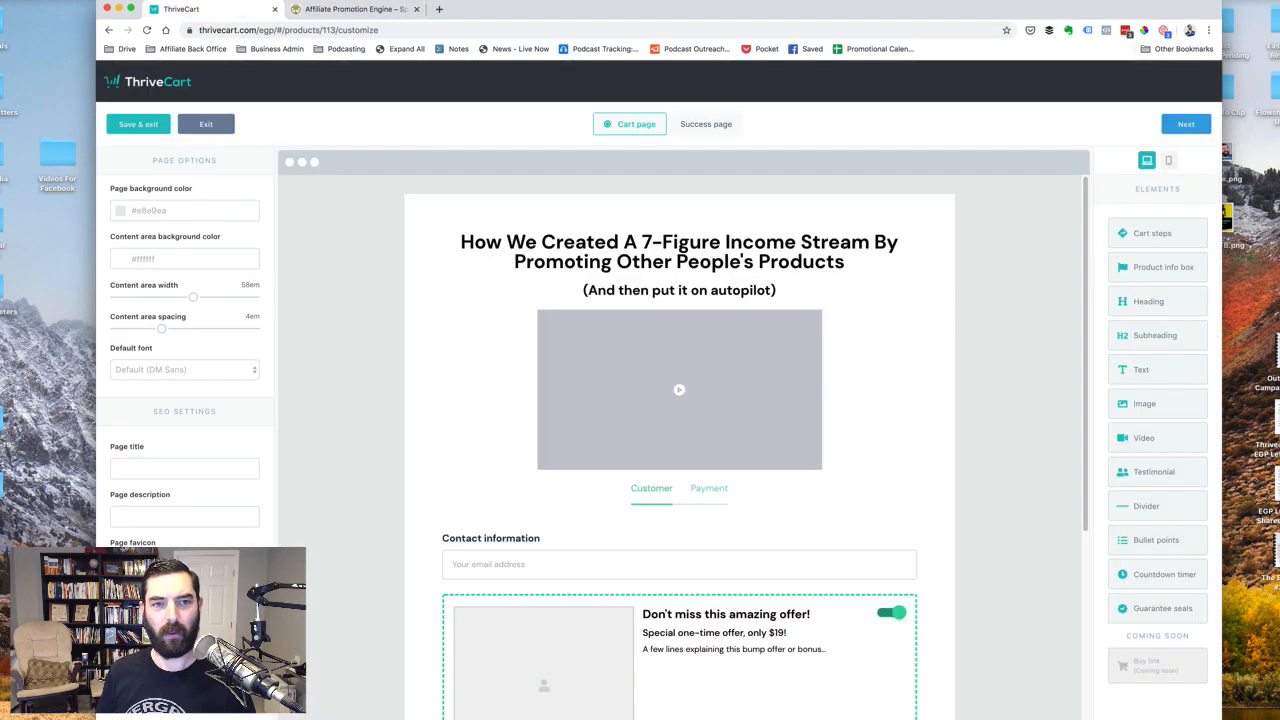
{"action": "left_click", "coordinate": [350, 8]}
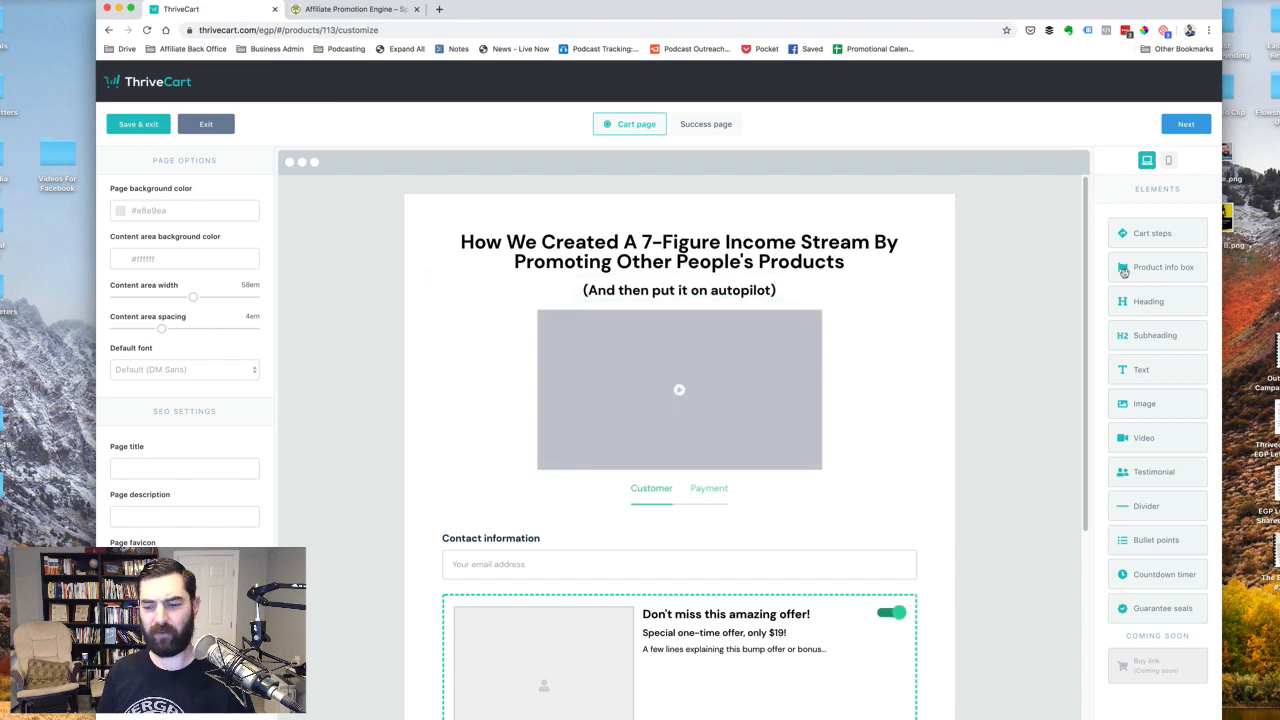
{"action": "mouse_move", "coordinate": [1138, 456]}
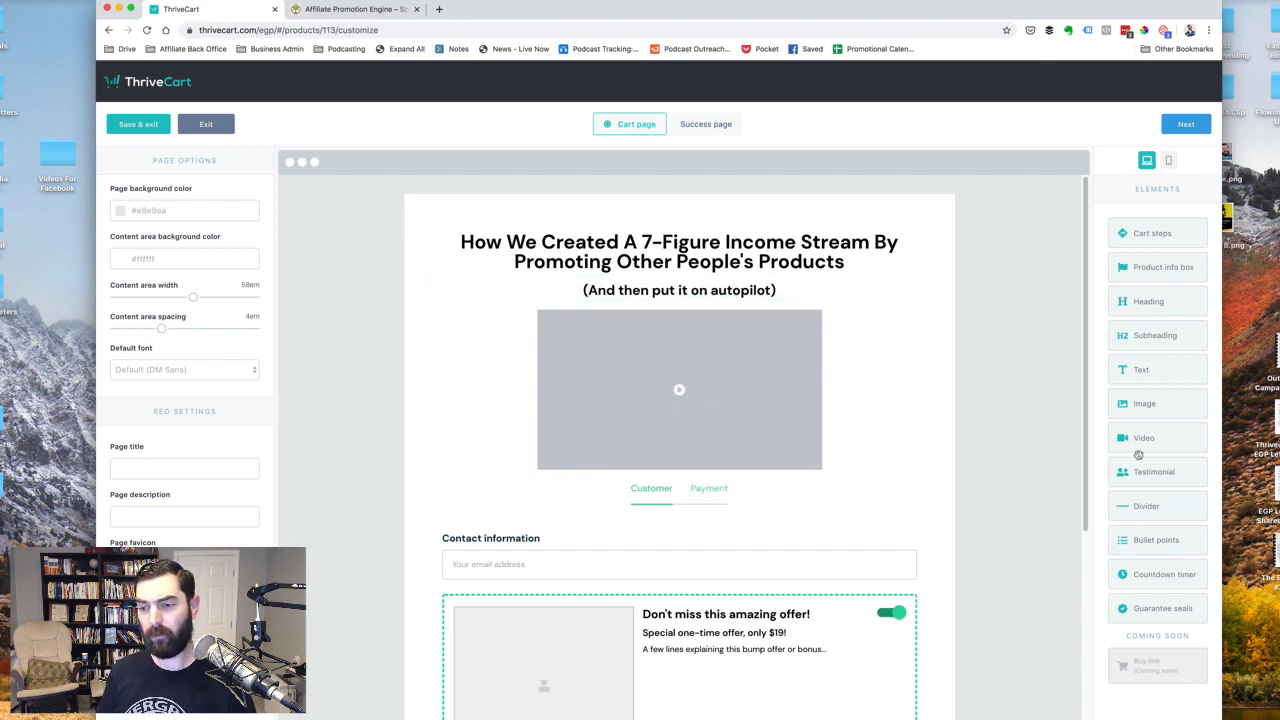
Step: Place a text block below the video with an image-beside-text layout
{"action": "left_click", "coordinate": [680, 390]}
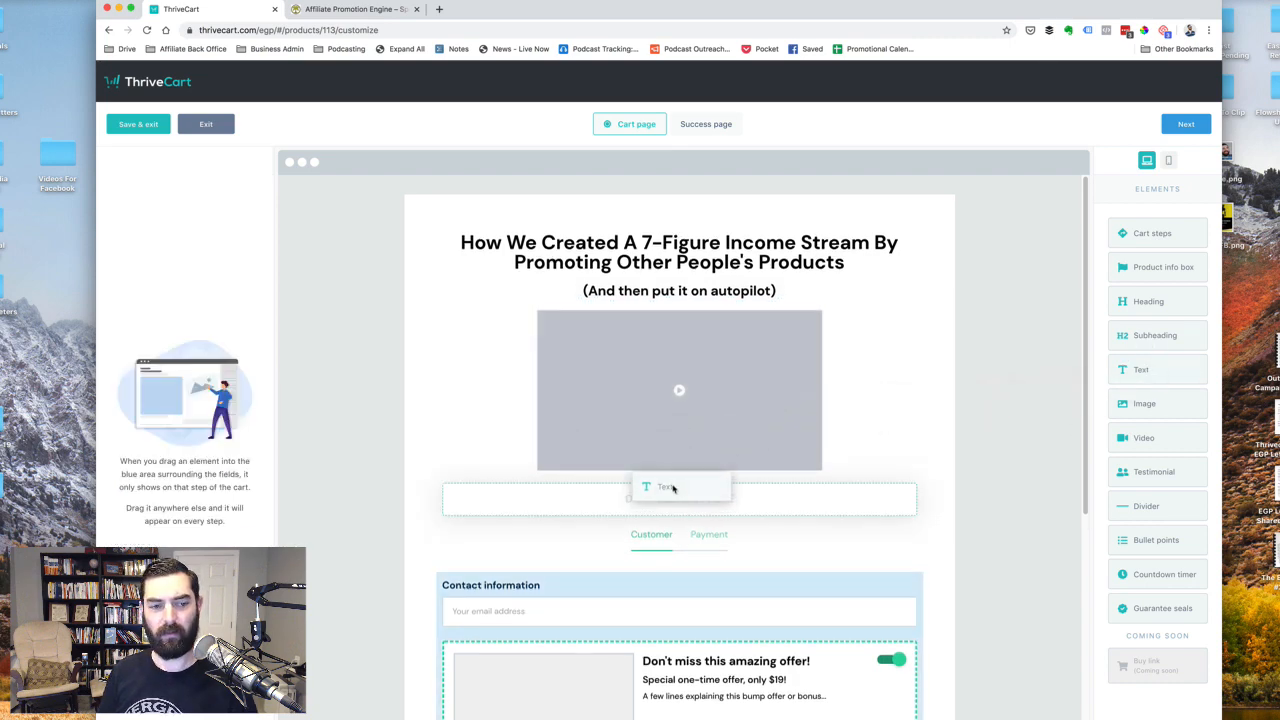
{"action": "left_click", "coordinate": [680, 500]}
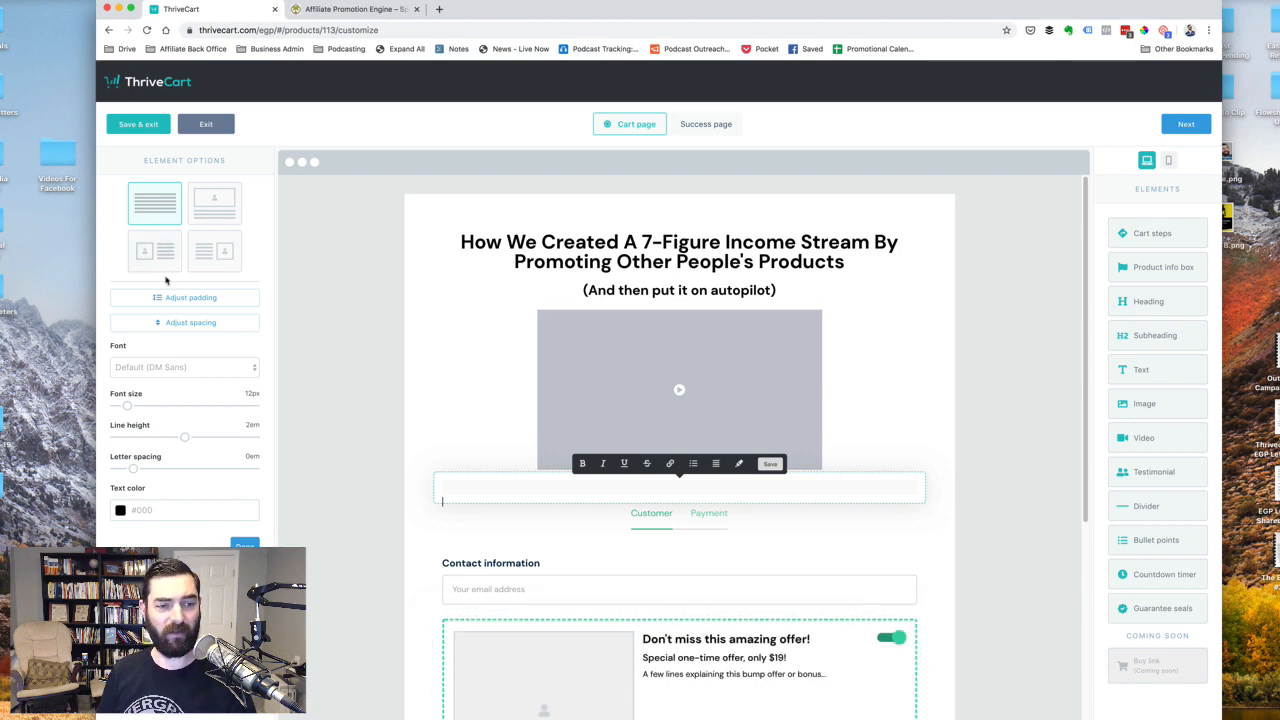
{"action": "left_click", "coordinate": [154, 252]}
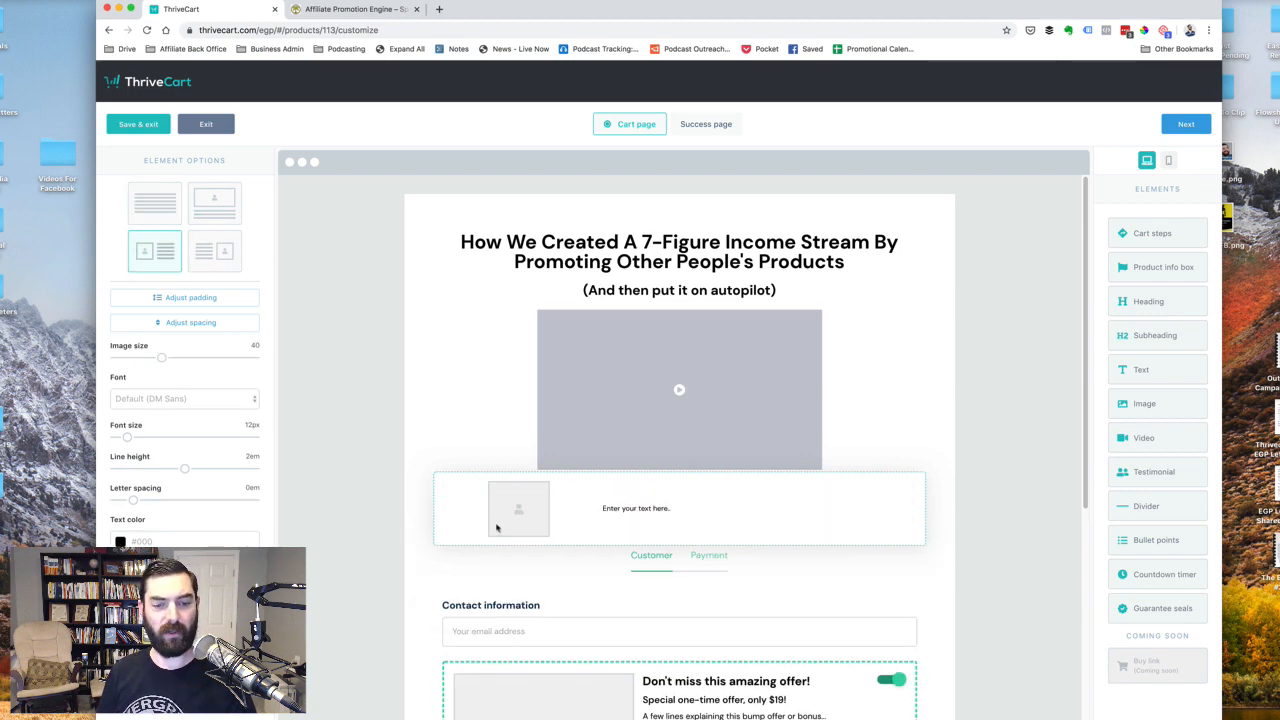
{"action": "mouse_move", "coordinate": [348, 520]}
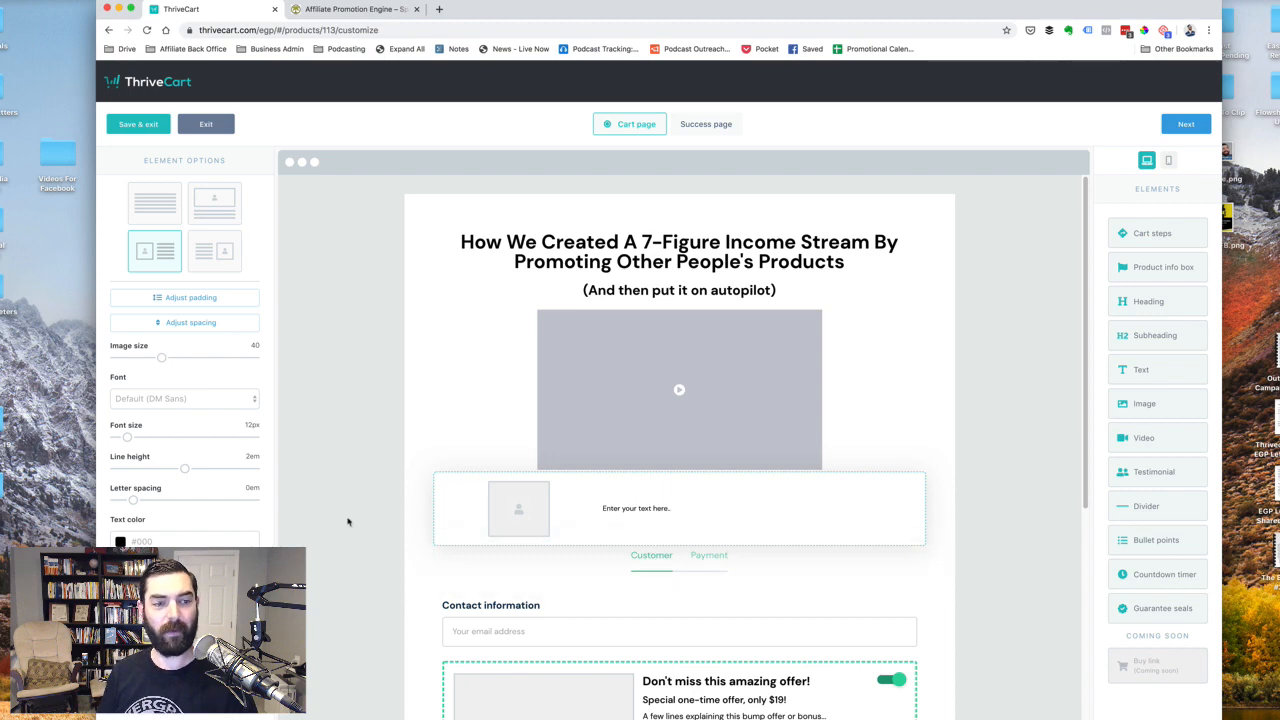
Step: Fill it with 'I Need More Affiliates Like You Guys!' and 'PAUL CLIFFORD // Founder of Designrr.io'
{"action": "left_click", "coordinate": [350, 8]}
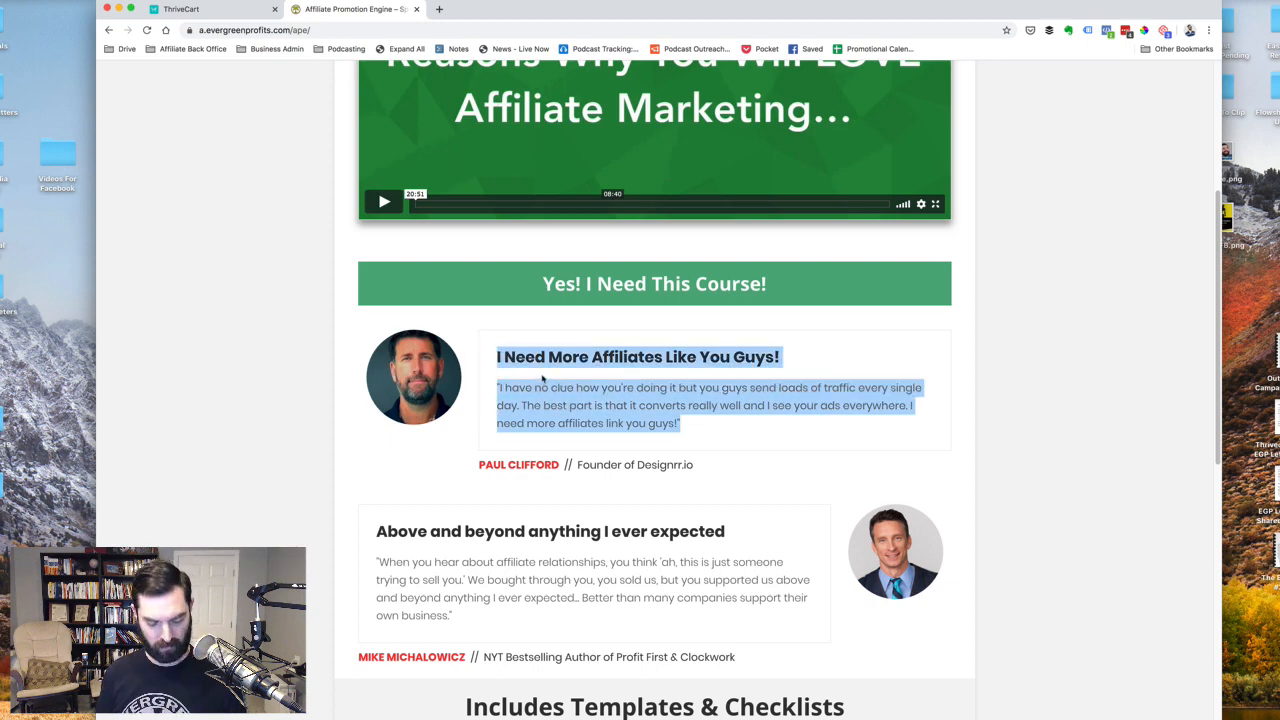
{"action": "left_click", "coordinate": [212, 8]}
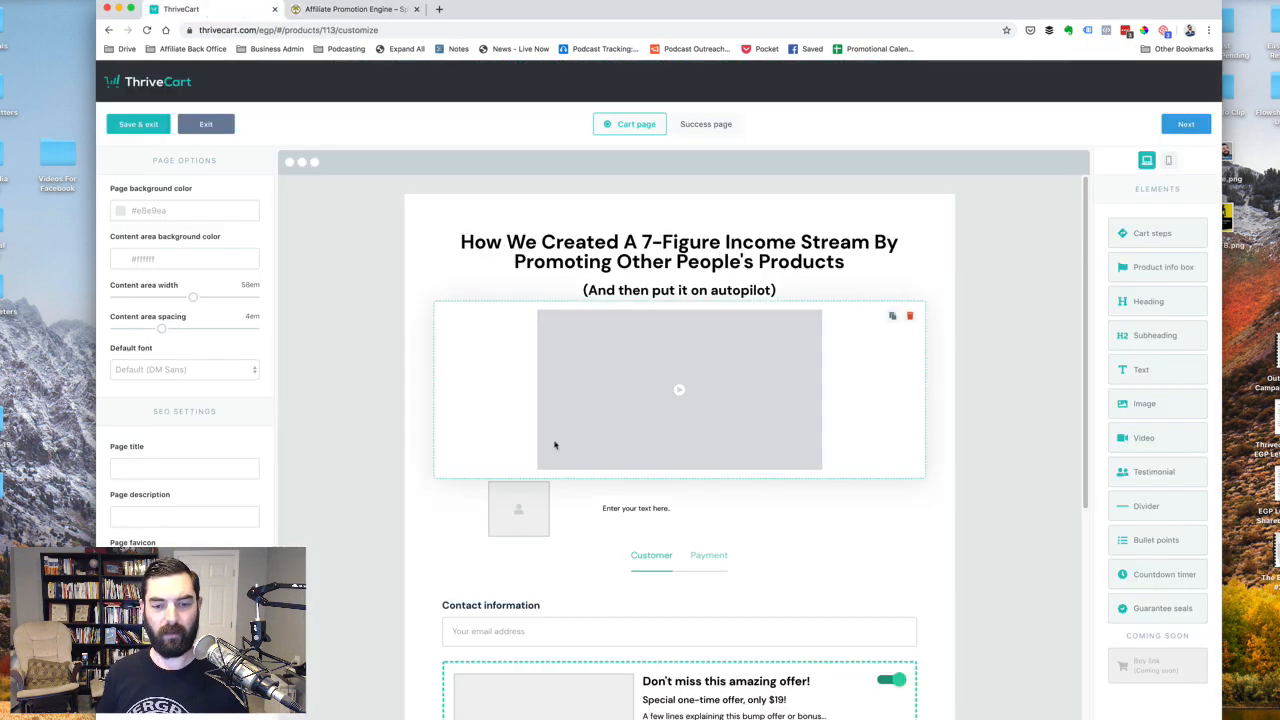
{"action": "left_click", "coordinate": [636, 508]}
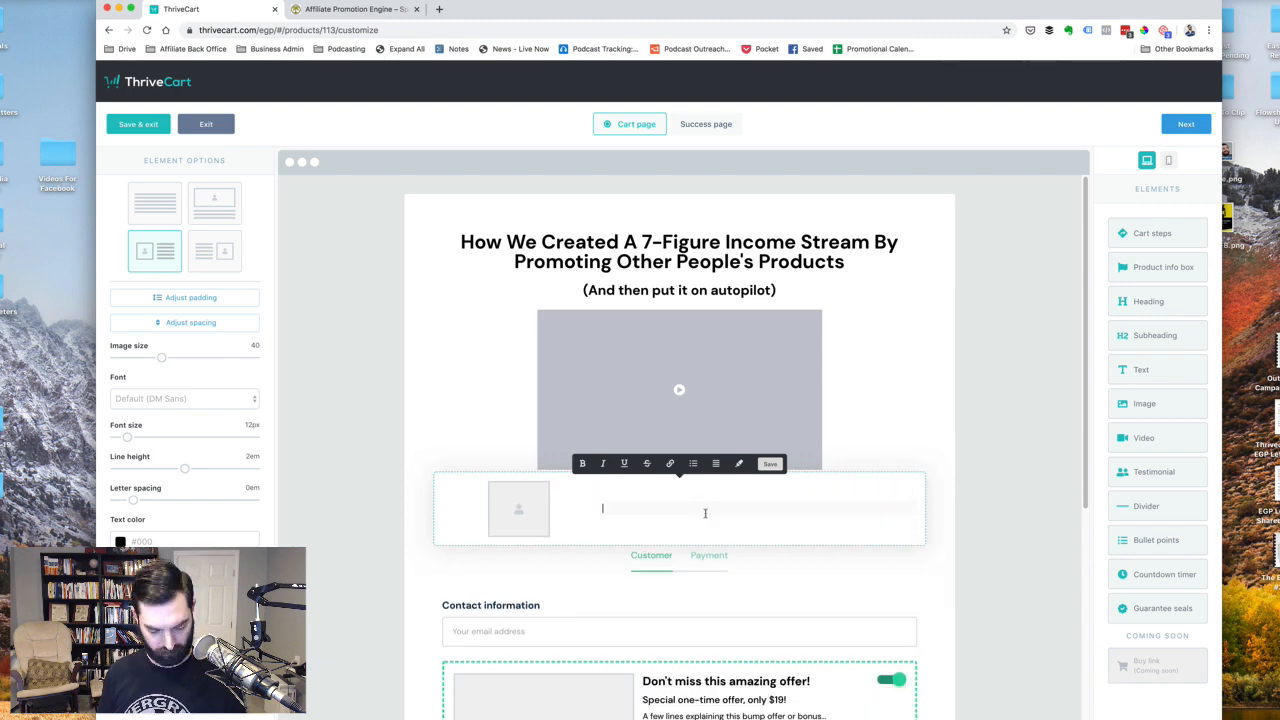
{"action": "type", "text": "I Need More Affiliates Like You Guys!"}
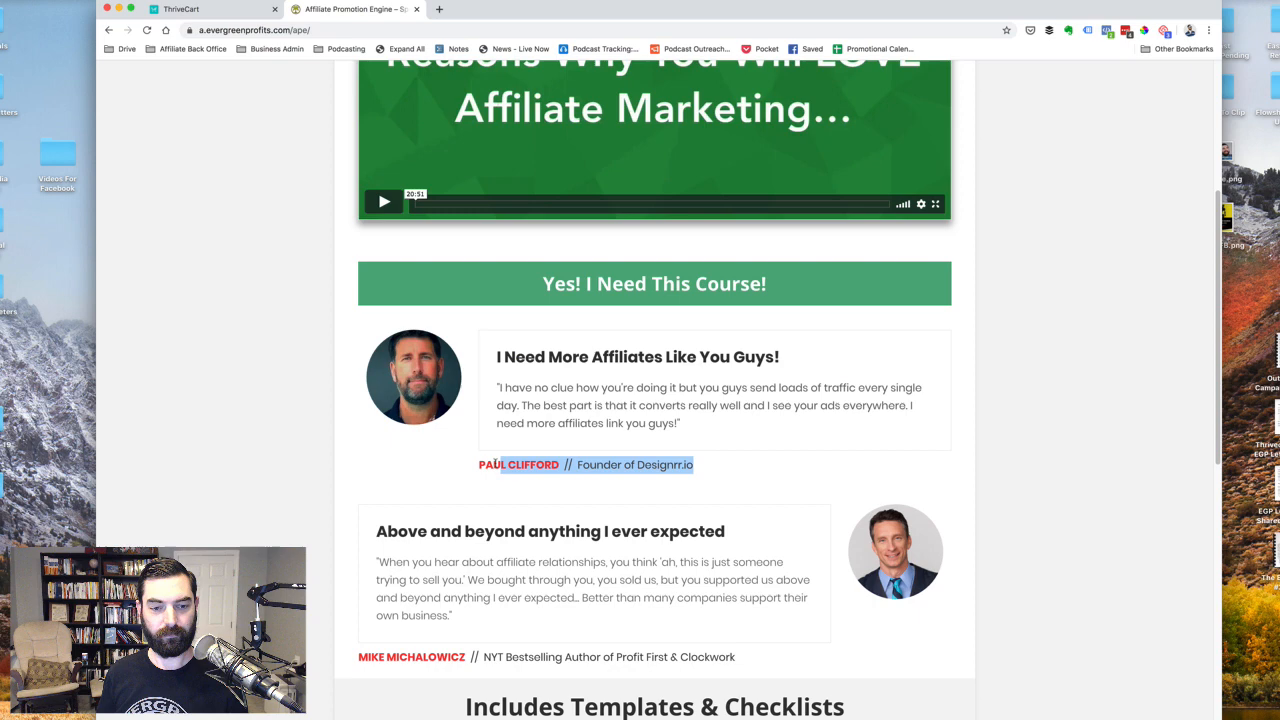
{"action": "left_click", "coordinate": [210, 8]}
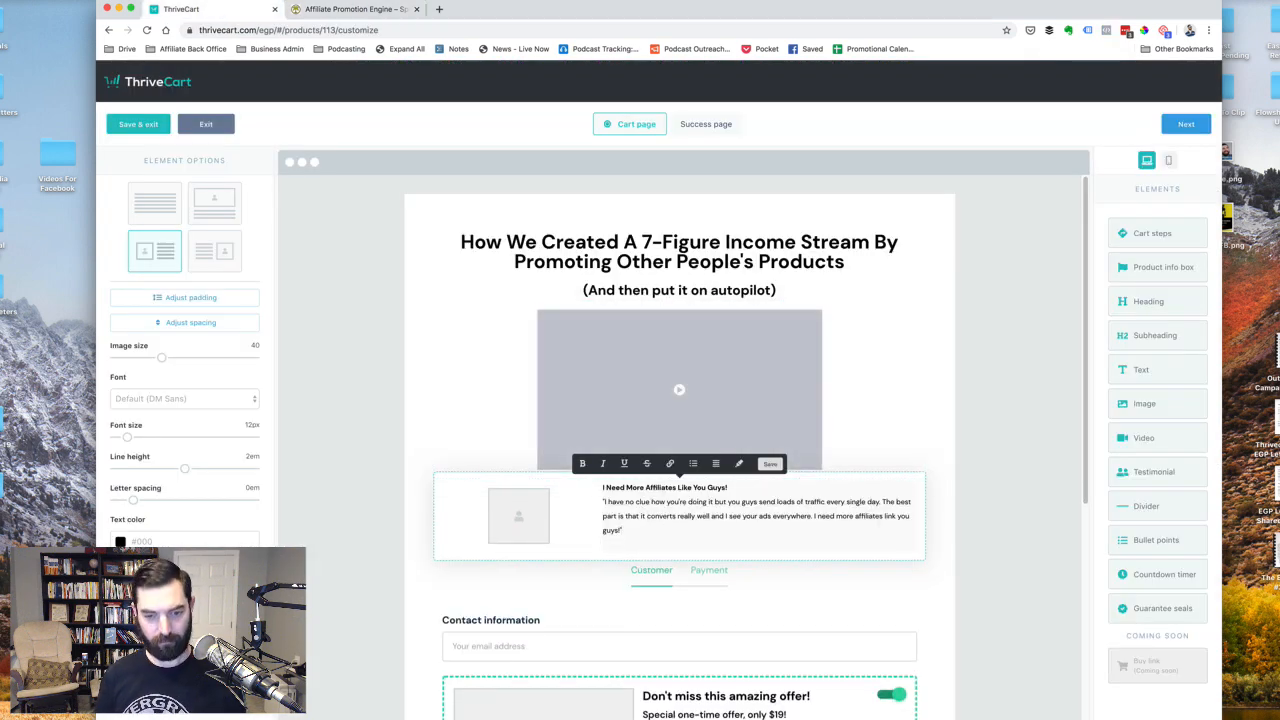
{"action": "type", "text": "PAUL CLIFFORD // Founder of Designrr.io"}
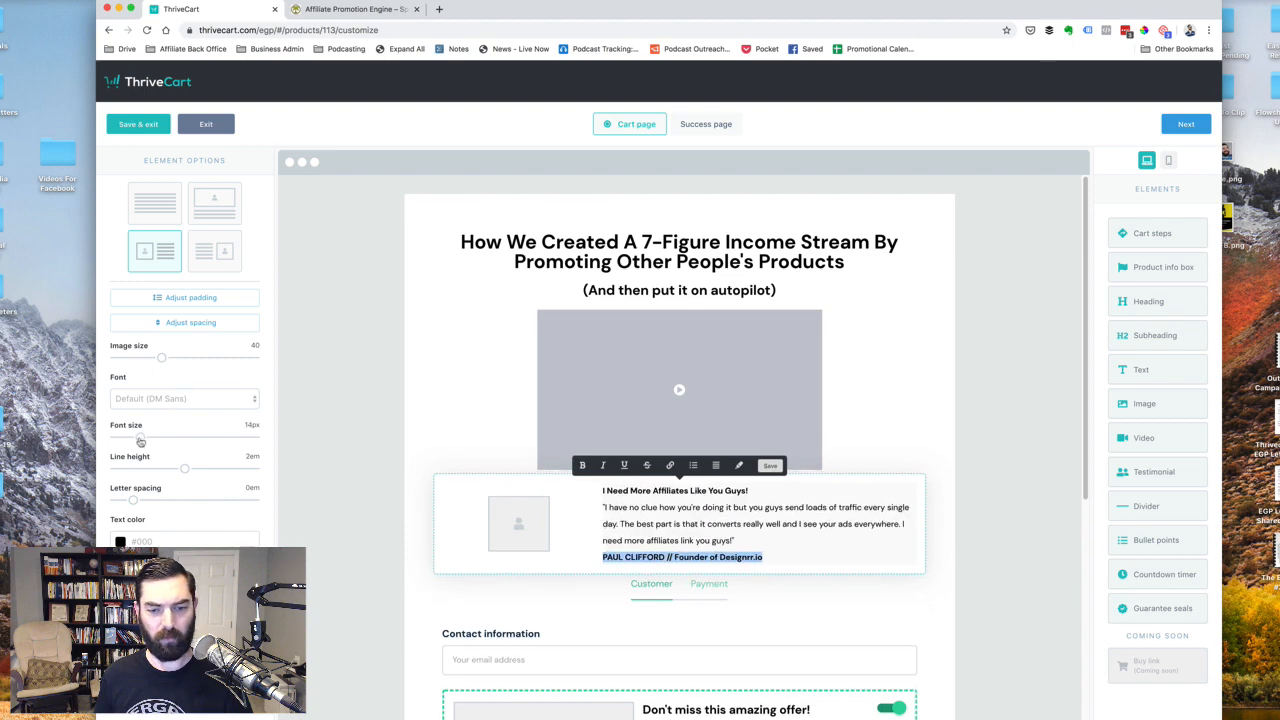
Step: Increase the testimonial text size and tighten its line and letter spacing
{"action": "left_click_drag", "start_coordinate": [162, 436], "coordinate": [172, 436]}
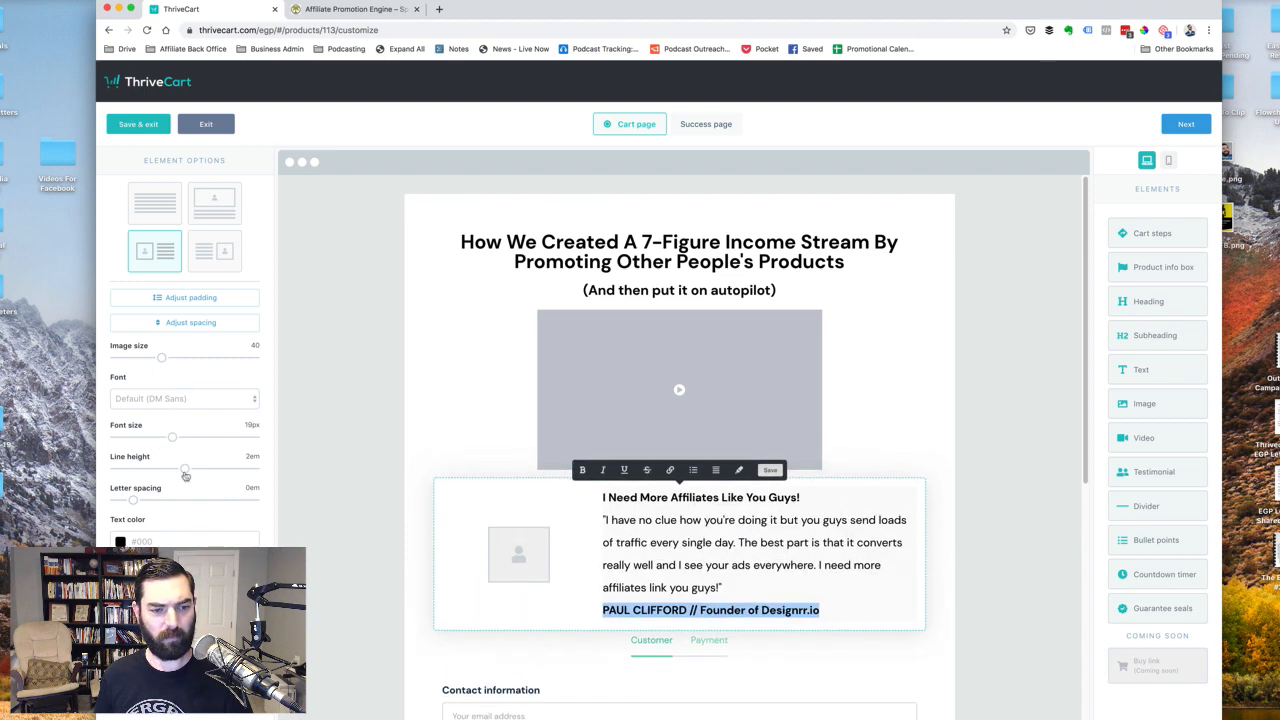
{"action": "left_click_drag", "start_coordinate": [184, 470], "coordinate": [156, 470]}
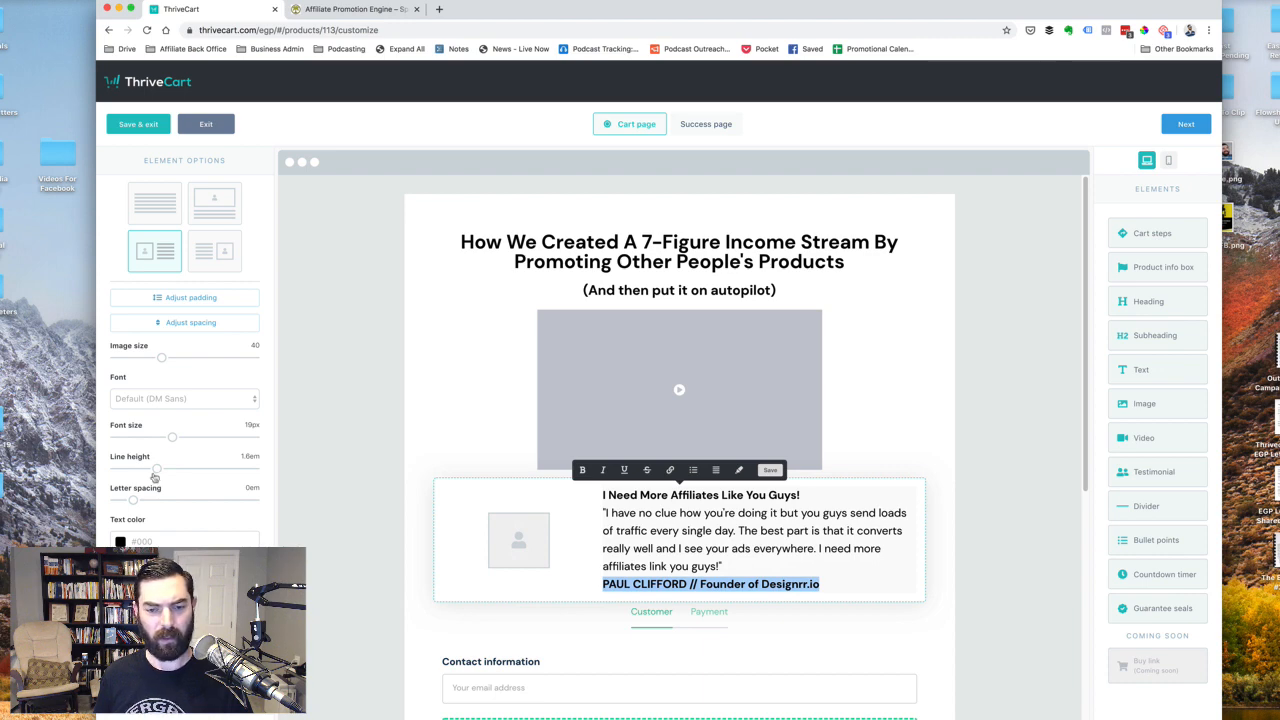
{"action": "left_click_drag", "start_coordinate": [134, 500], "coordinate": [128, 500]}
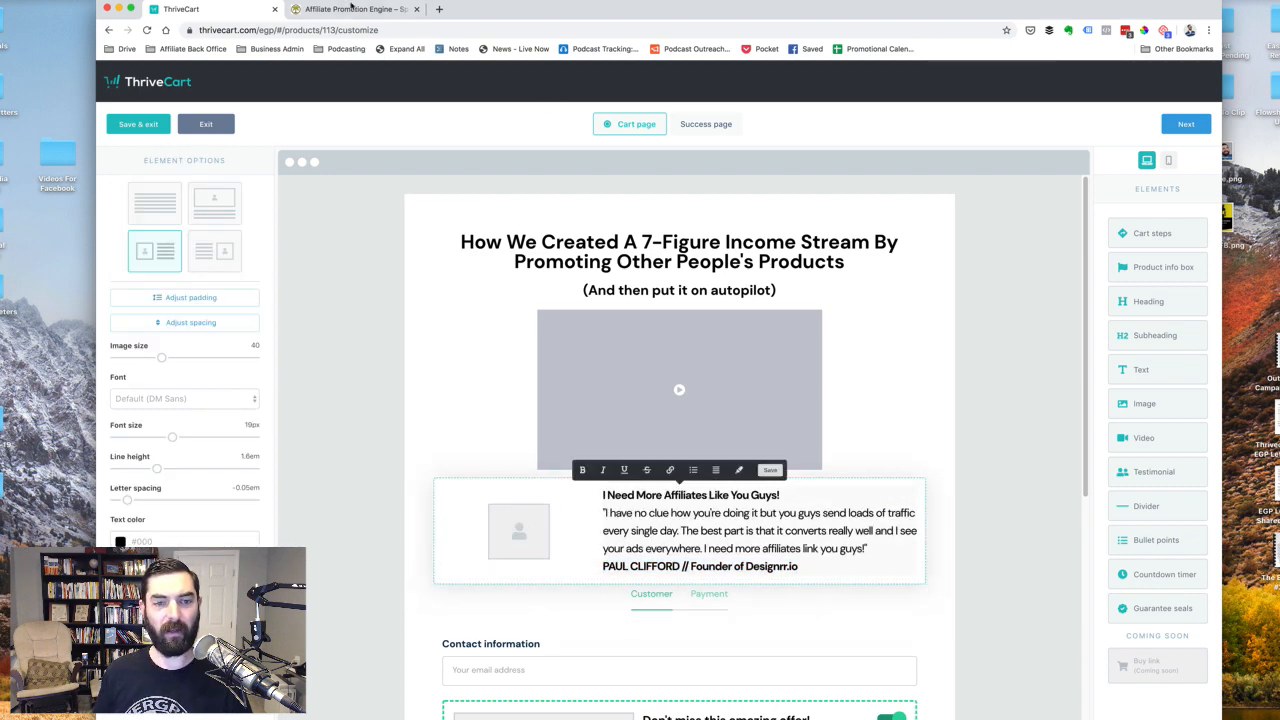
{"action": "left_click", "coordinate": [350, 8]}
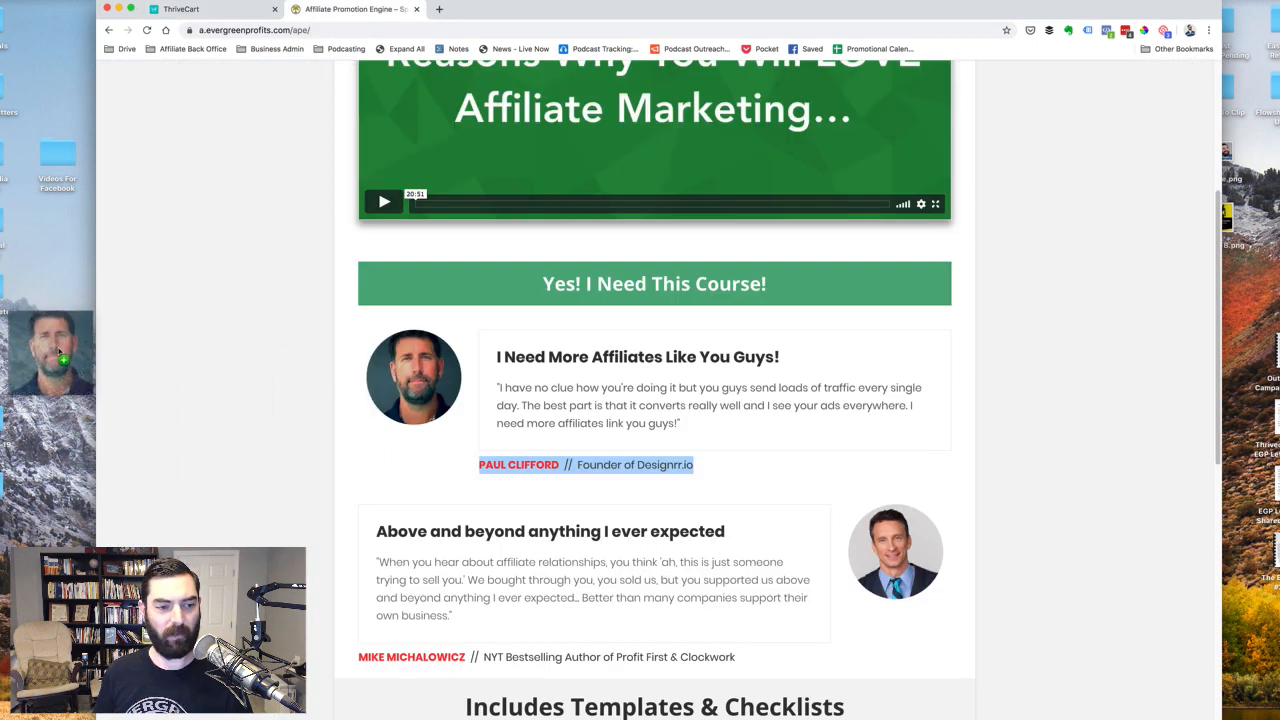
{"action": "left_click", "coordinate": [200, 8]}
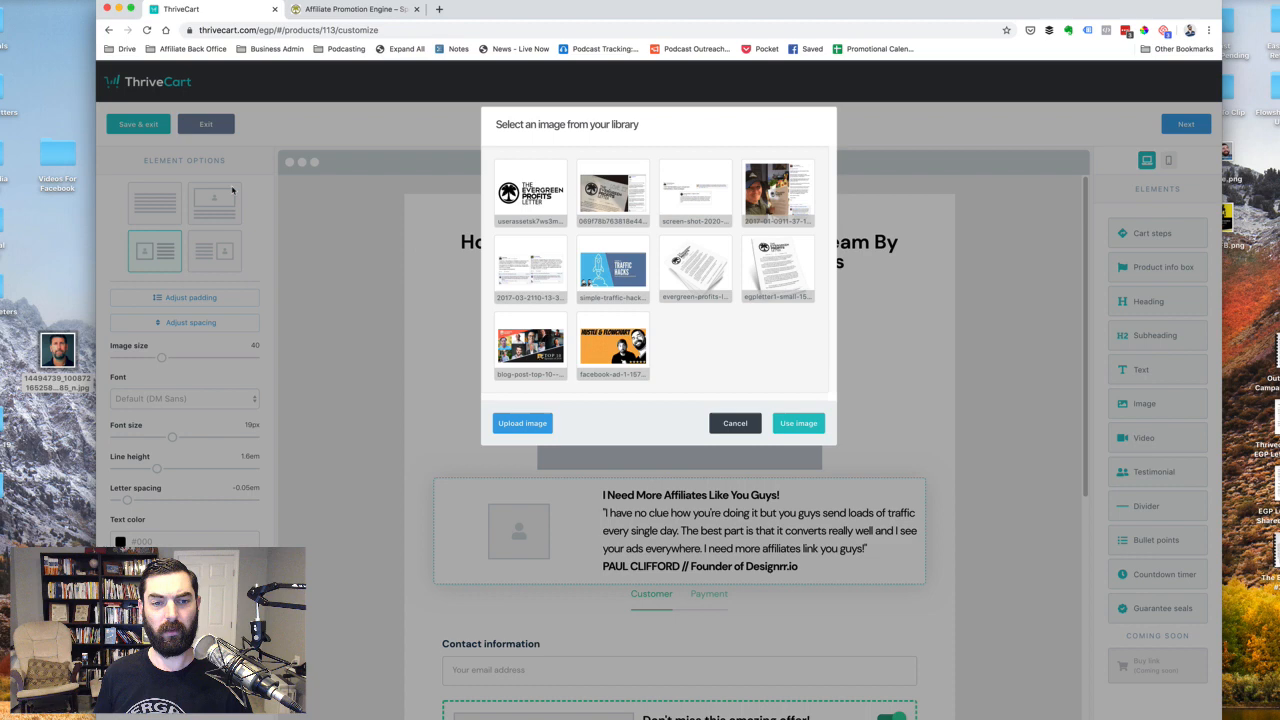
{"action": "left_click", "coordinate": [520, 422]}
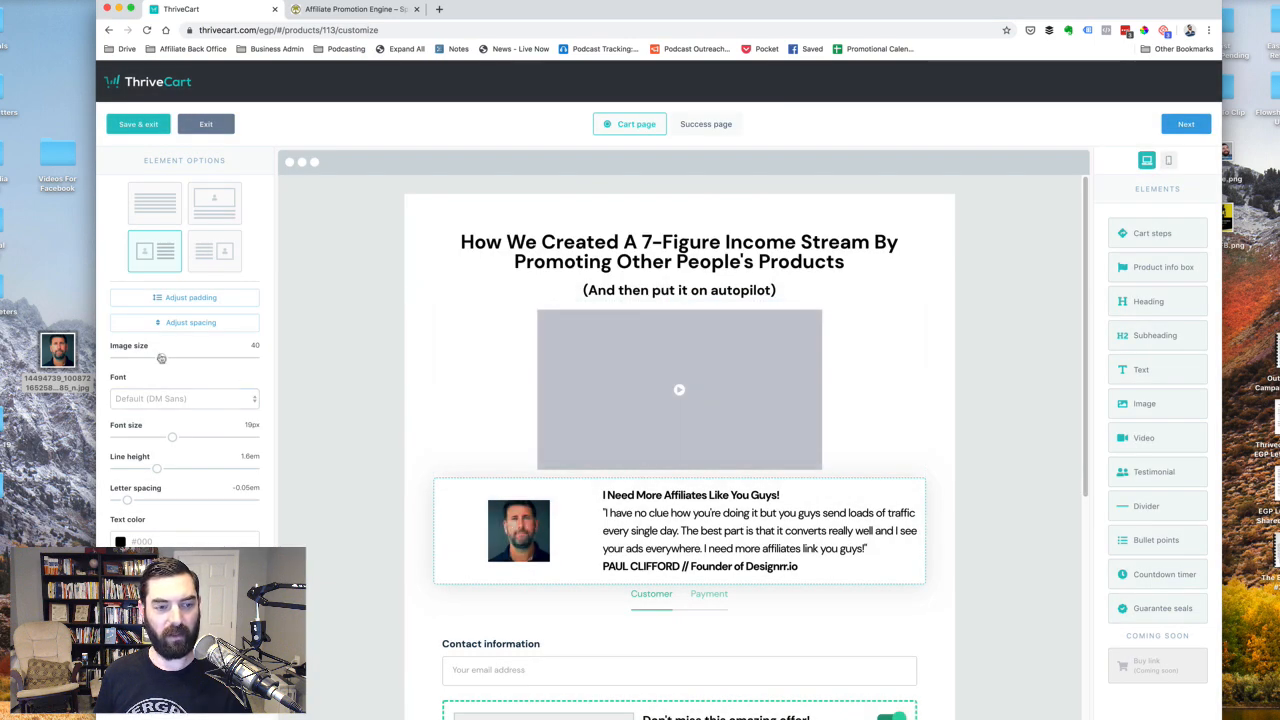
{"action": "left_click_drag", "start_coordinate": [160, 356], "coordinate": [184, 356]}
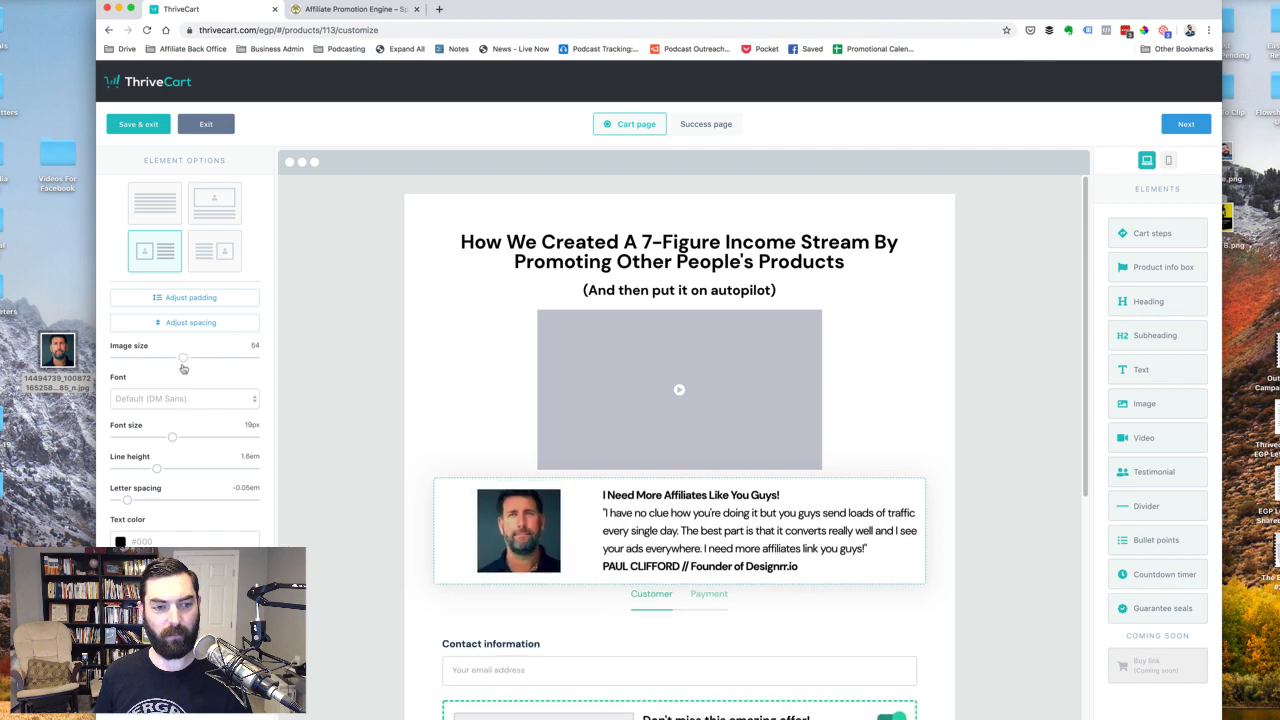
{"action": "left_click_drag", "start_coordinate": [184, 356], "coordinate": [192, 356]}
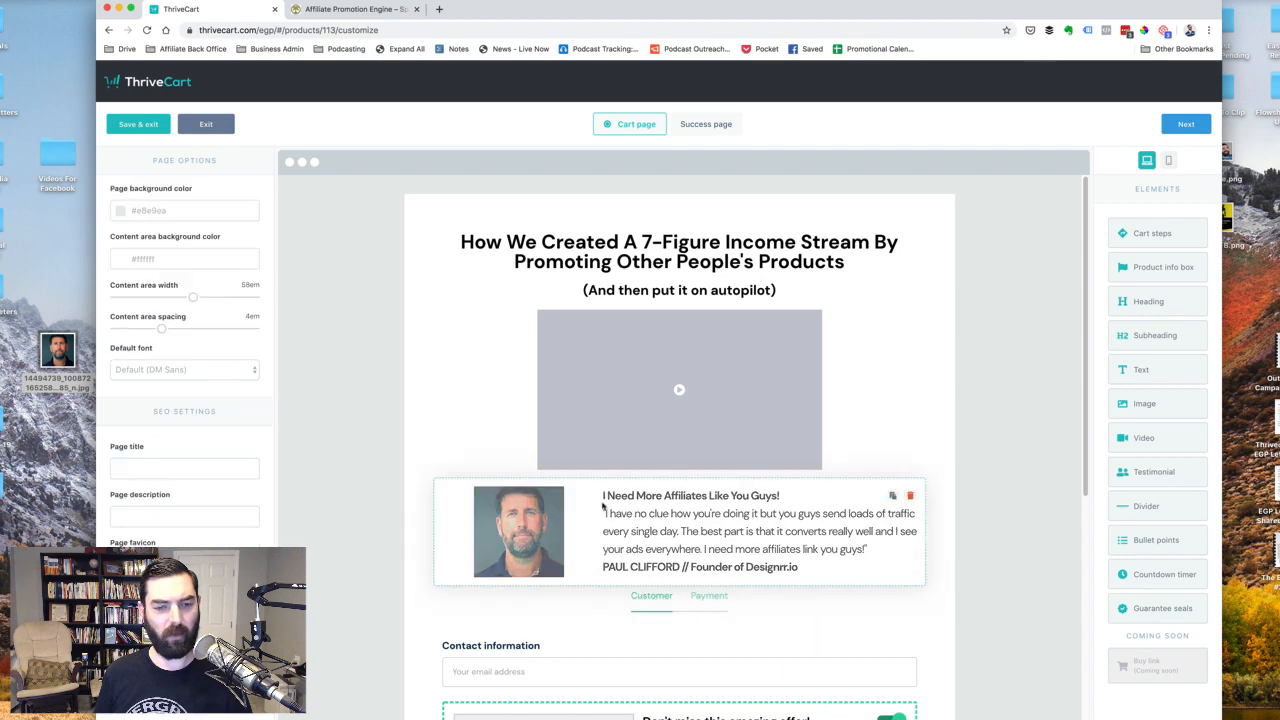
{"action": "left_click", "coordinate": [760, 530]}
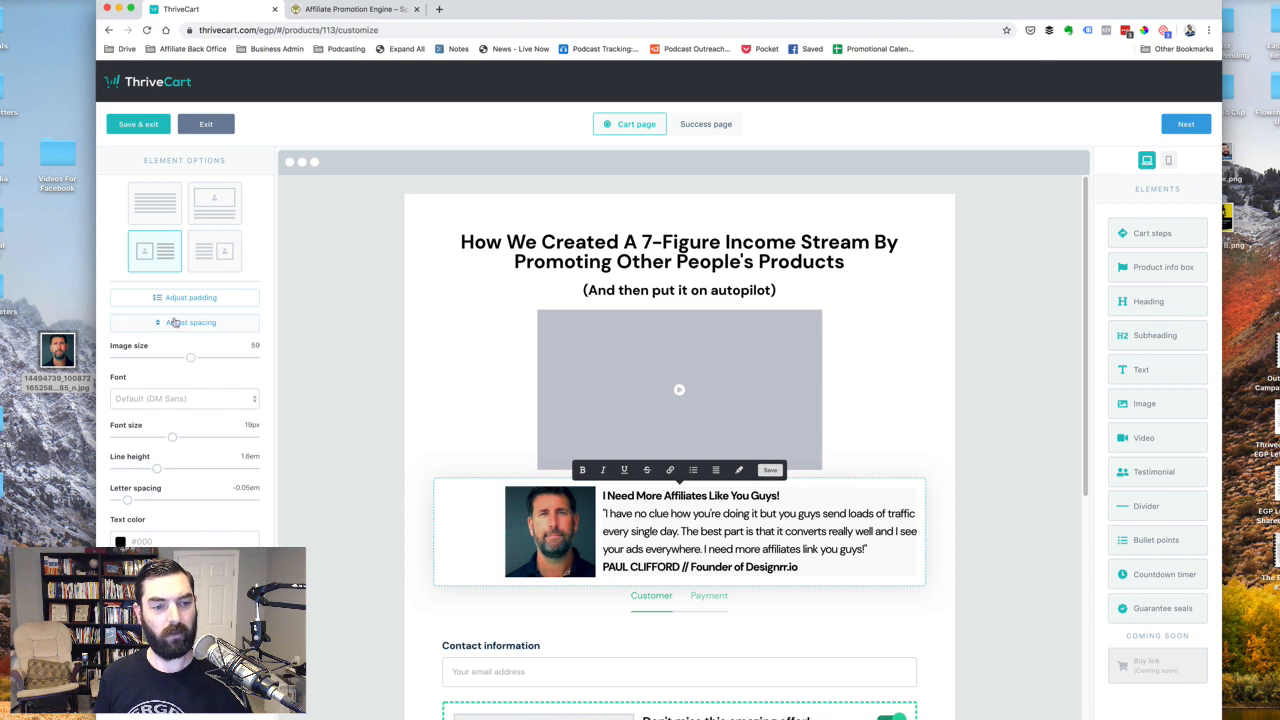
{"action": "left_click", "coordinate": [214, 250]}
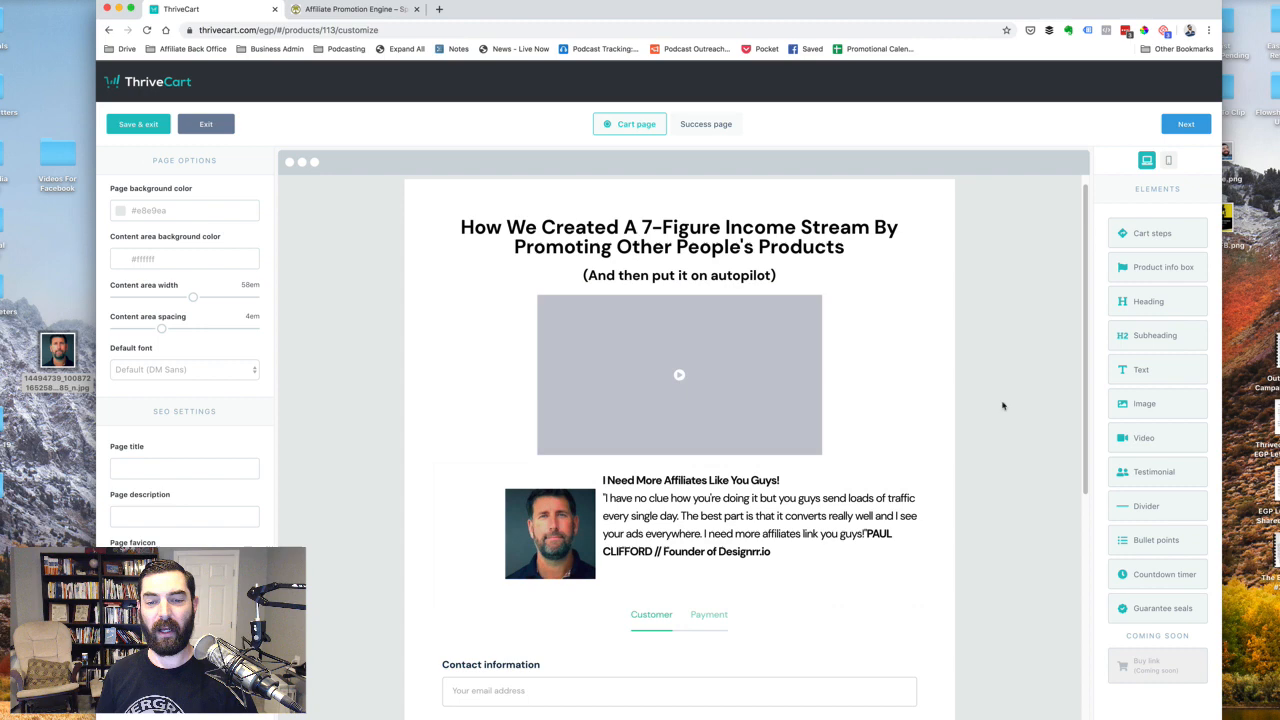
{"action": "scroll", "scroll_direction": "down", "scroll_amount": 3}
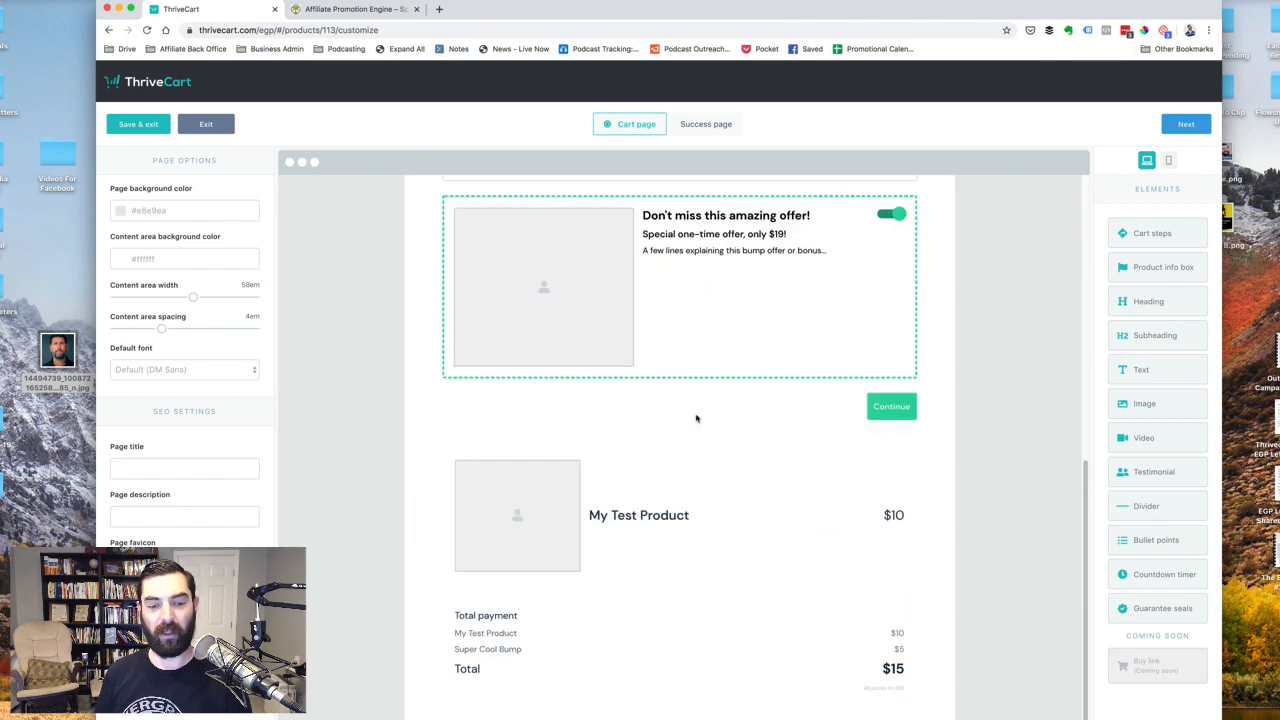
Step: Exit the cart editor, discard the unsaved changes, and return to the products list
{"action": "scroll", "scroll_direction": "up", "scroll_amount": 3}
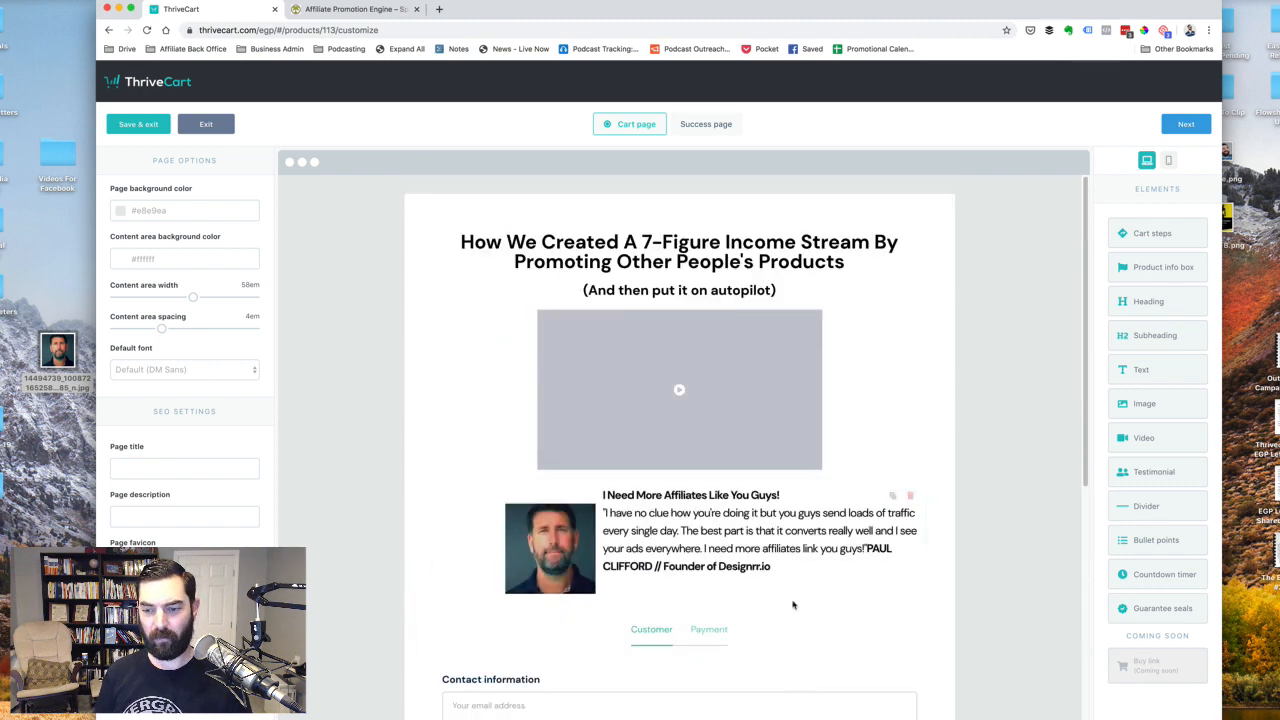
{"action": "scroll", "scroll_direction": "down", "scroll_amount": 3}
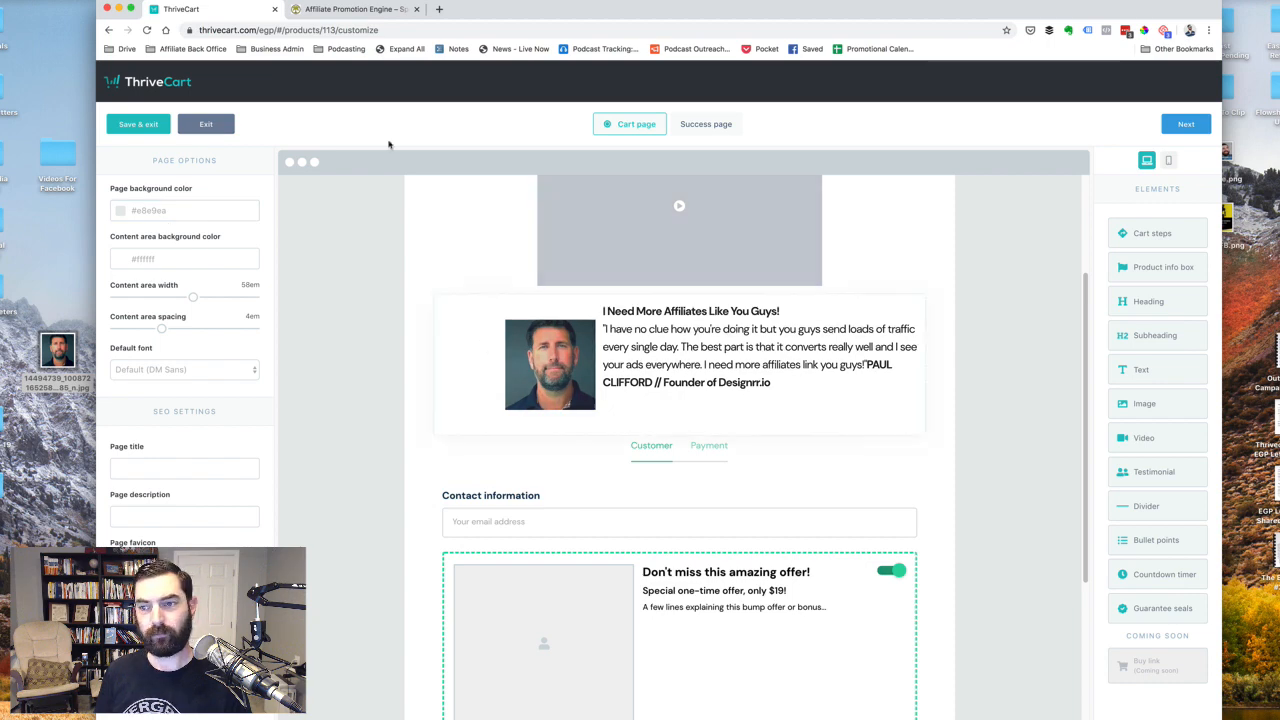
{"action": "left_click", "coordinate": [206, 124]}
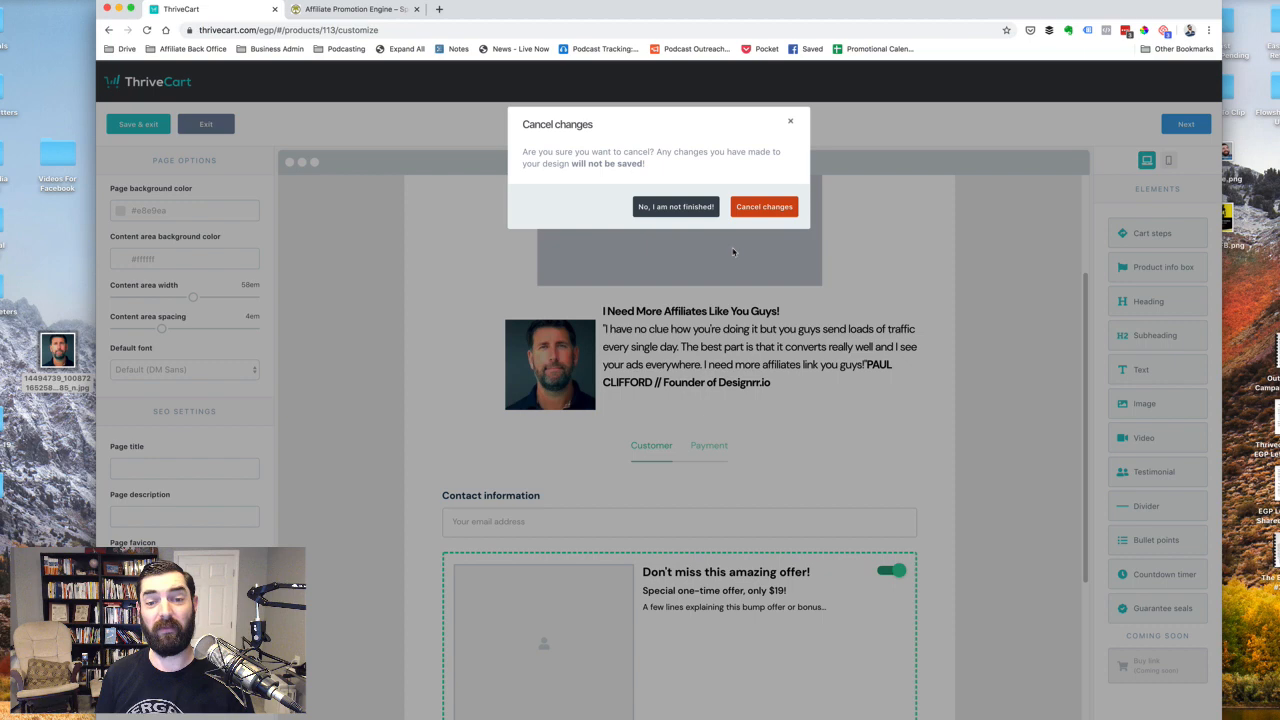
{"action": "left_click", "coordinate": [764, 206]}
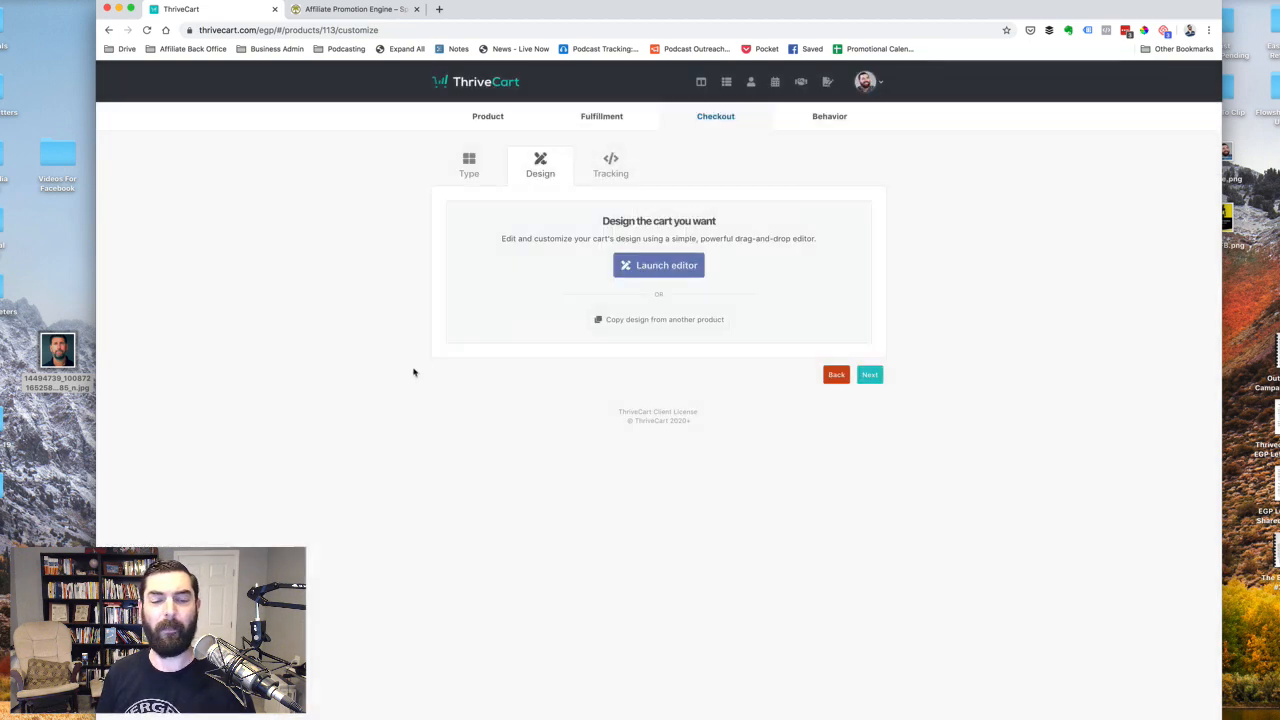
{"action": "left_click", "coordinate": [722, 80]}
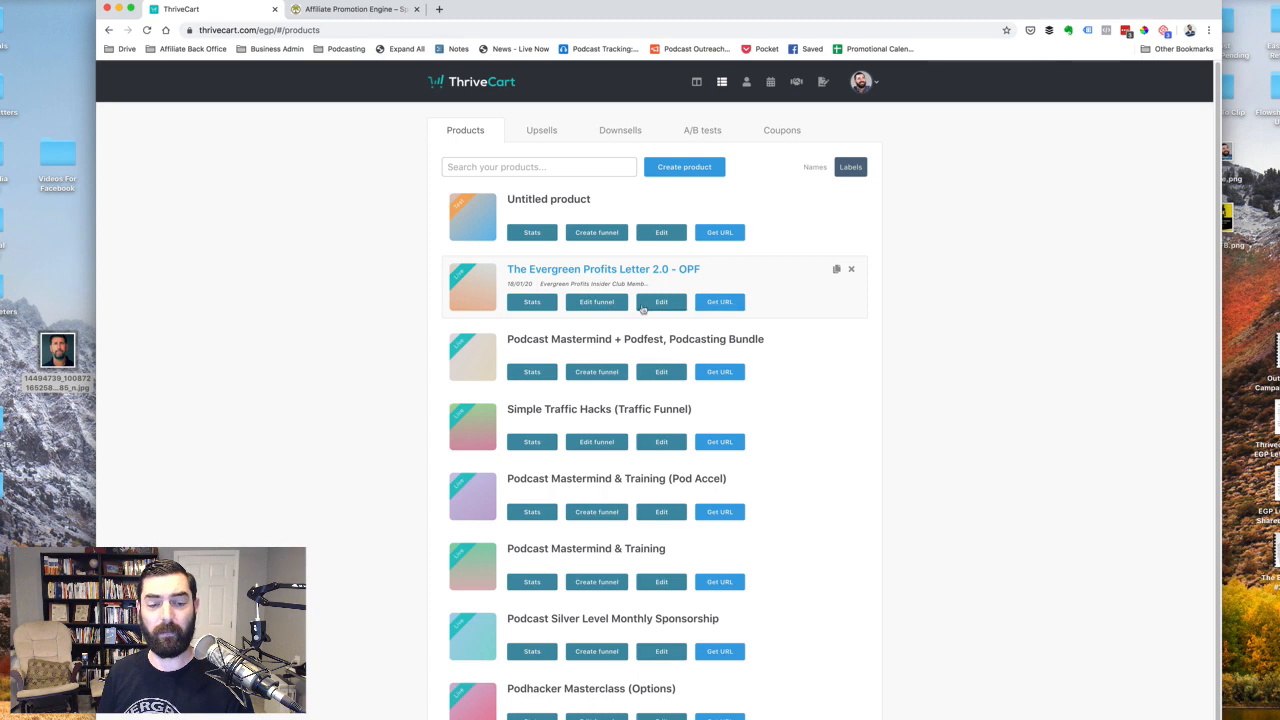
Step: Edit The Evergreen Profits Letter 2.0 product, view its checkout settings, and start a new tab
{"action": "left_click", "coordinate": [660, 302]}
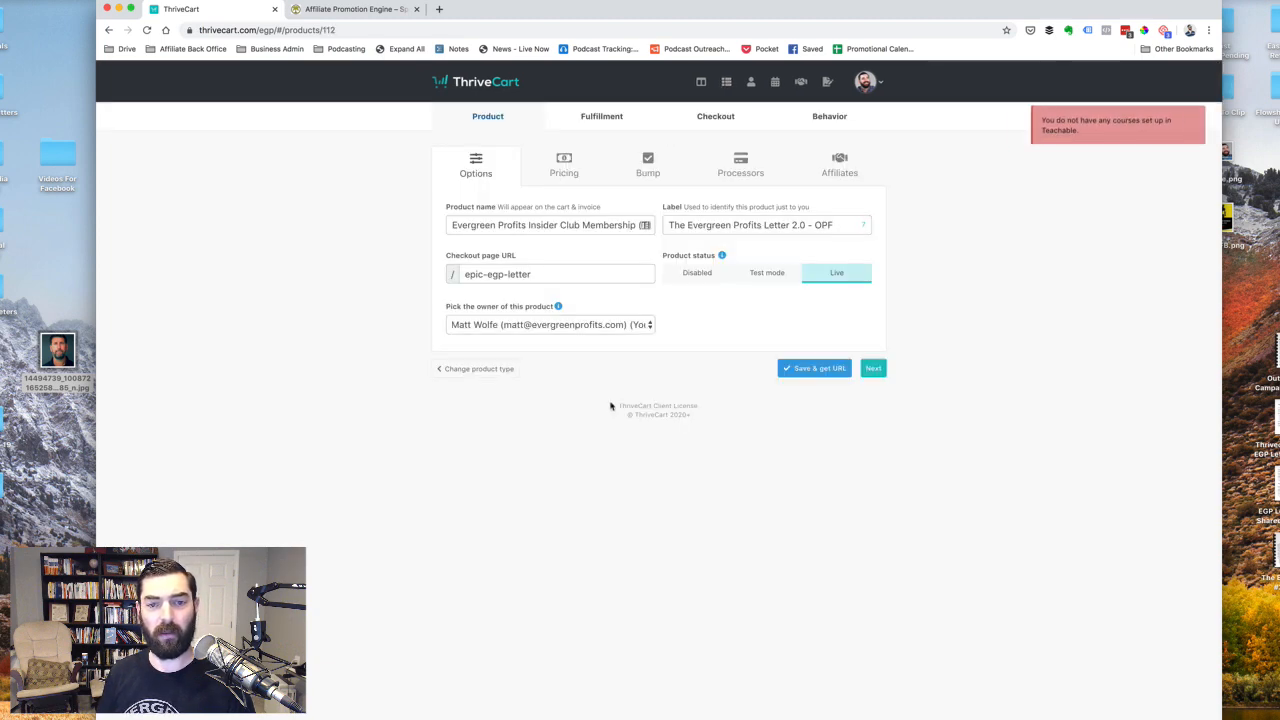
{"action": "left_click", "coordinate": [716, 116]}
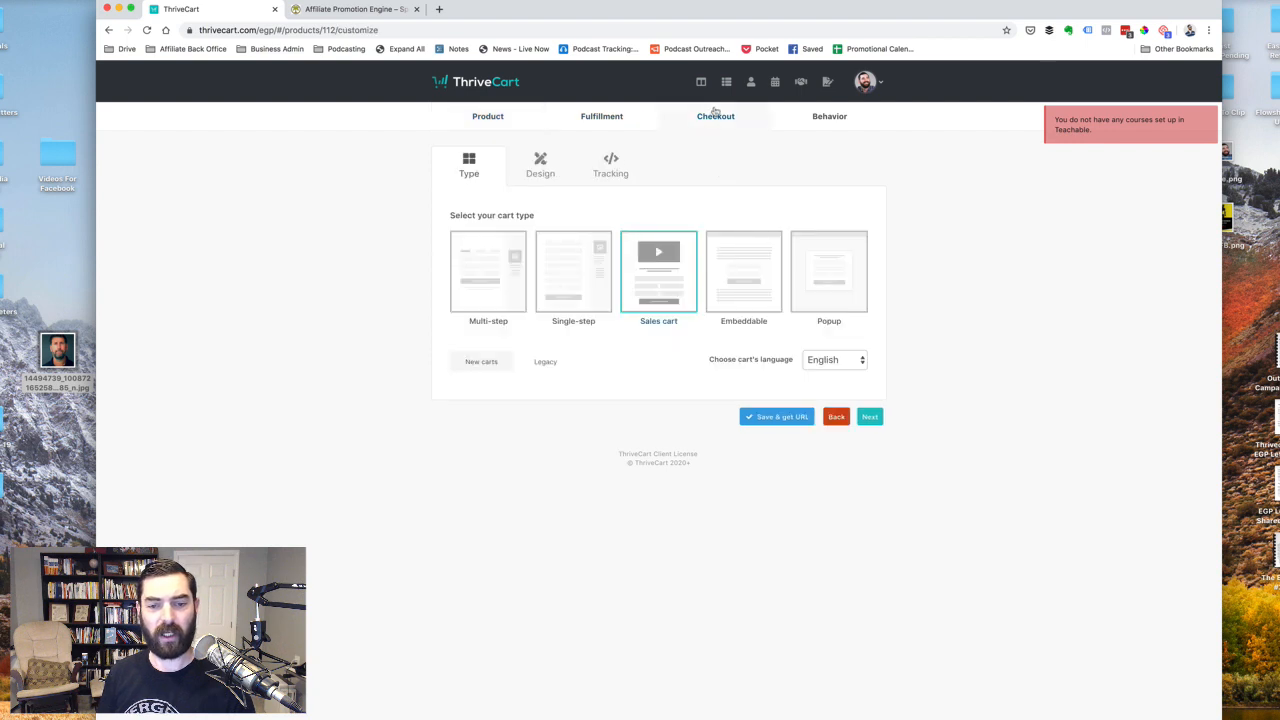
{"action": "mouse_move", "coordinate": [536, 210]}
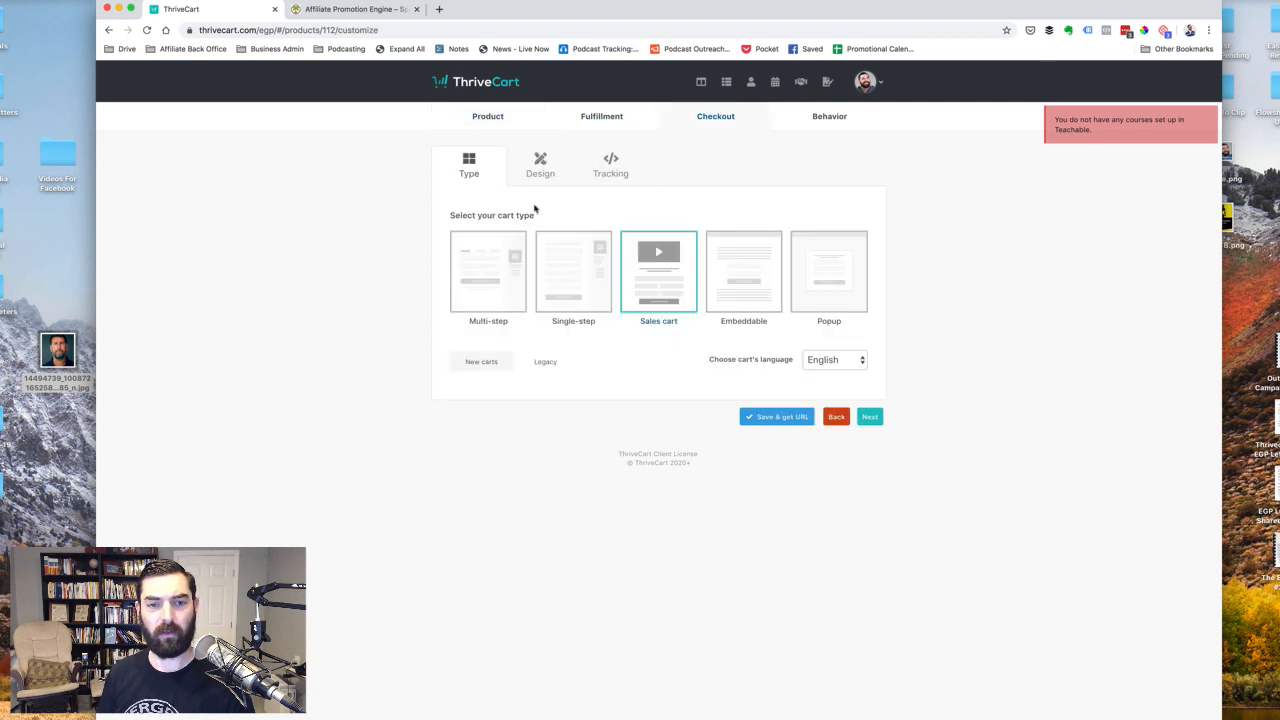
{"action": "left_click", "coordinate": [868, 416]}
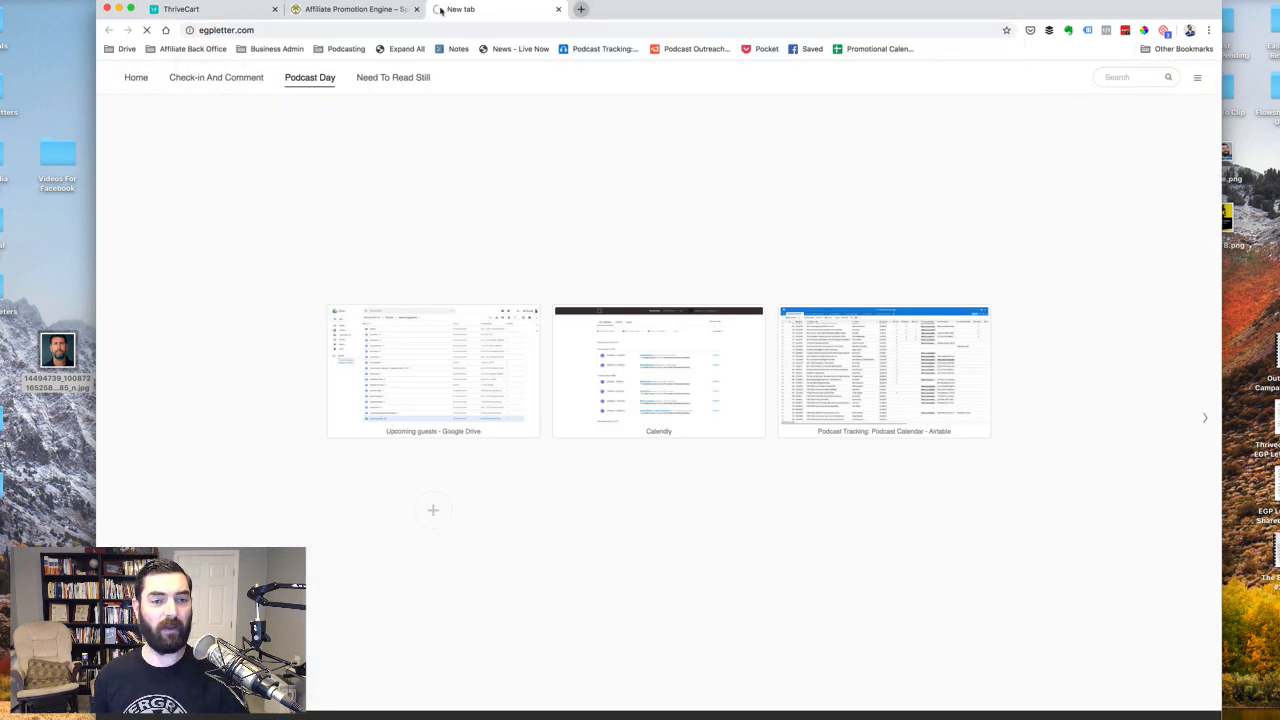
Step: Load the EGP letter sales page, play its video and scroll to the Simple Traffic Hacks section
{"action": "left_click", "coordinate": [500, 8]}
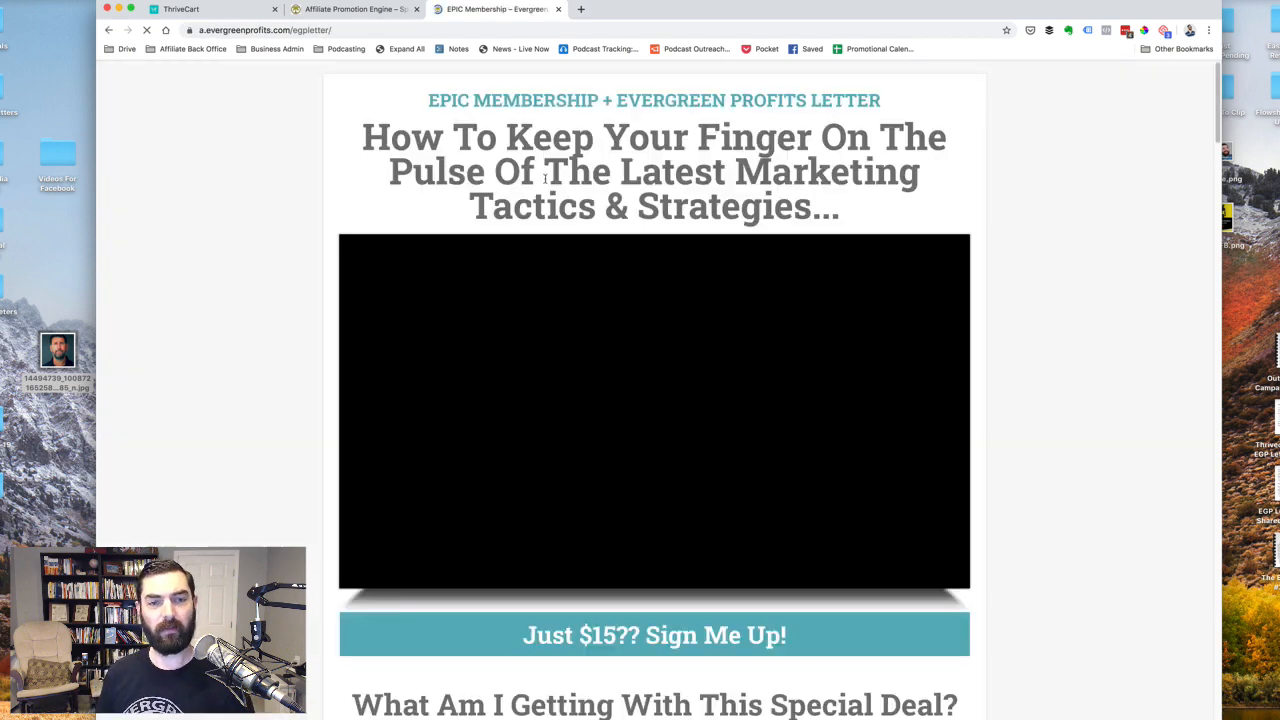
{"action": "left_click", "coordinate": [654, 412]}
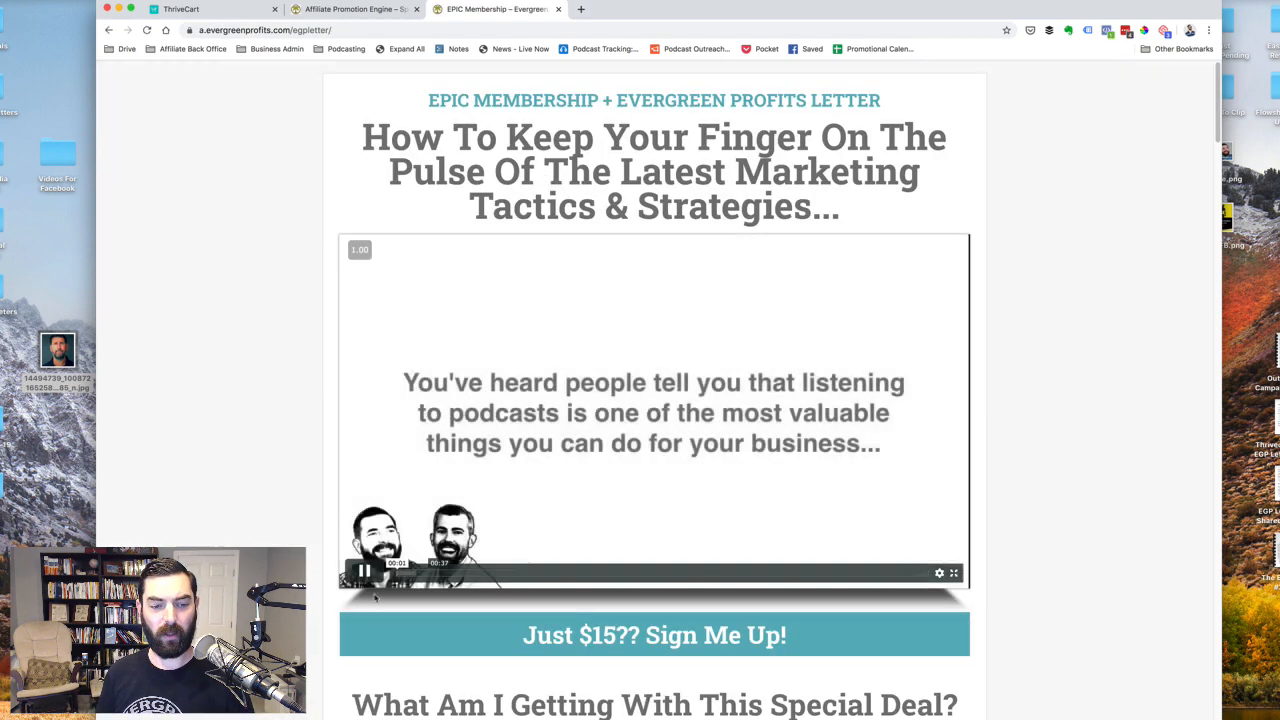
{"action": "scroll", "scroll_direction": "down", "scroll_amount": 3}
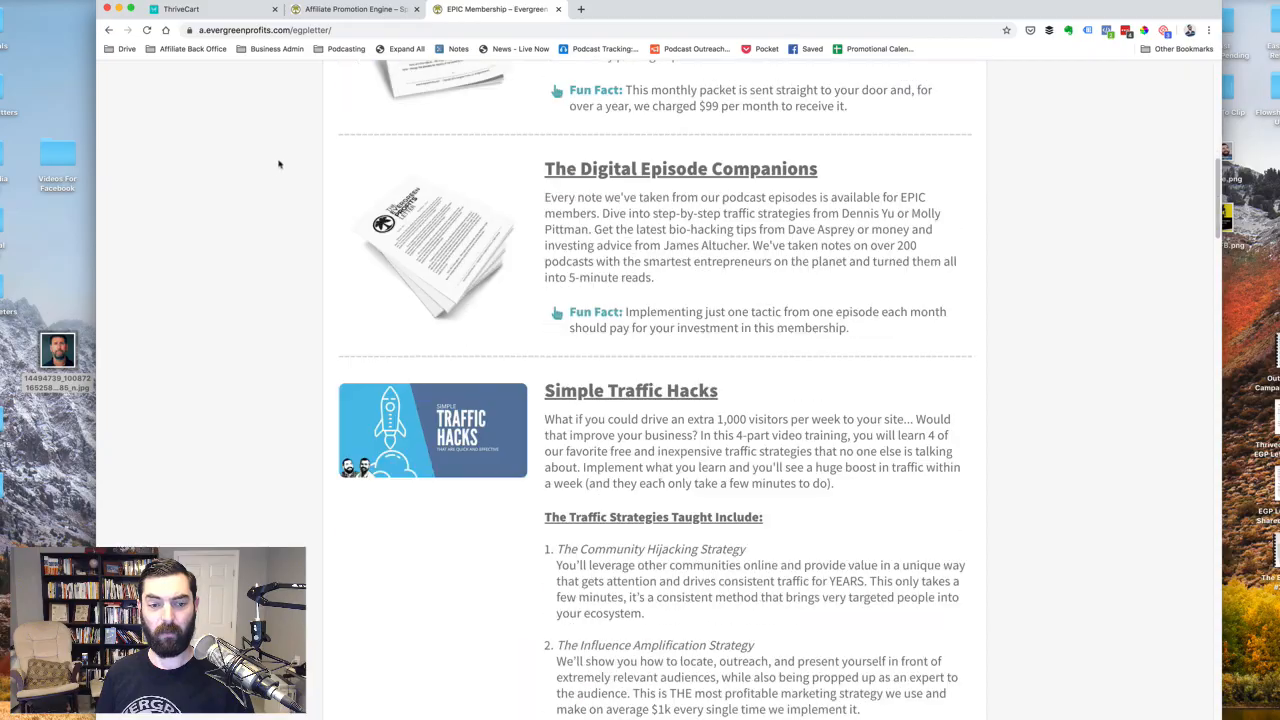
{"action": "scroll", "scroll_direction": "down", "scroll_amount": 3}
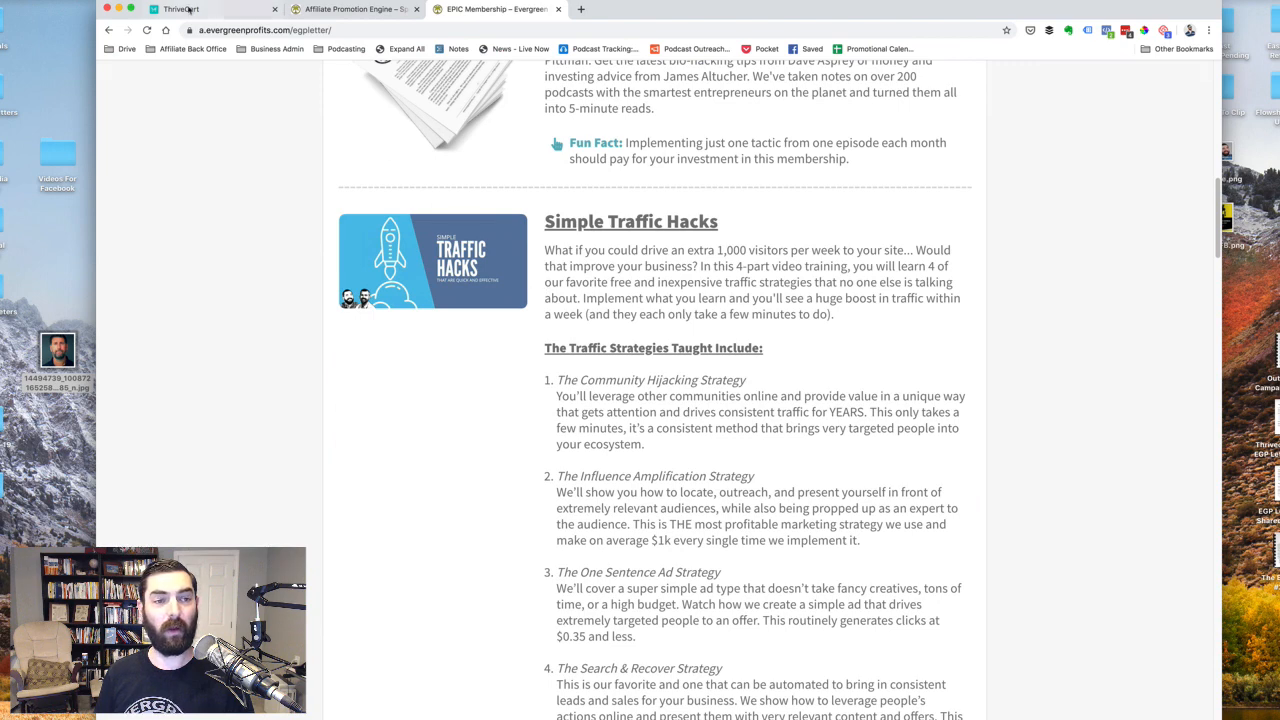
Step: Widen the cart page's content area to match the original sales page layout
{"action": "left_click", "coordinate": [180, 8]}
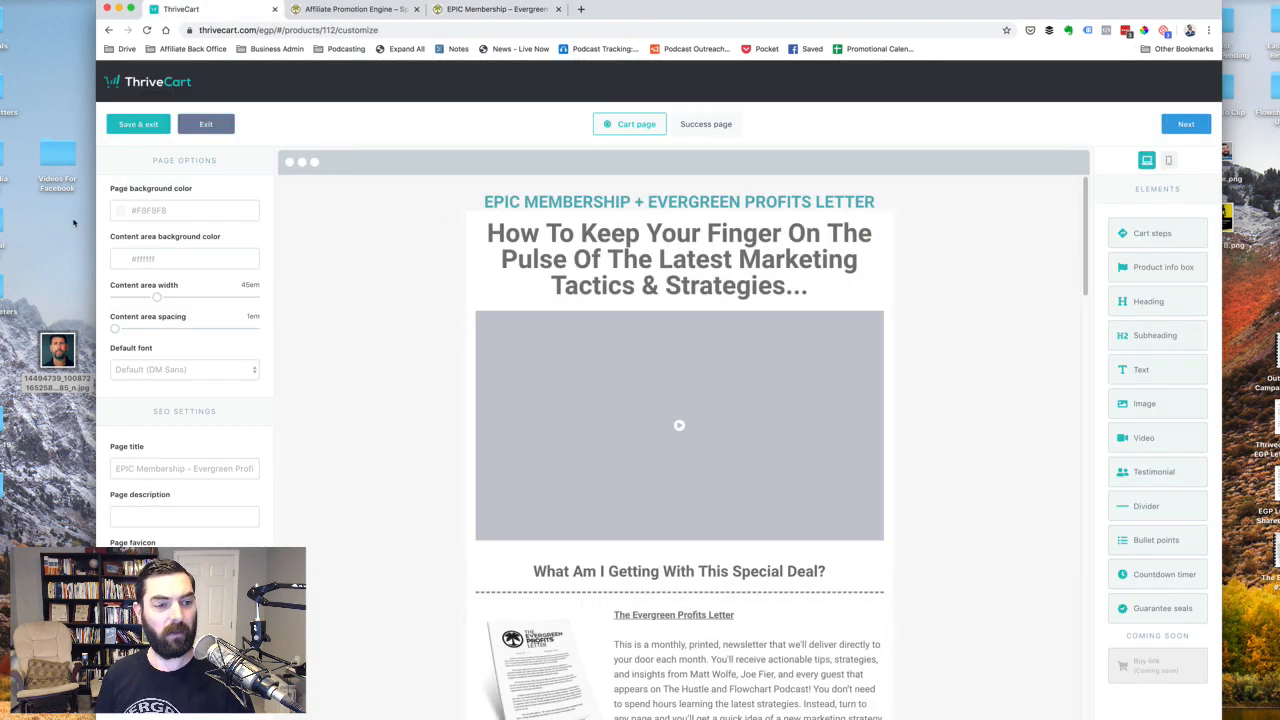
{"action": "left_click_drag", "start_coordinate": [156, 298], "coordinate": [180, 298]}
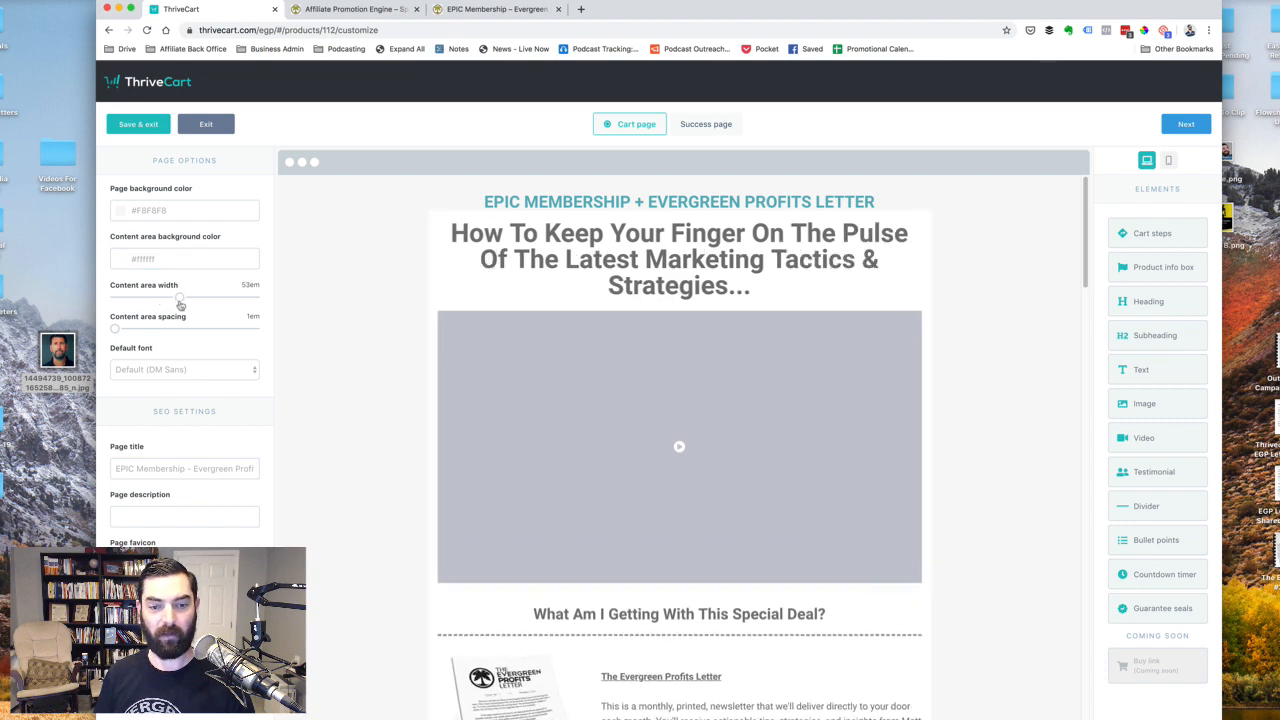
{"action": "left_click_drag", "start_coordinate": [180, 296], "coordinate": [192, 296]}
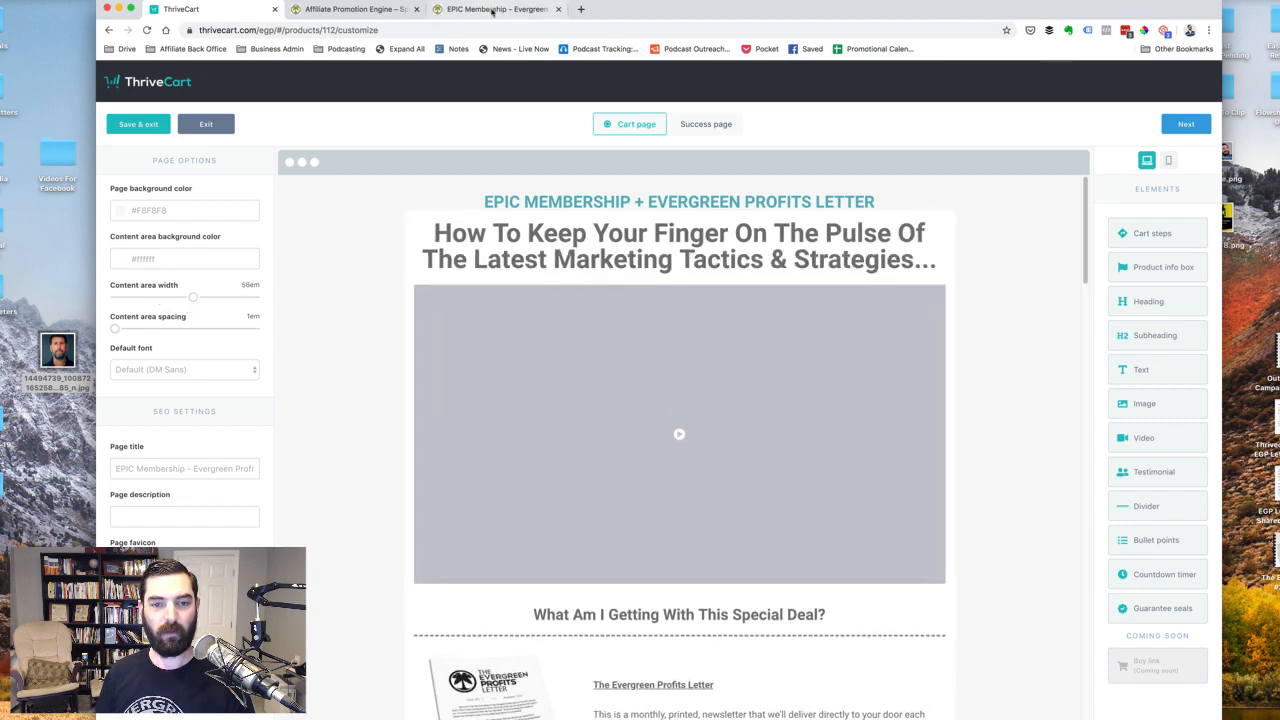
{"action": "left_click", "coordinate": [494, 8]}
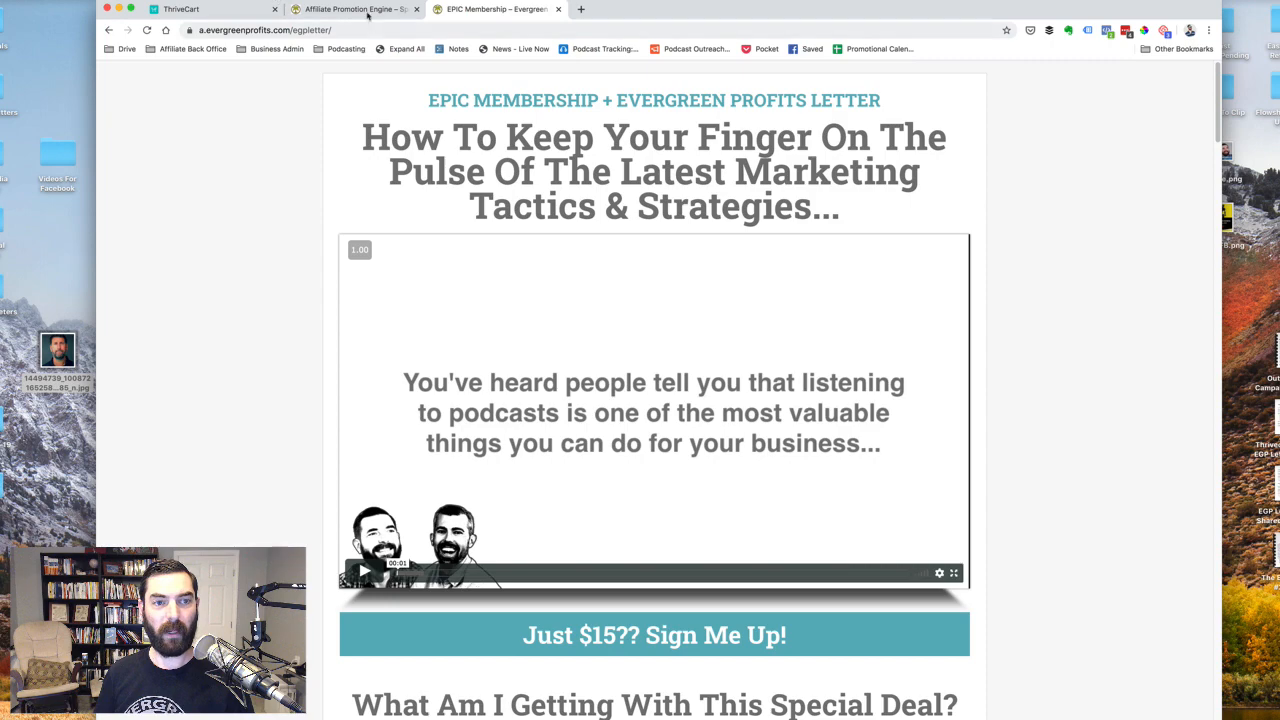
{"action": "left_click", "coordinate": [416, 8]}
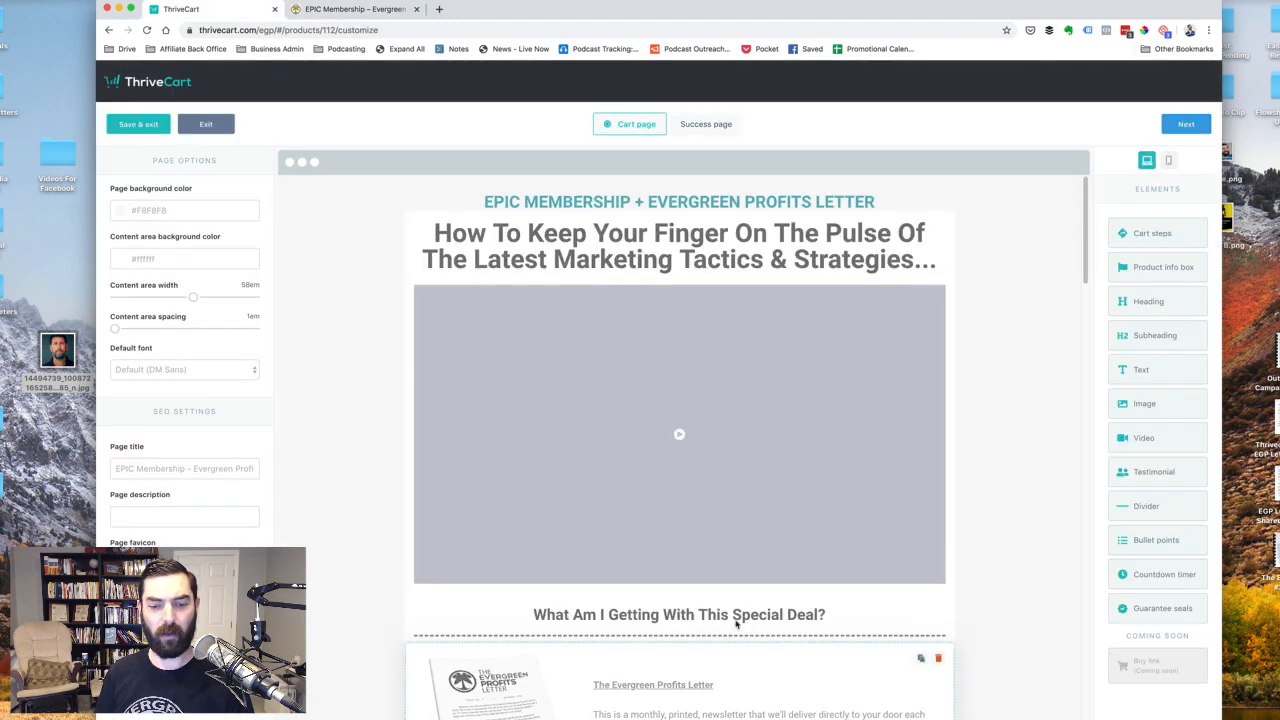
Step: Enlarge the What Am I Getting heading text to match the sales page
{"action": "left_click", "coordinate": [680, 614]}
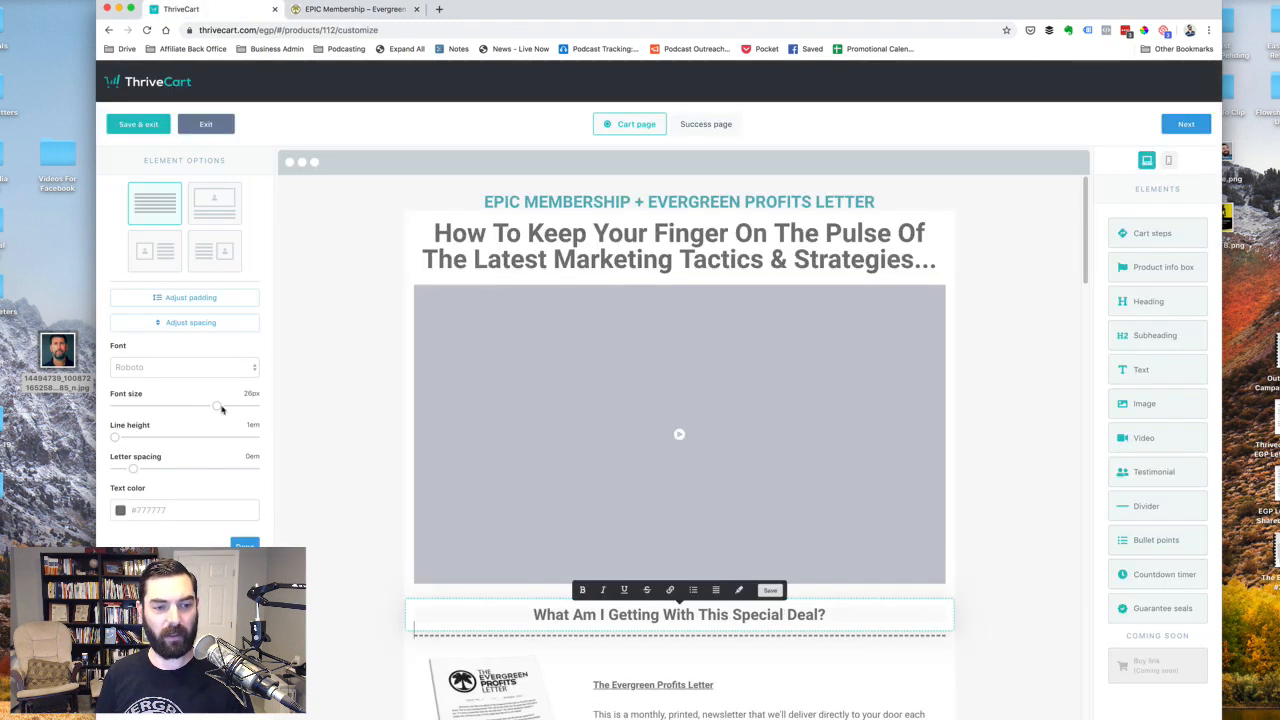
{"action": "left_click_drag", "start_coordinate": [216, 406], "coordinate": [256, 406]}
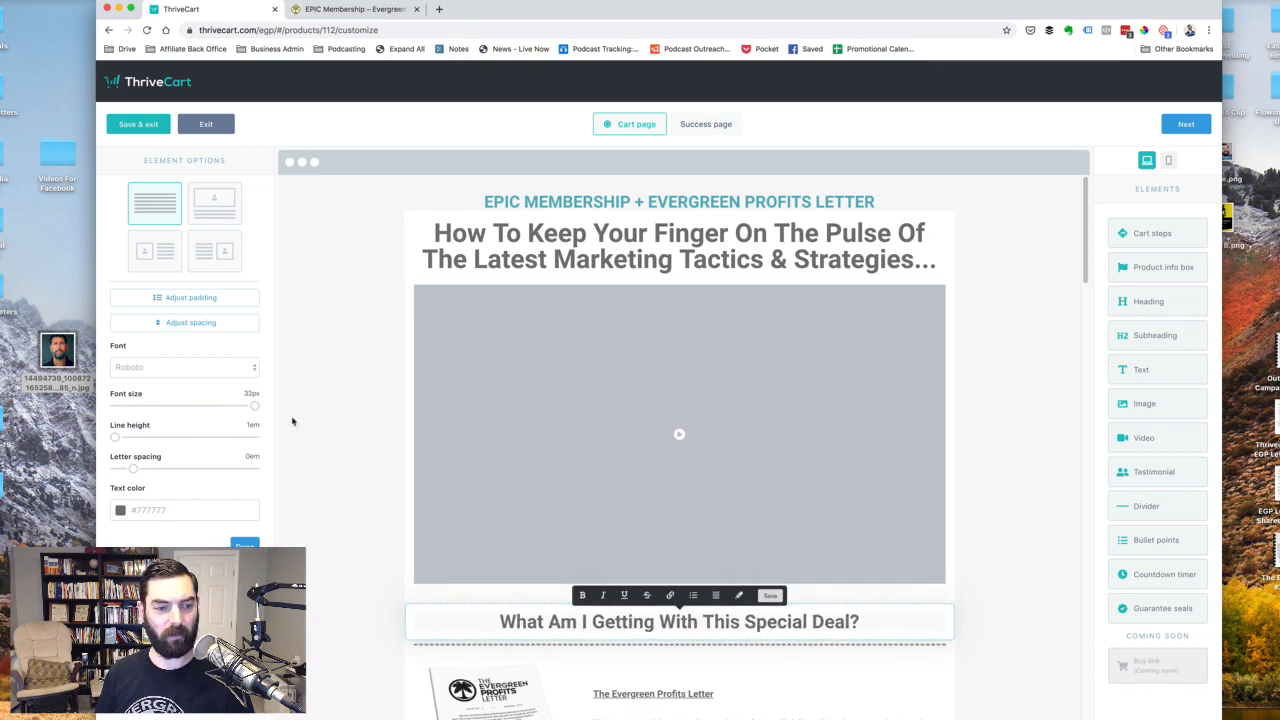
{"action": "scroll", "scroll_direction": "down", "scroll_amount": 3}
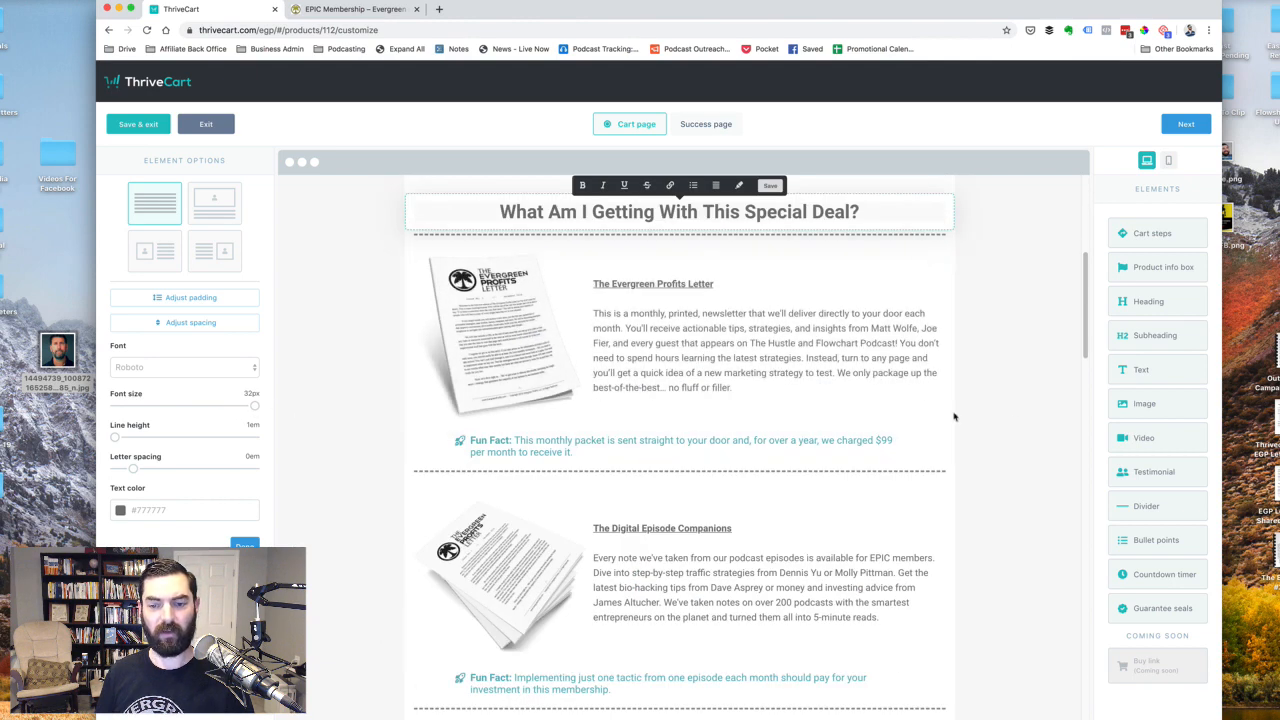
Step: Review the sales page's deal and testimonial sections against the cart's copied versions
{"action": "left_click", "coordinate": [352, 8]}
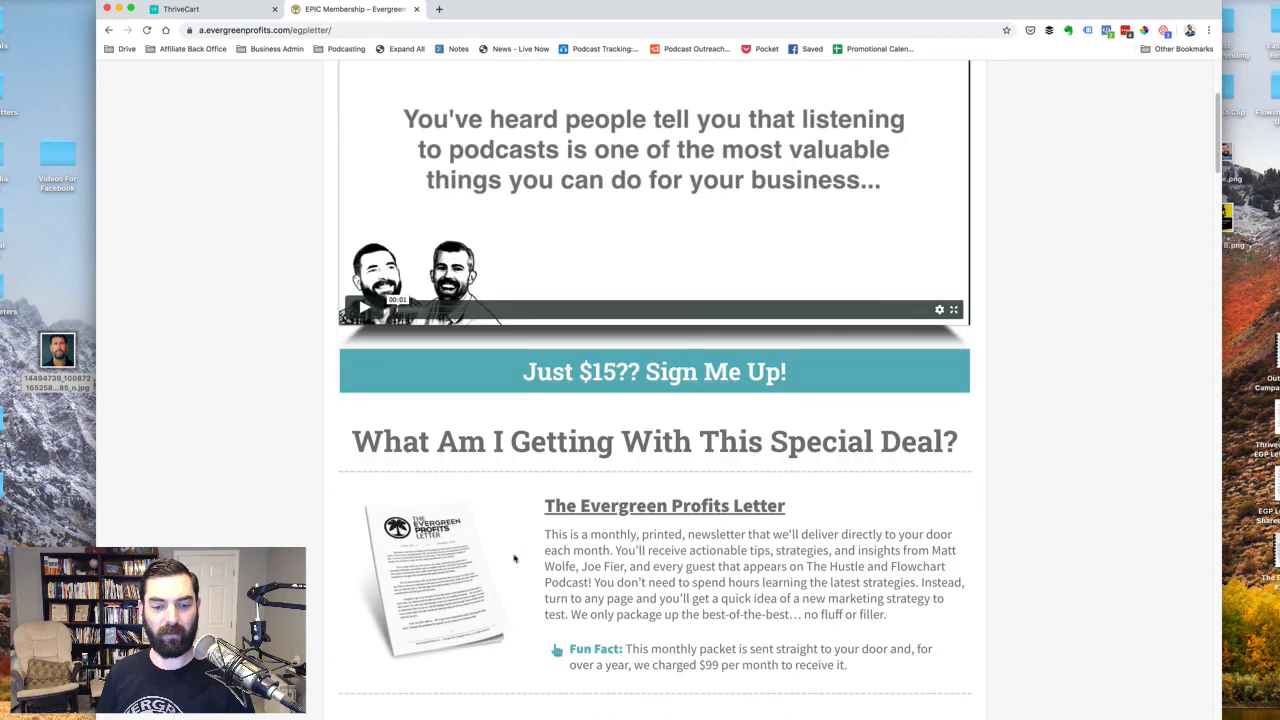
{"action": "scroll", "scroll_direction": "down", "scroll_amount": 3}
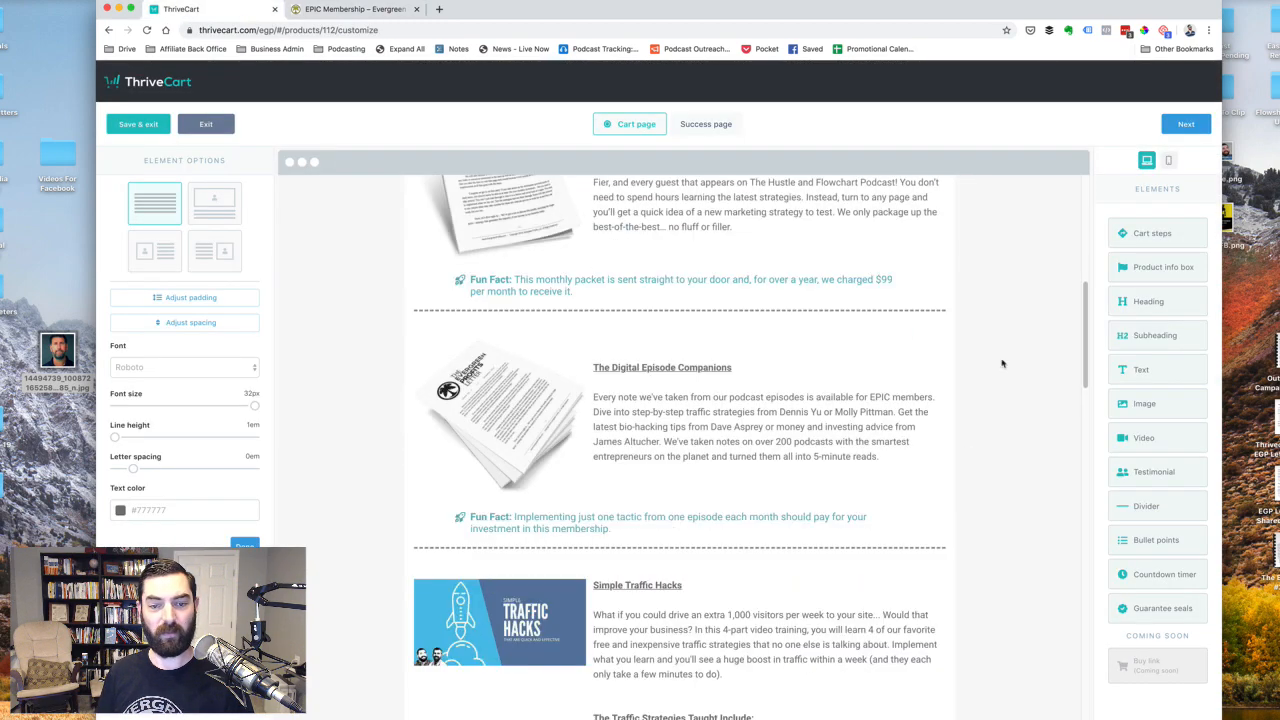
{"action": "scroll", "scroll_direction": "down", "scroll_amount": 3}
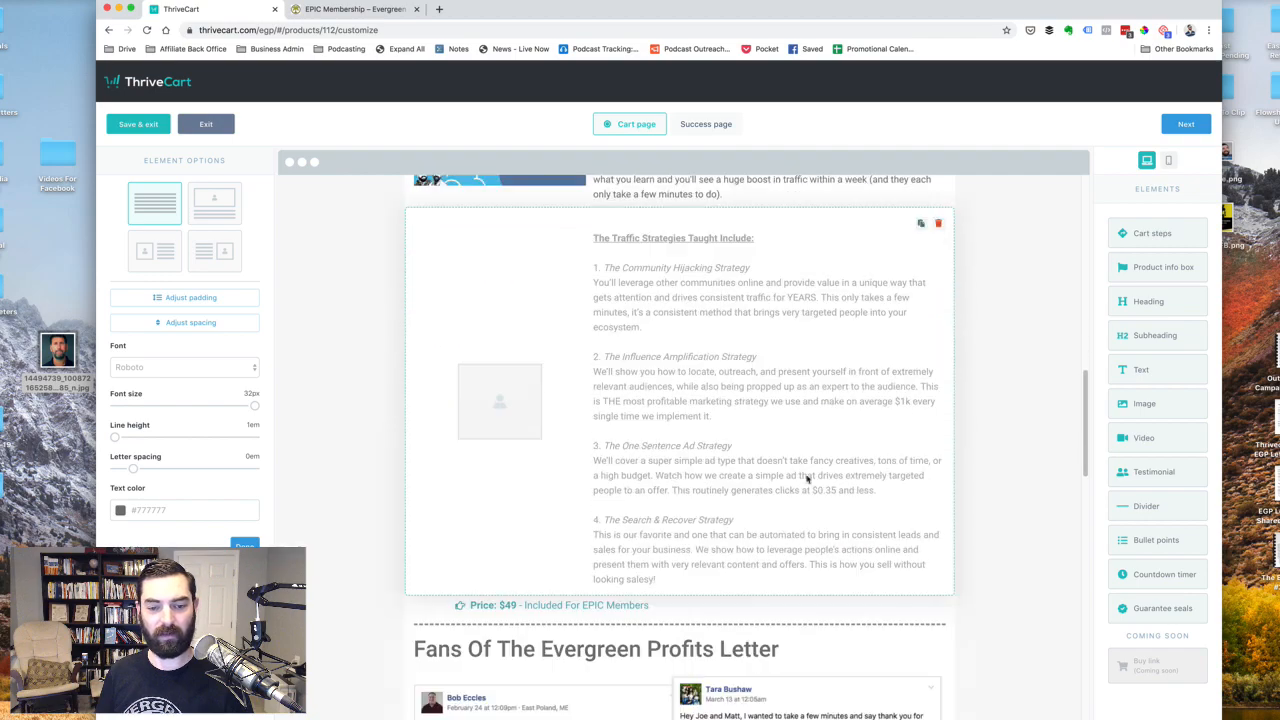
{"action": "scroll", "scroll_direction": "down", "scroll_amount": 3}
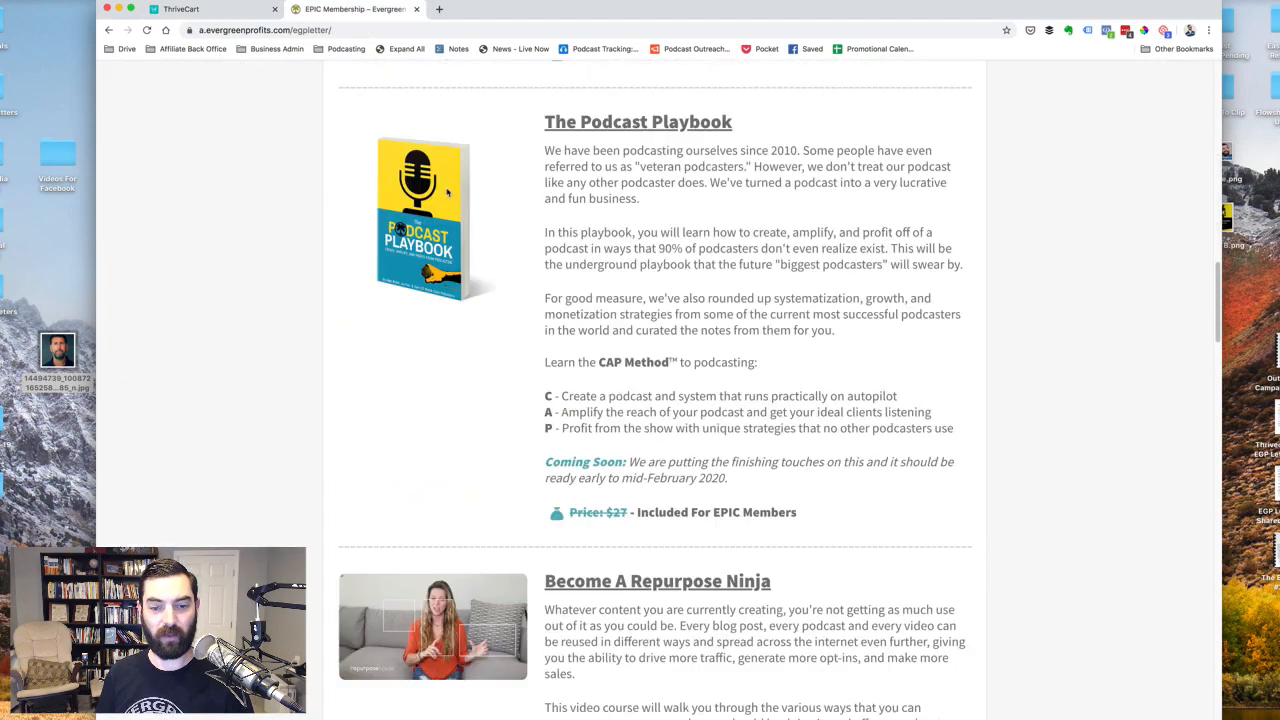
{"action": "scroll", "scroll_direction": "down", "scroll_amount": 3}
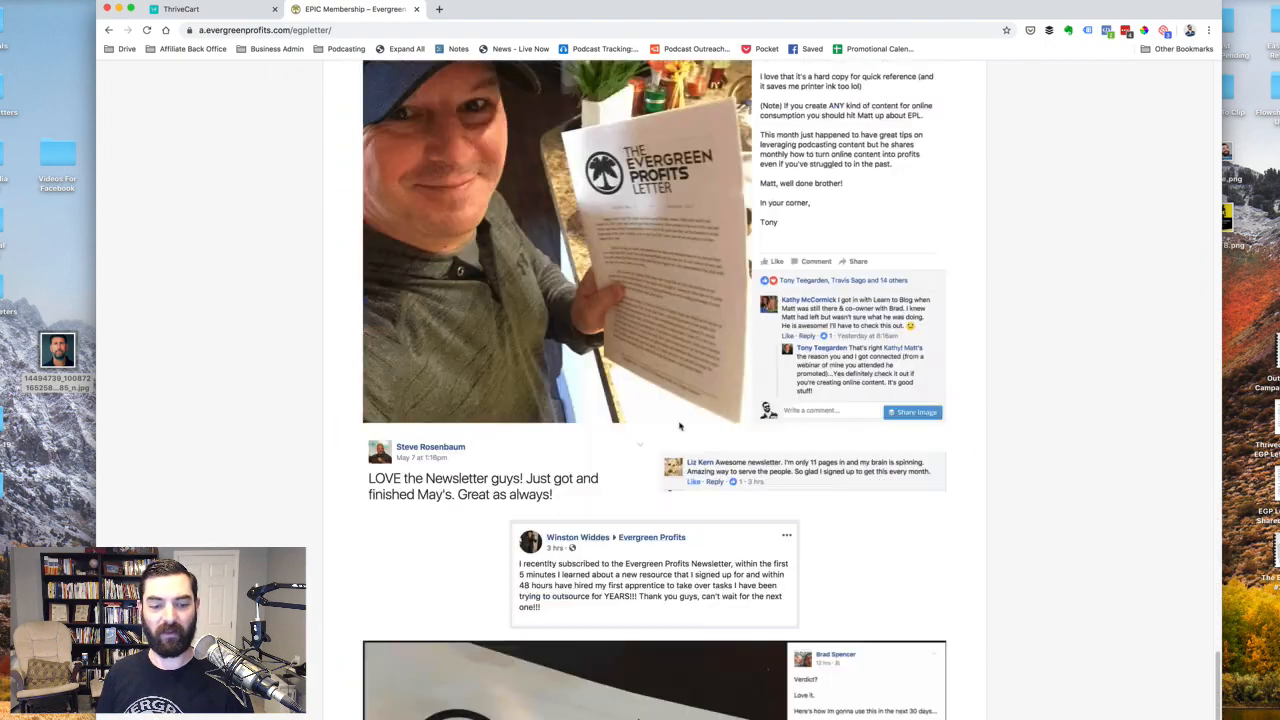
{"action": "left_click", "coordinate": [210, 8]}
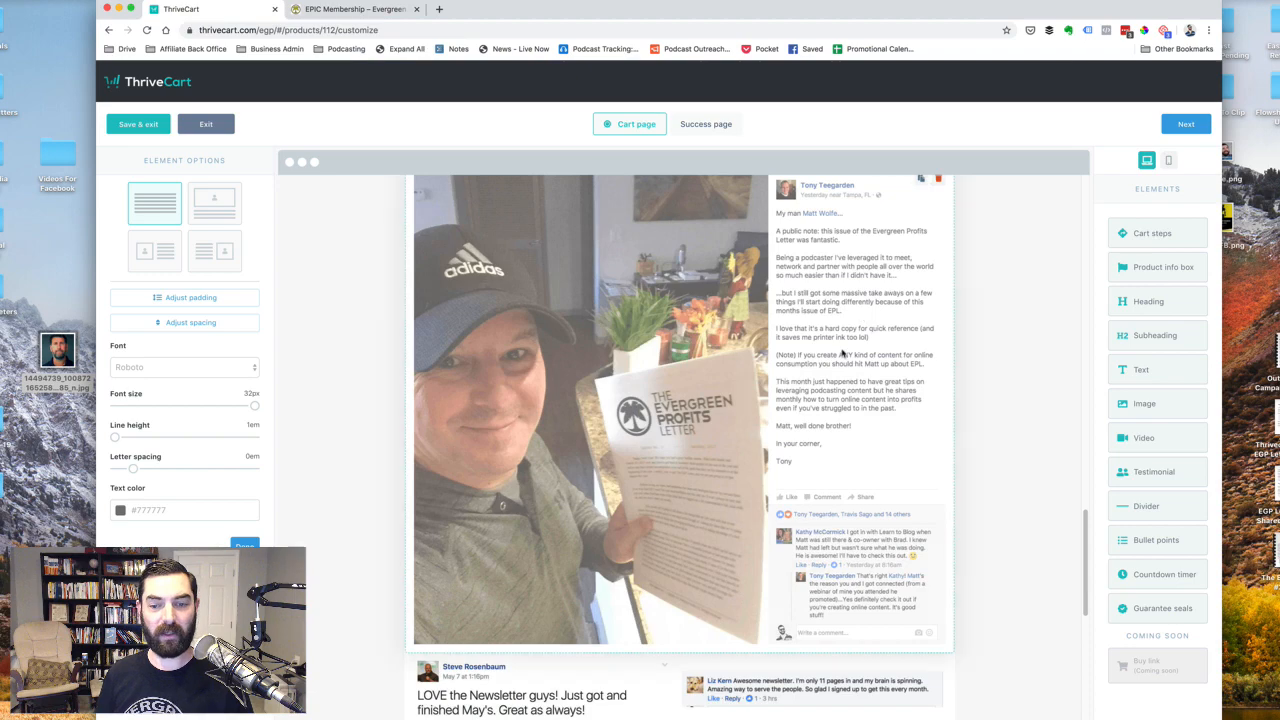
{"action": "scroll", "scroll_direction": "down", "scroll_amount": 3}
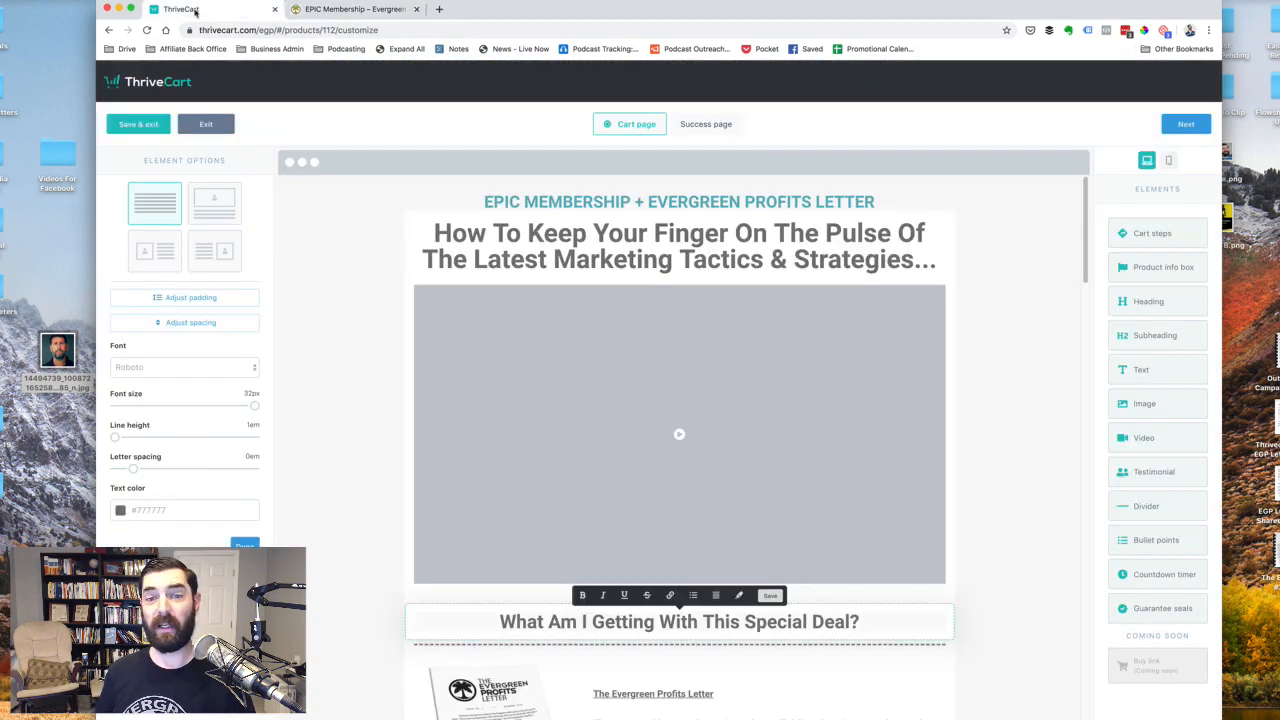
Step: Save the cart design, get the membership product's checkout URL and view the live checkout
{"action": "left_click", "coordinate": [1186, 124]}
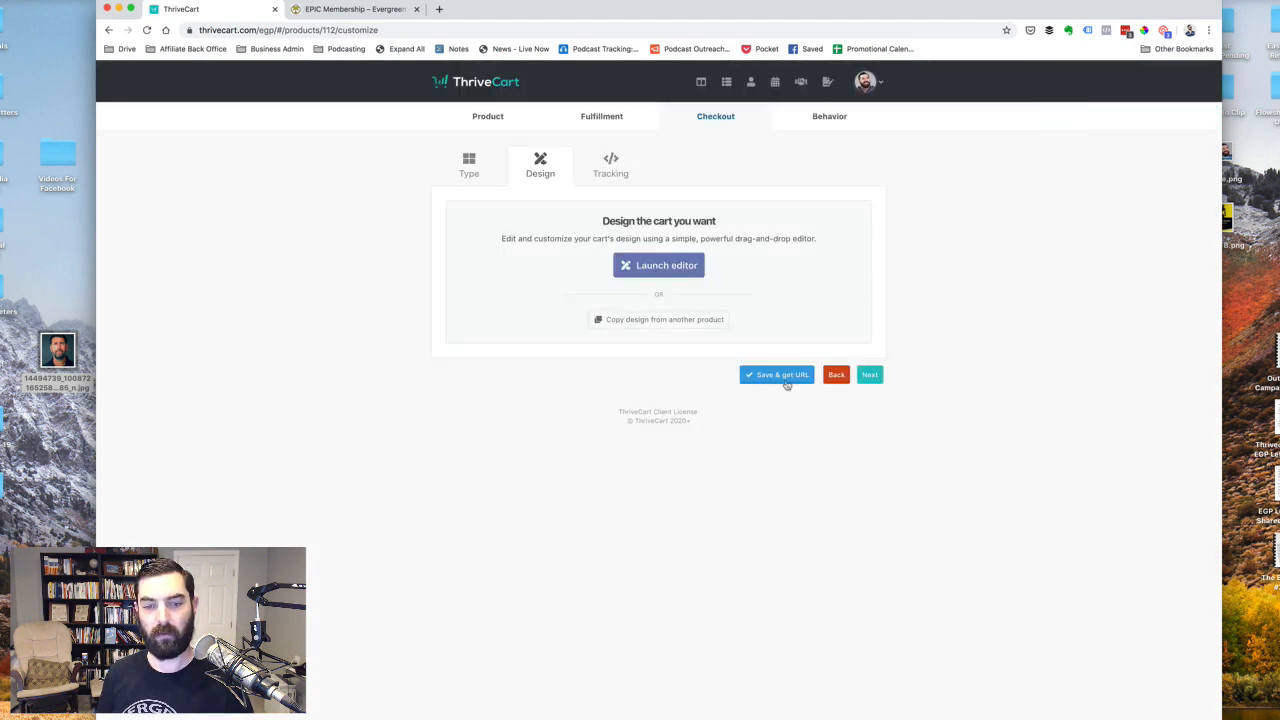
{"action": "left_click", "coordinate": [776, 374]}
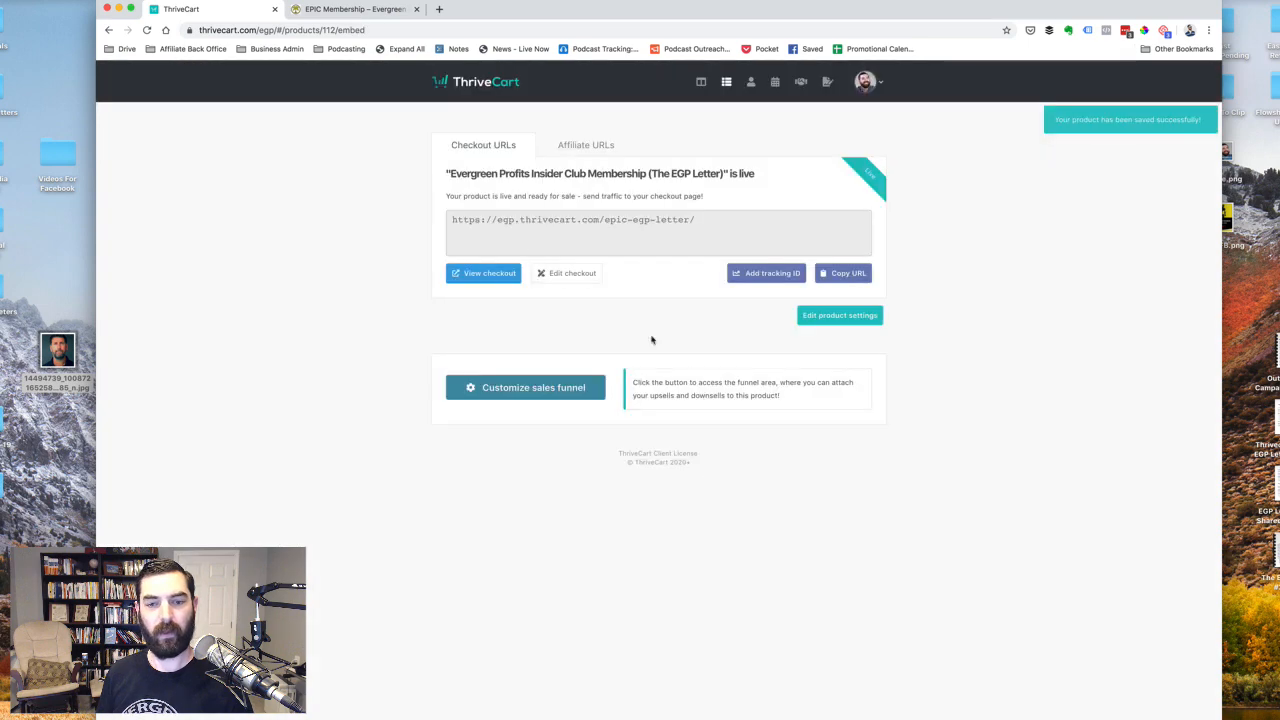
{"action": "left_click", "coordinate": [484, 272]}
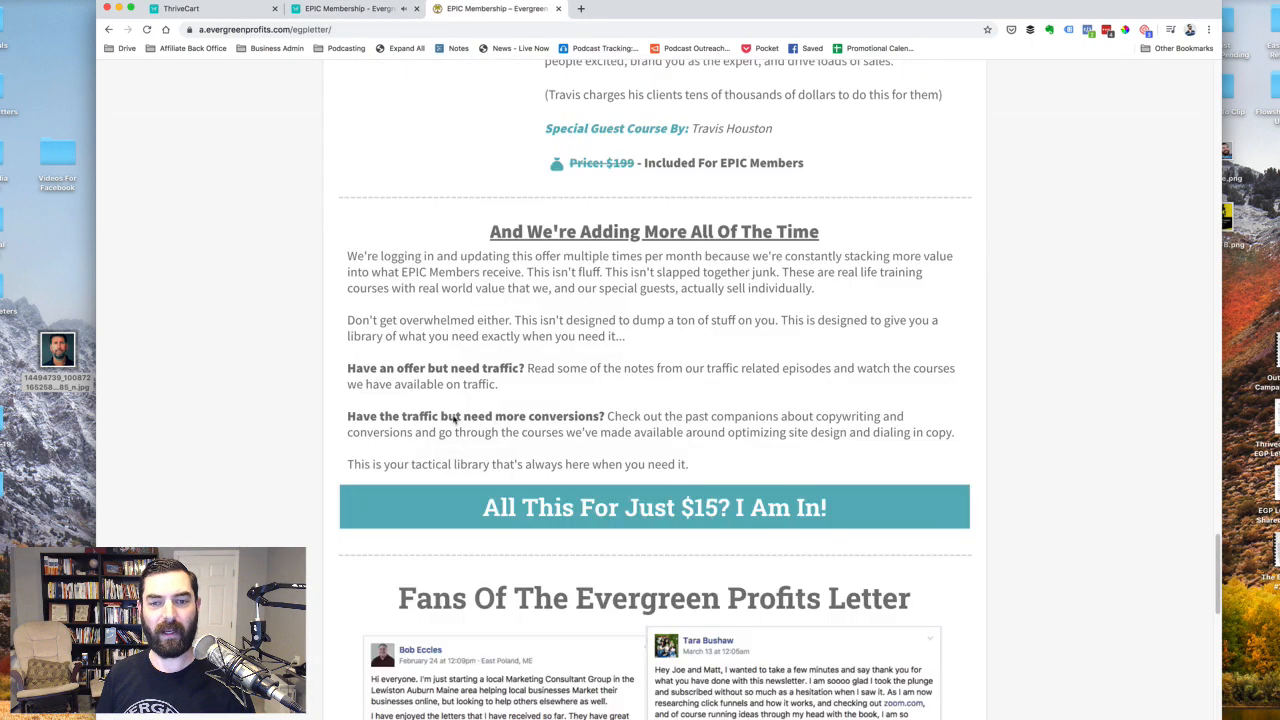
Step: Compare the live checkout with the sales page, then scroll to its $15 inline order form
{"action": "left_click", "coordinate": [496, 8]}
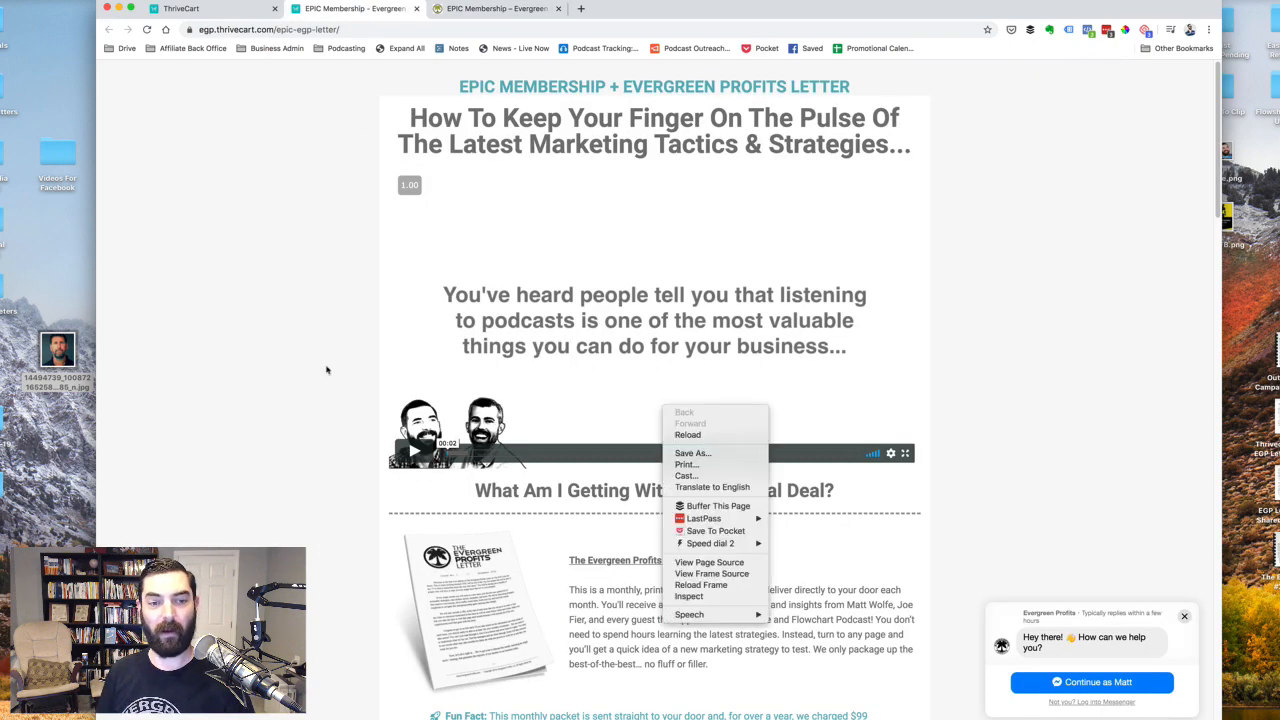
{"action": "scroll", "scroll_direction": "down", "scroll_amount": 3}
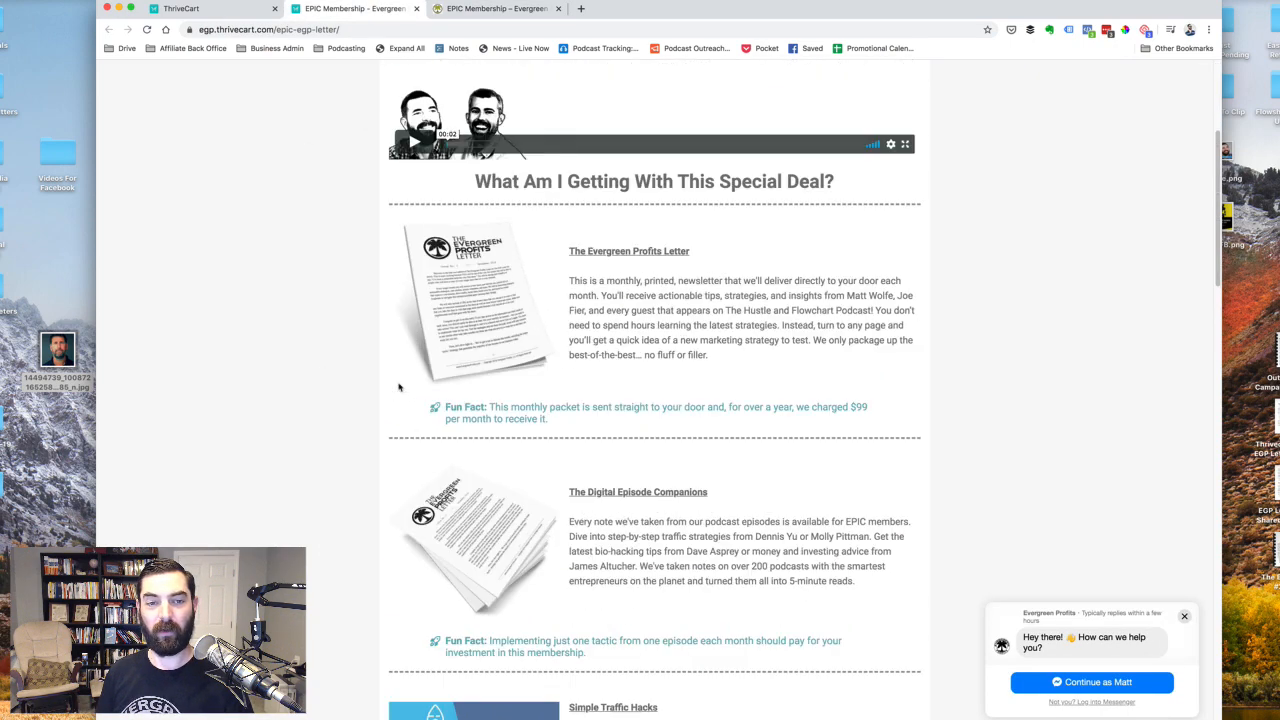
{"action": "left_click", "coordinate": [492, 8]}
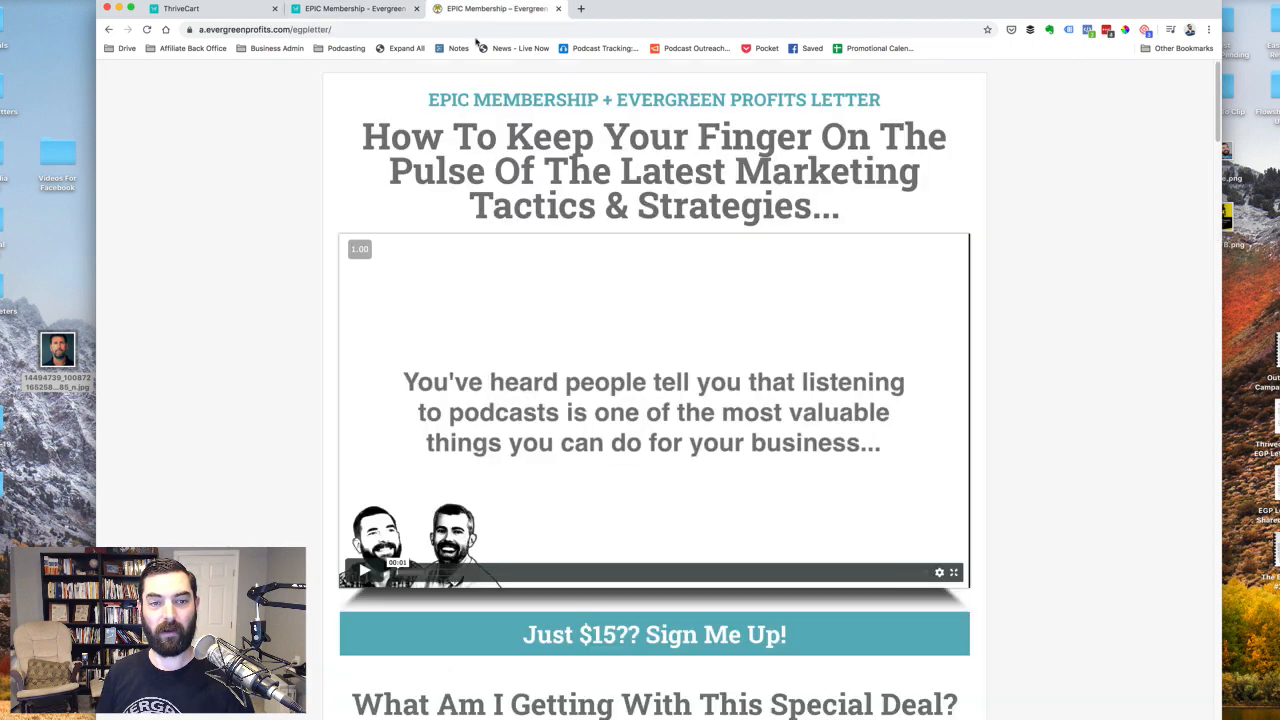
{"action": "scroll", "scroll_direction": "down", "scroll_amount": 3}
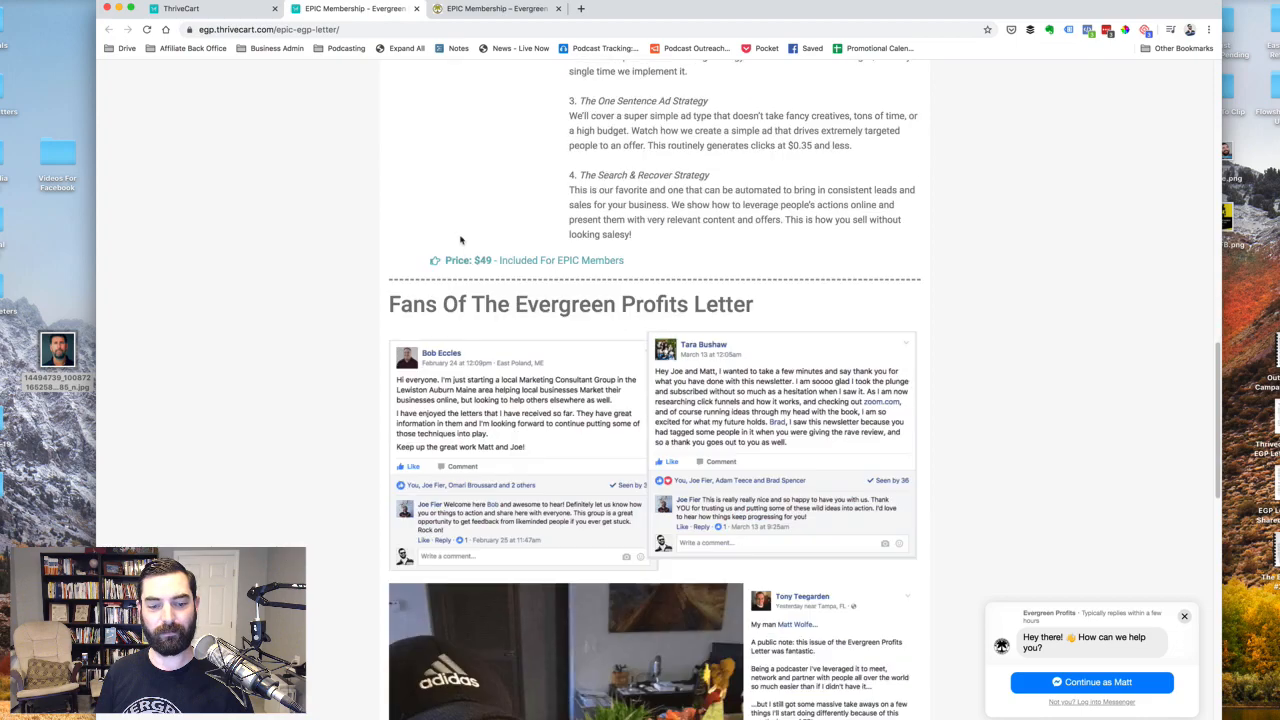
{"action": "scroll", "scroll_direction": "down", "scroll_amount": 3}
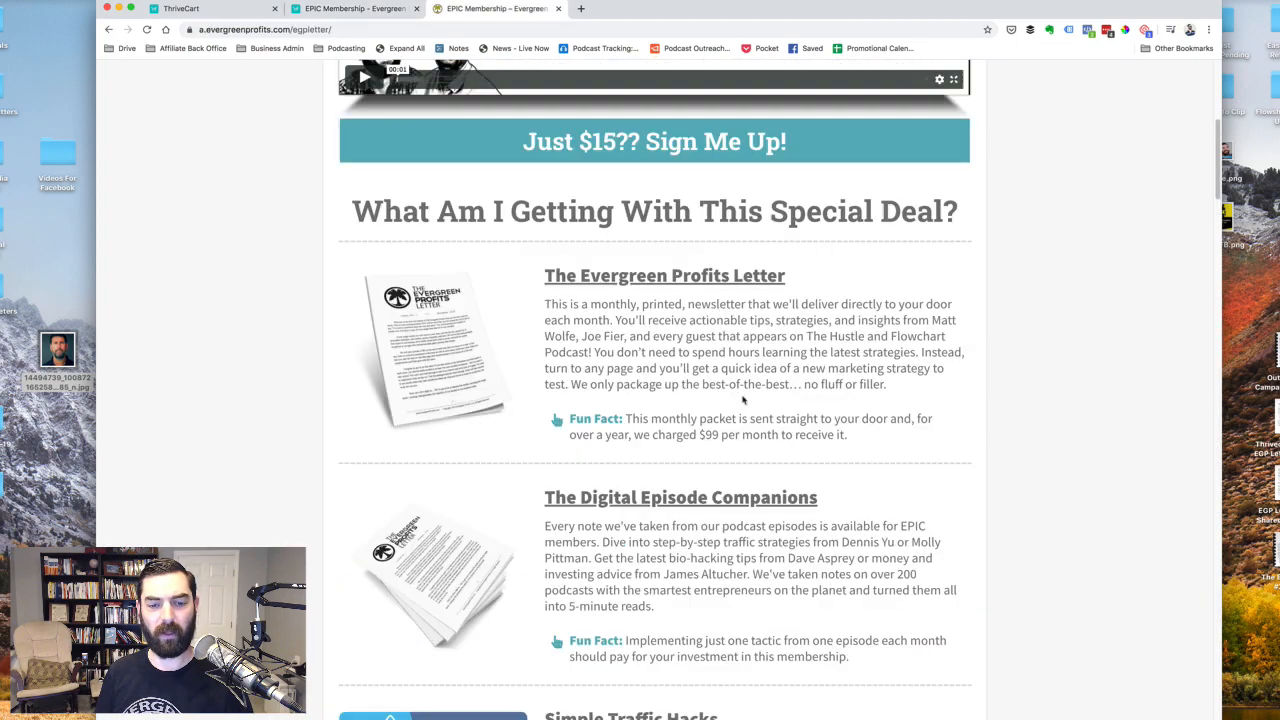
{"action": "scroll", "scroll_direction": "down", "scroll_amount": 3}
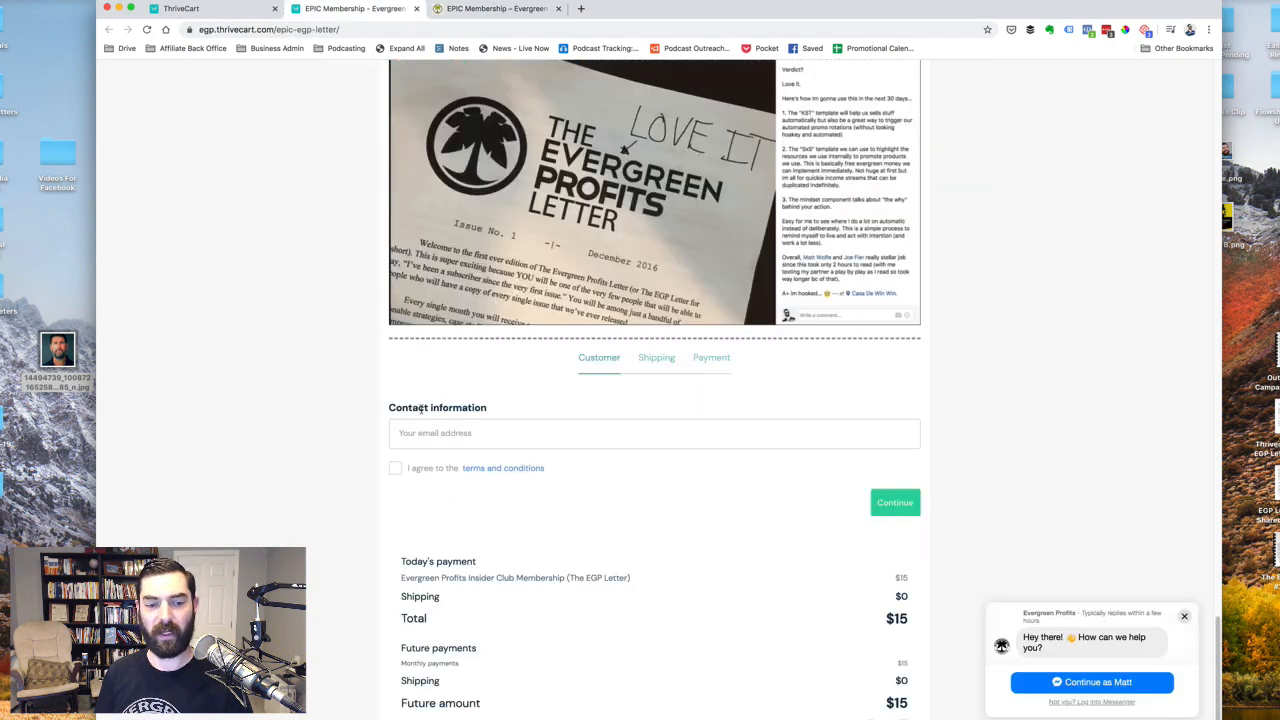
Step: Enter a test contact email ending in fe.net and accept the terms and conditions
{"action": "left_click", "coordinate": [654, 432]}
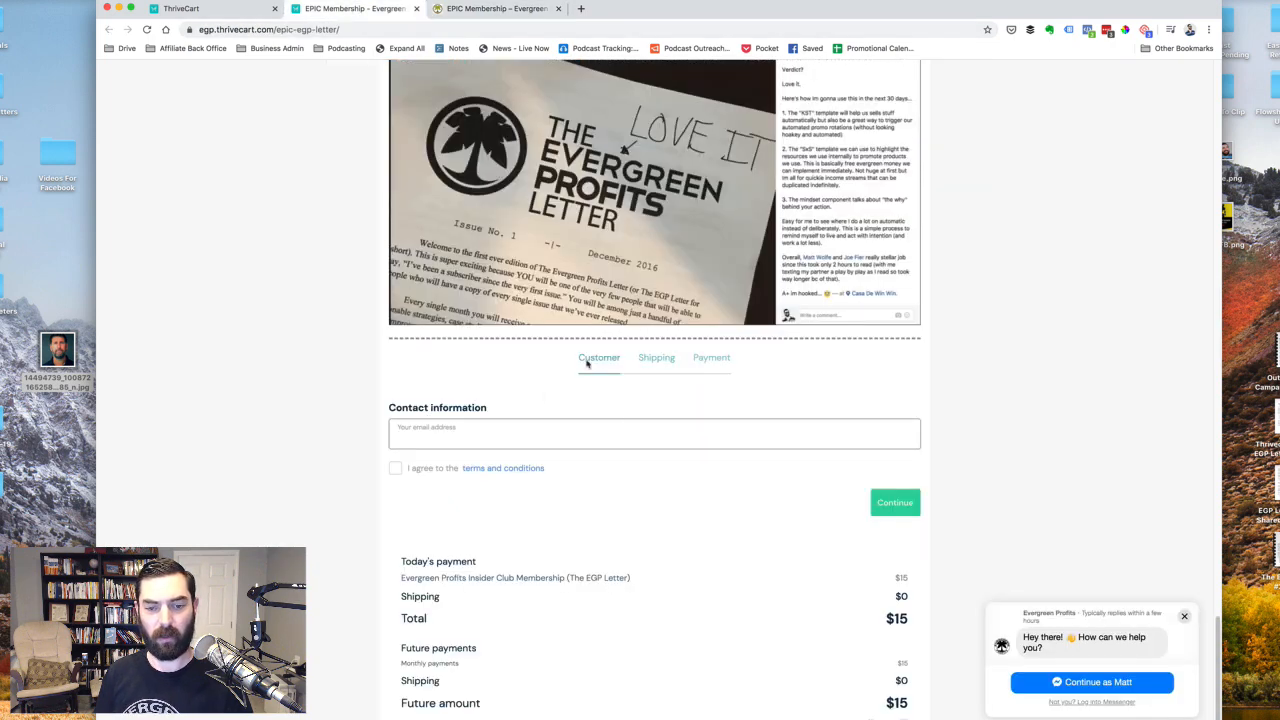
{"action": "left_click", "coordinate": [564, 432]}
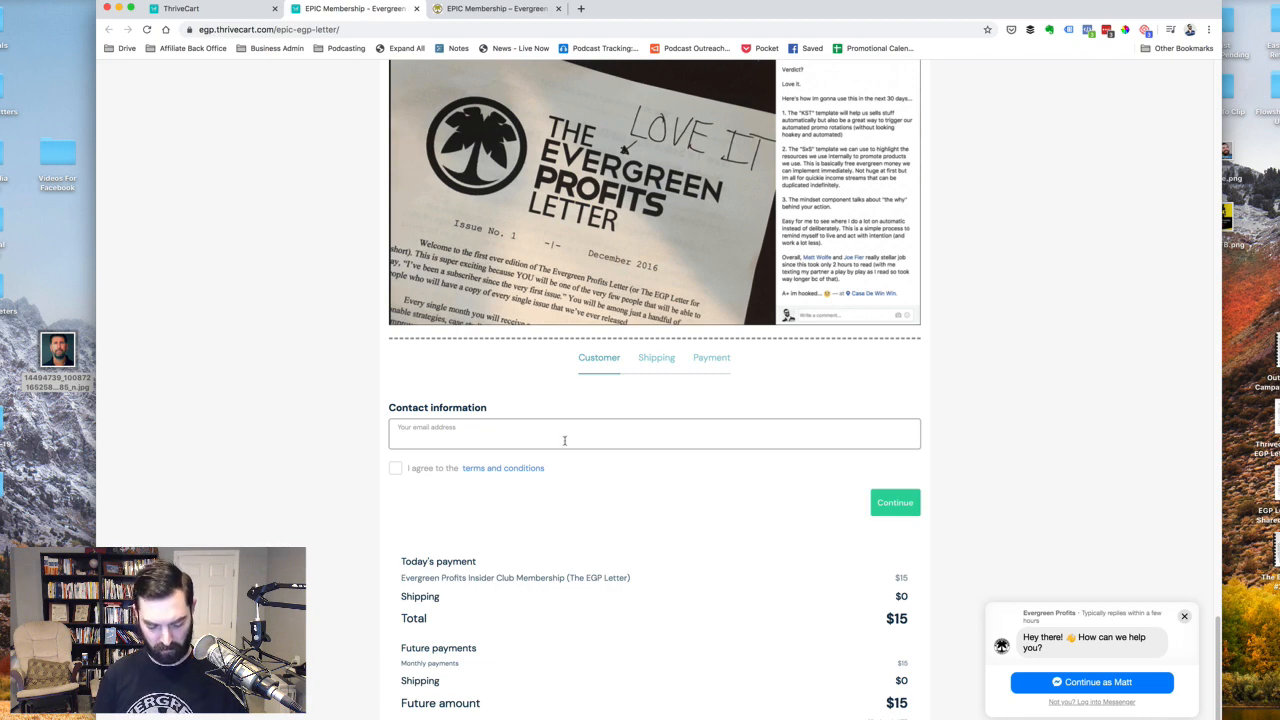
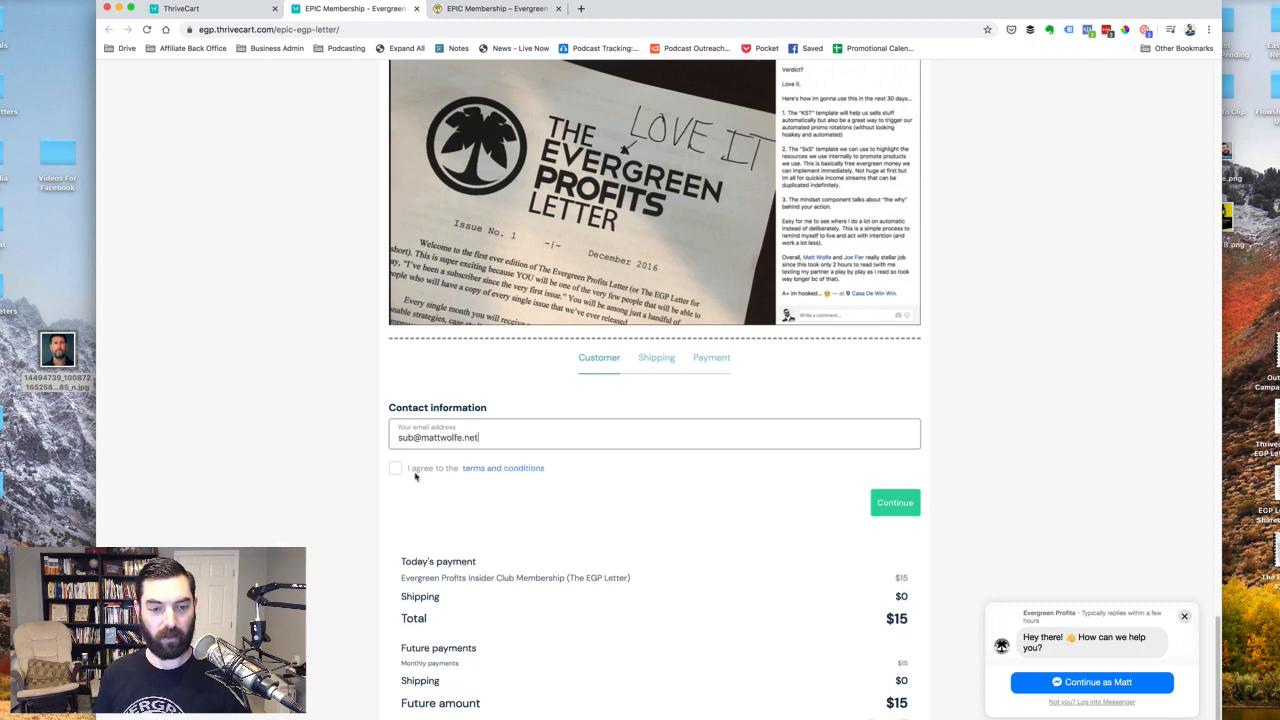
{"action": "left_click", "coordinate": [892, 502]}
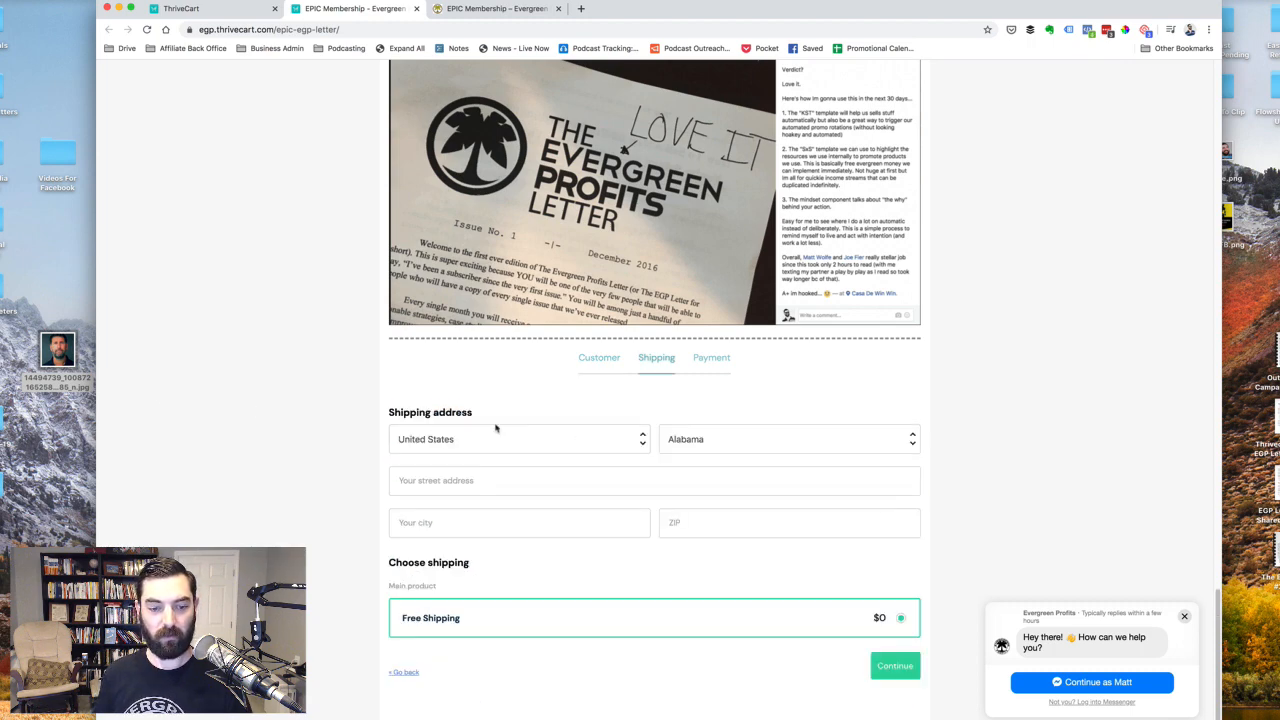
{"action": "mouse_move", "coordinate": [696, 308]}
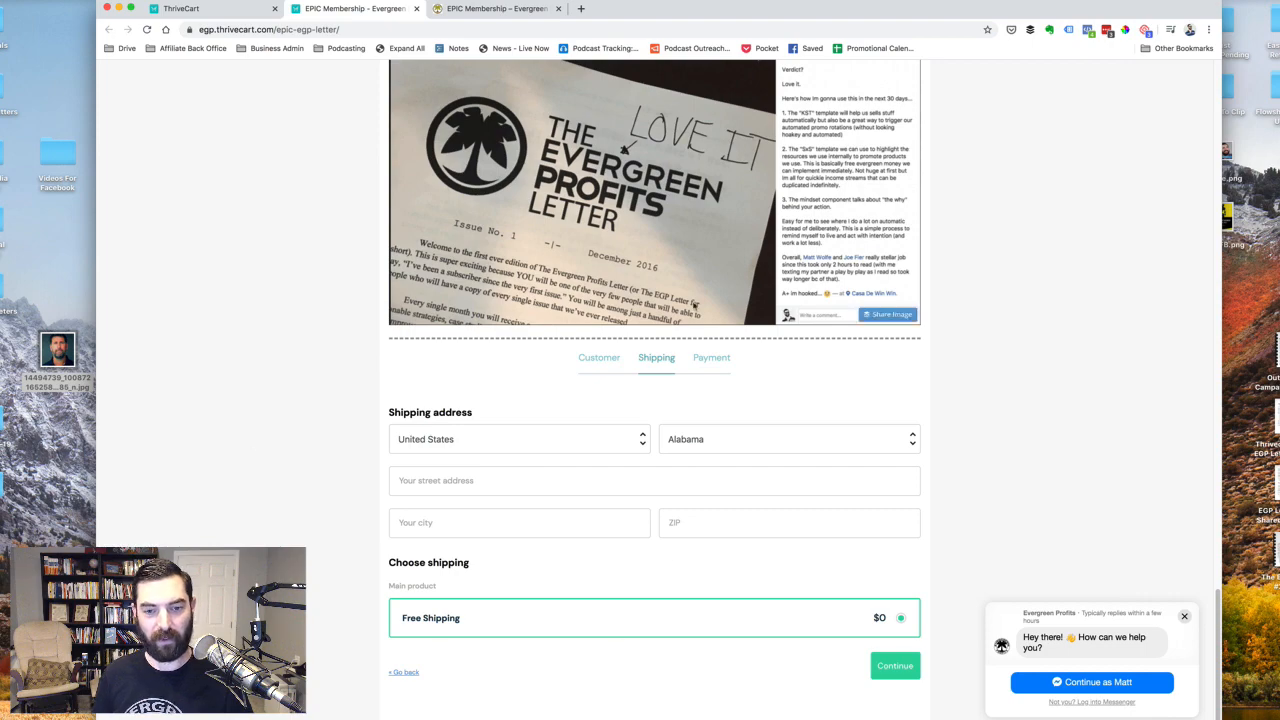
Step: Fill shipping address 234 Test, ZIP 9202 and state California to reach the payment step
{"action": "scroll", "scroll_direction": "down", "scroll_amount": 3}
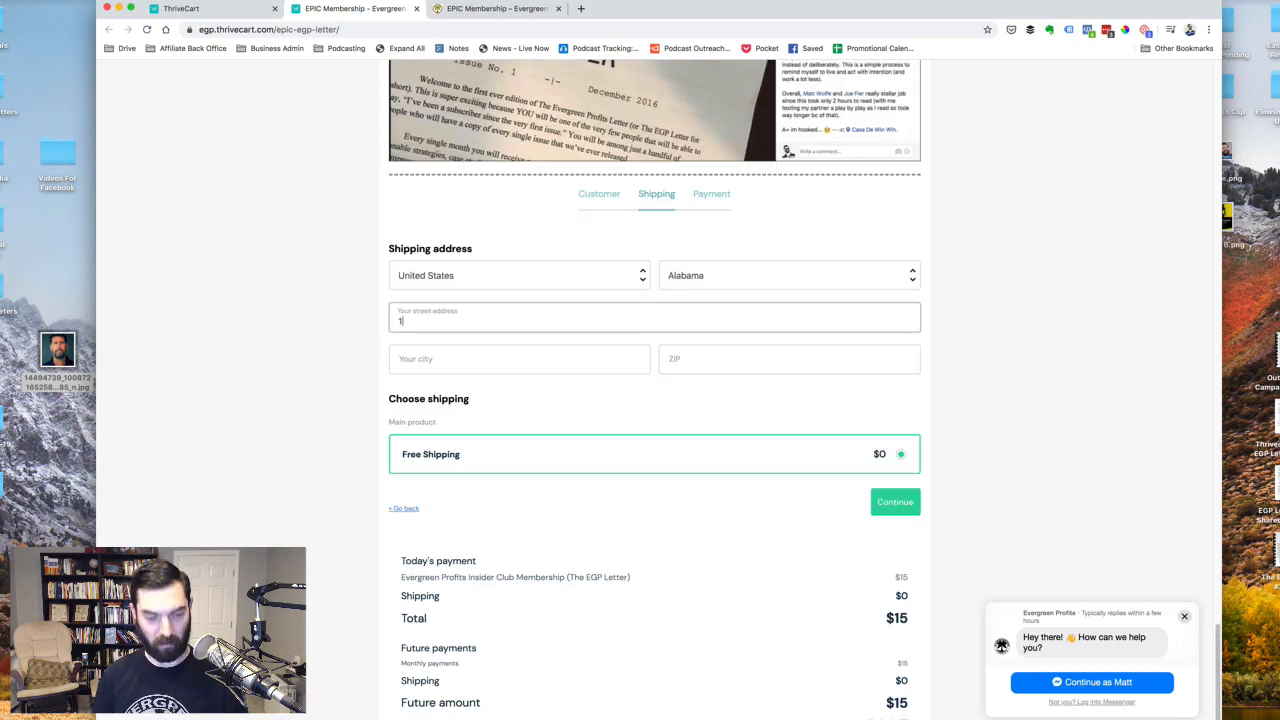
{"action": "type", "text": "234 Test Lane"}
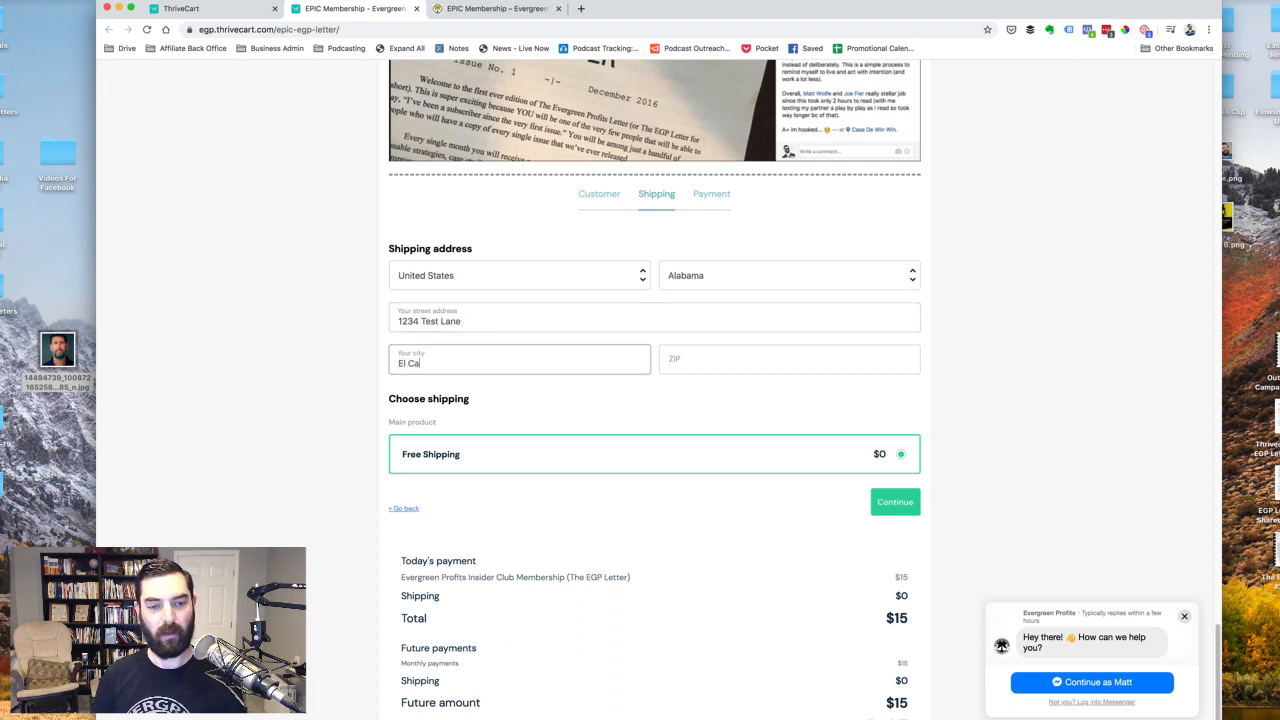
{"action": "type", "text": "9202"}
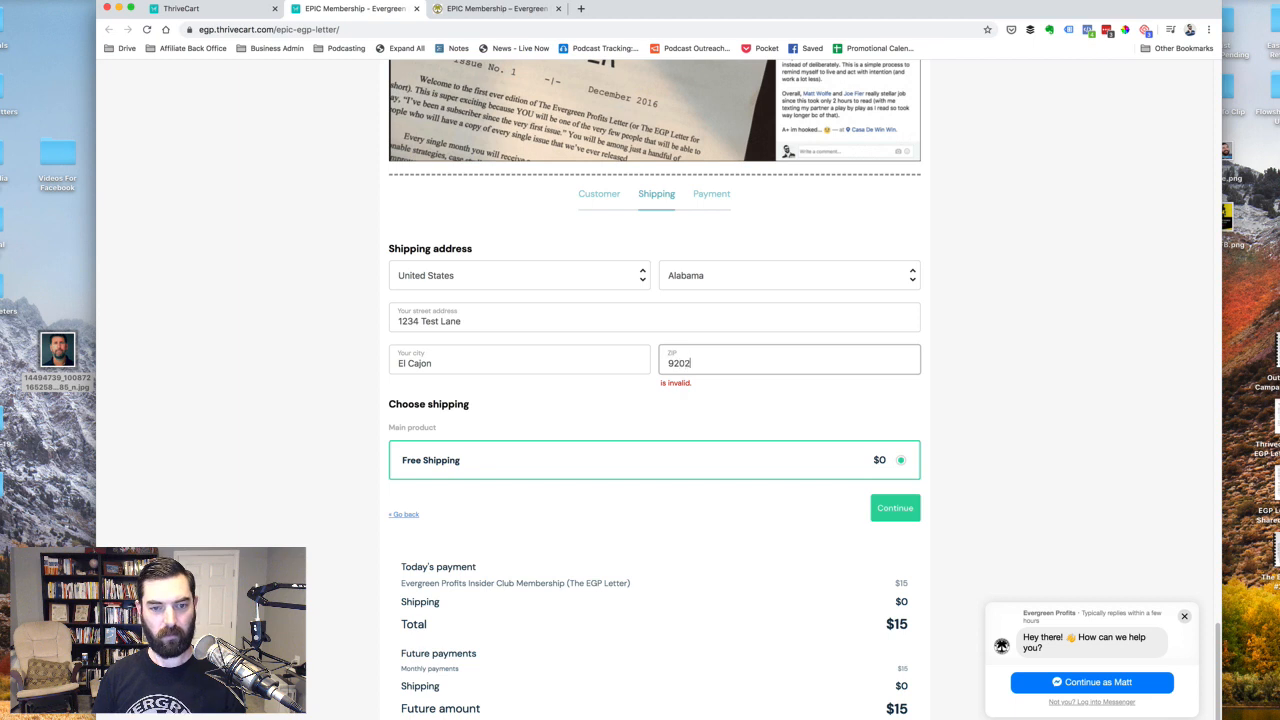
{"action": "left_click", "coordinate": [784, 276]}
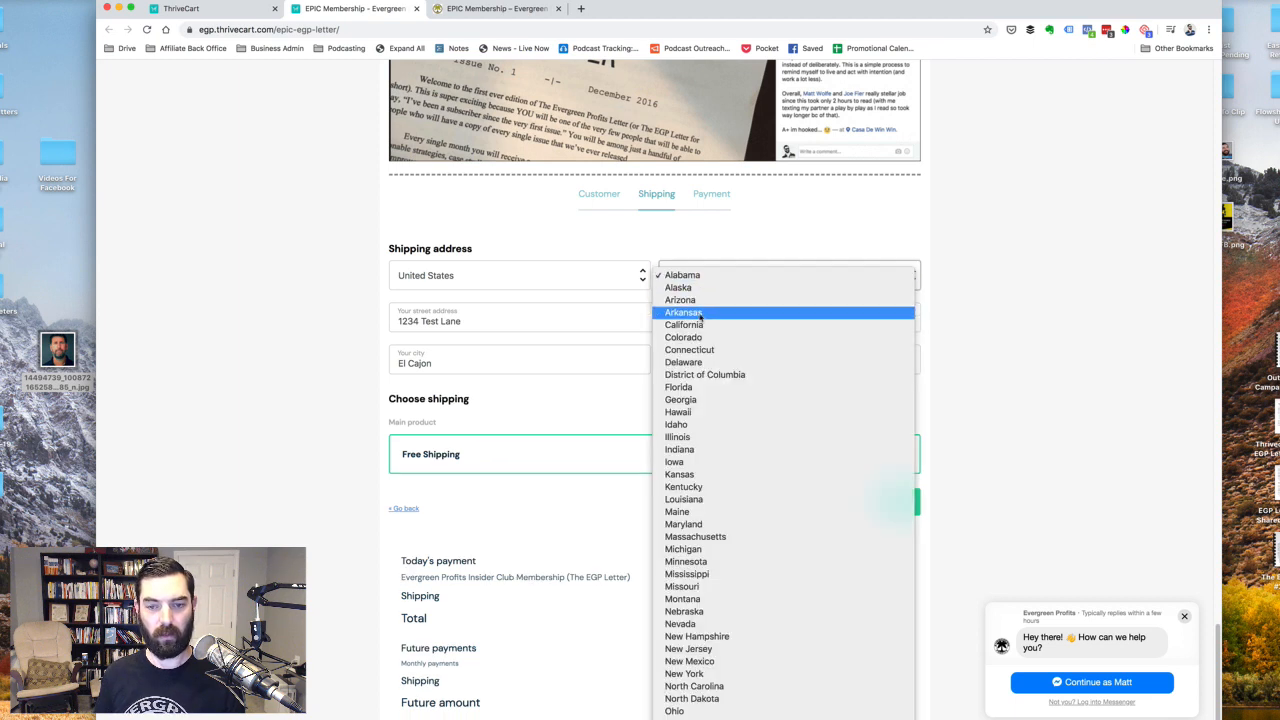
{"action": "left_click", "coordinate": [684, 324]}
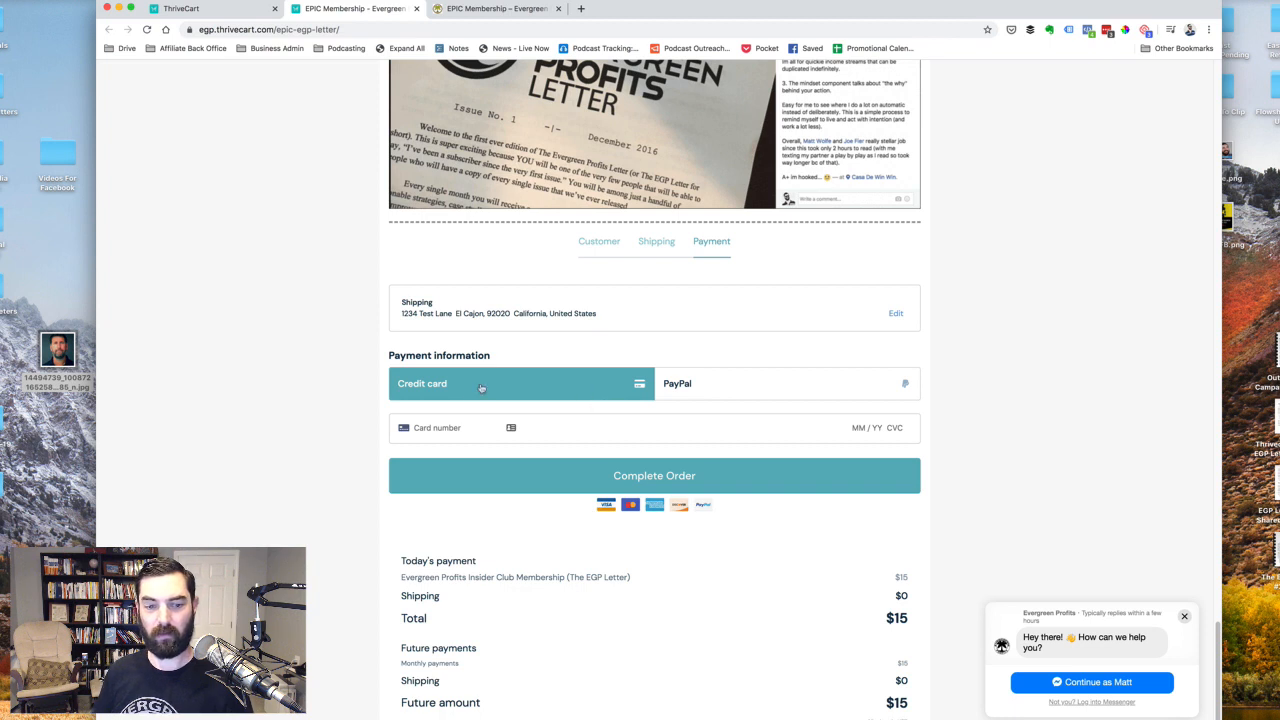
{"action": "mouse_move", "coordinate": [736, 384]}
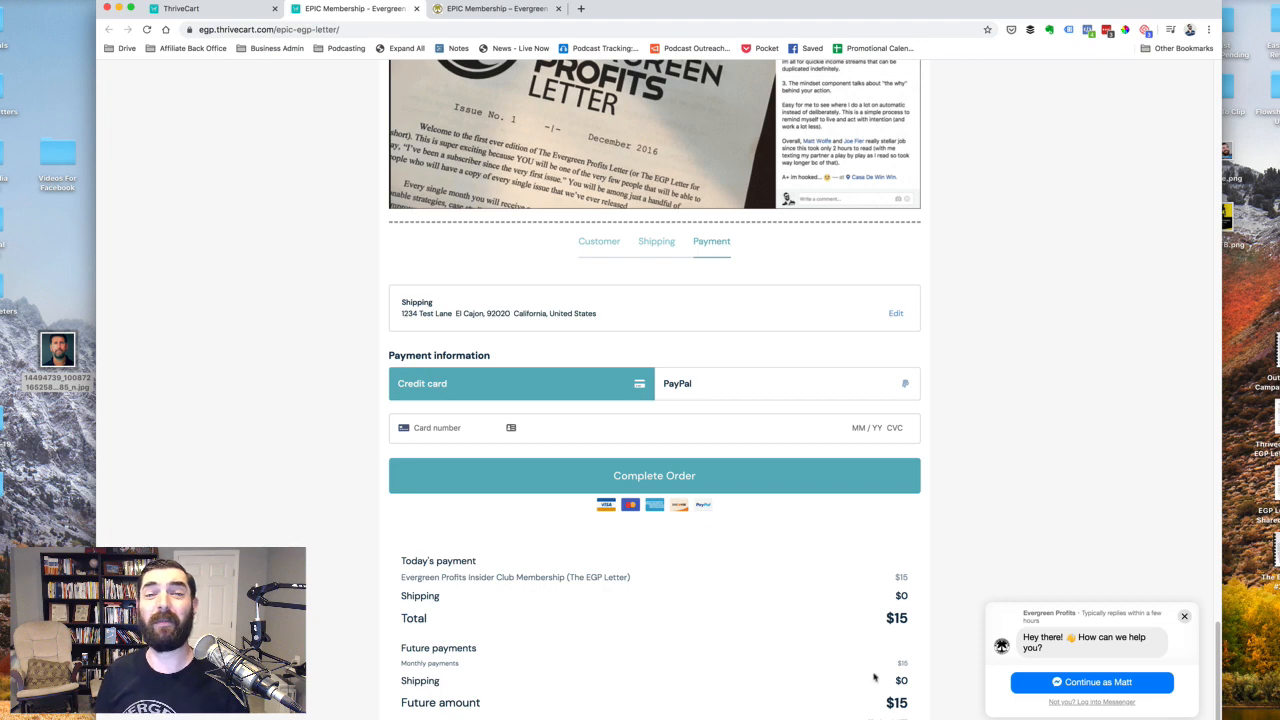
{"action": "mouse_move", "coordinate": [856, 652]}
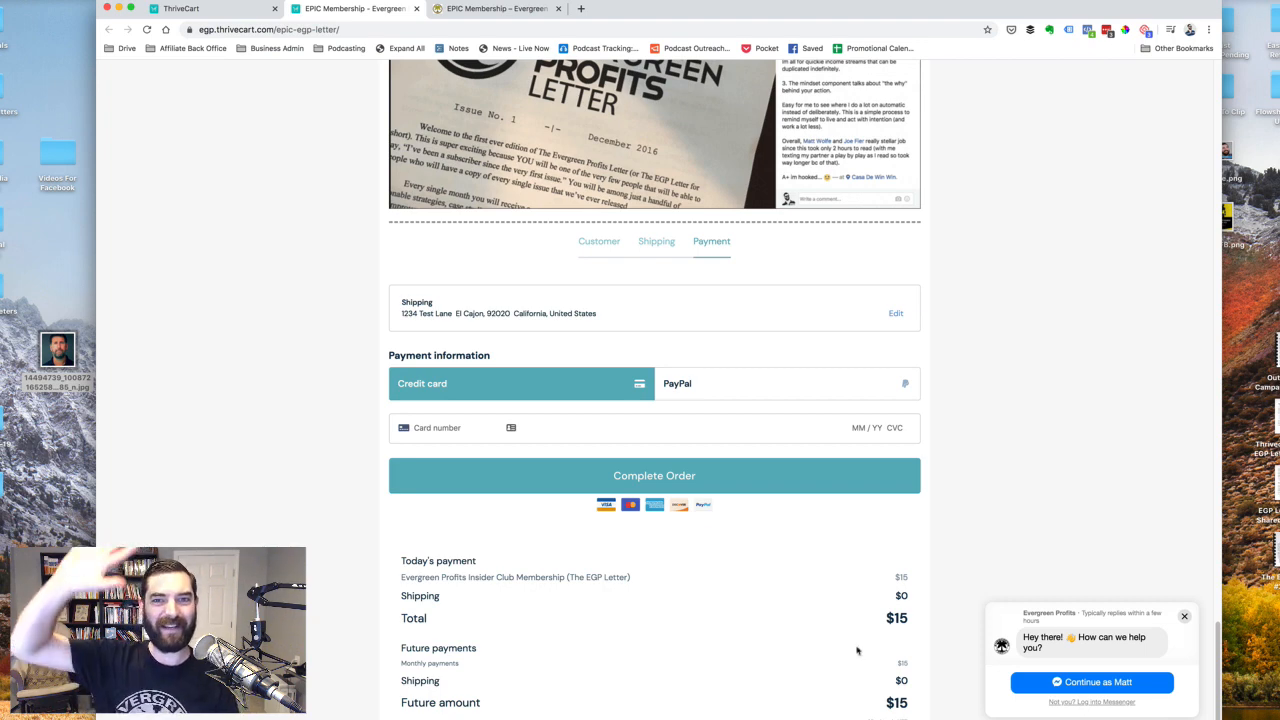